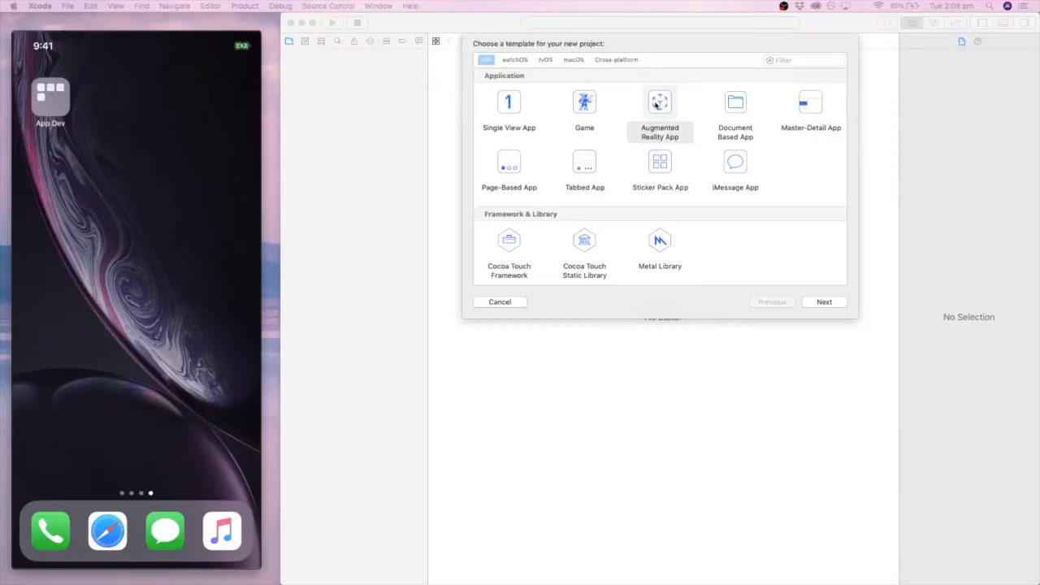
Step: Choose the iOS Augmented Reality App template and continue to the project options
{"action": "left_click", "coordinate": [660, 110]}
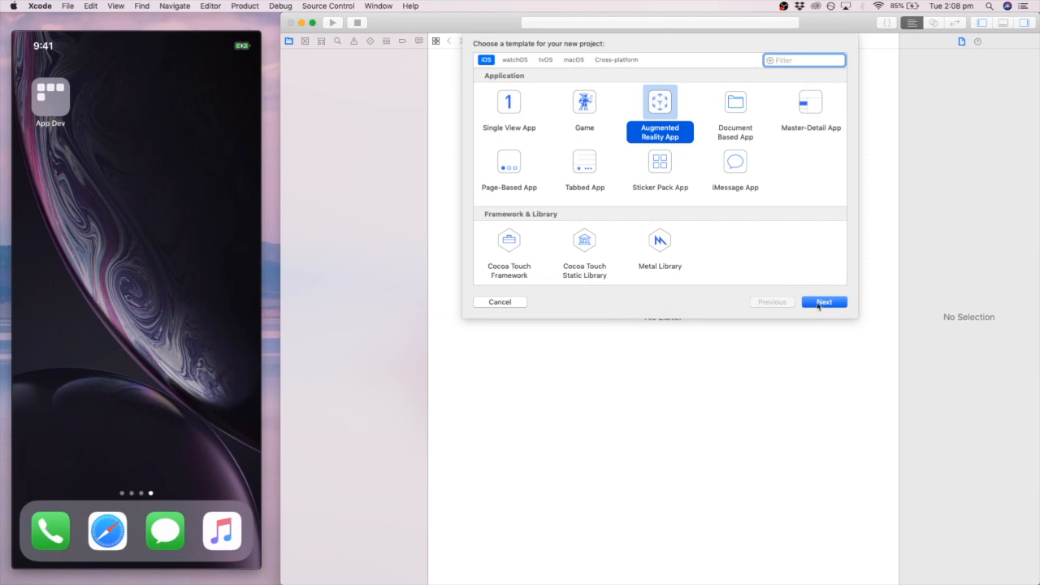
{"action": "left_click", "coordinate": [823, 301]}
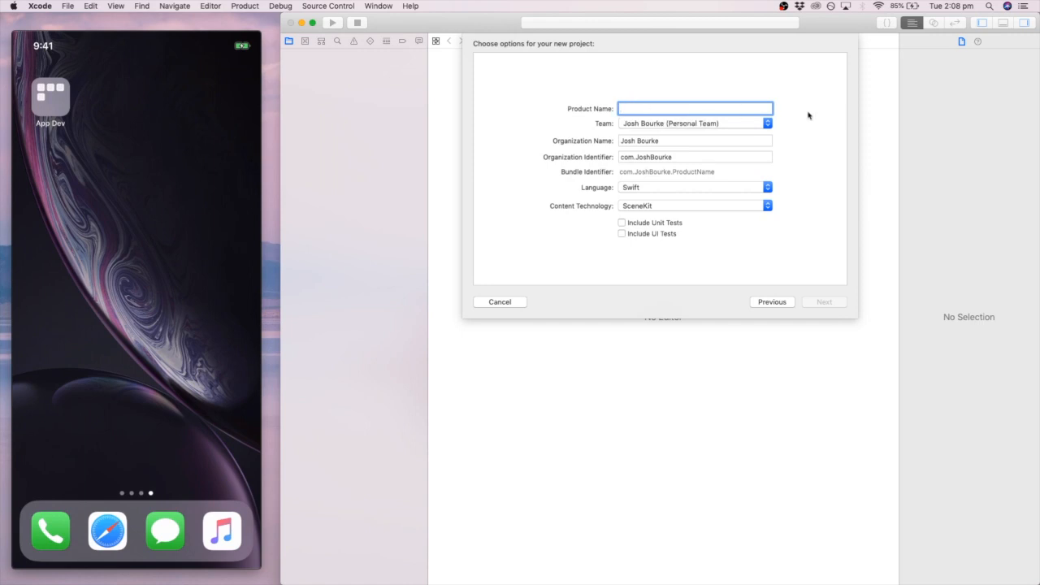
Step: Name the product Tapping3DObjects, pick the save folder and create the project
{"action": "type", "text": "Touc"}
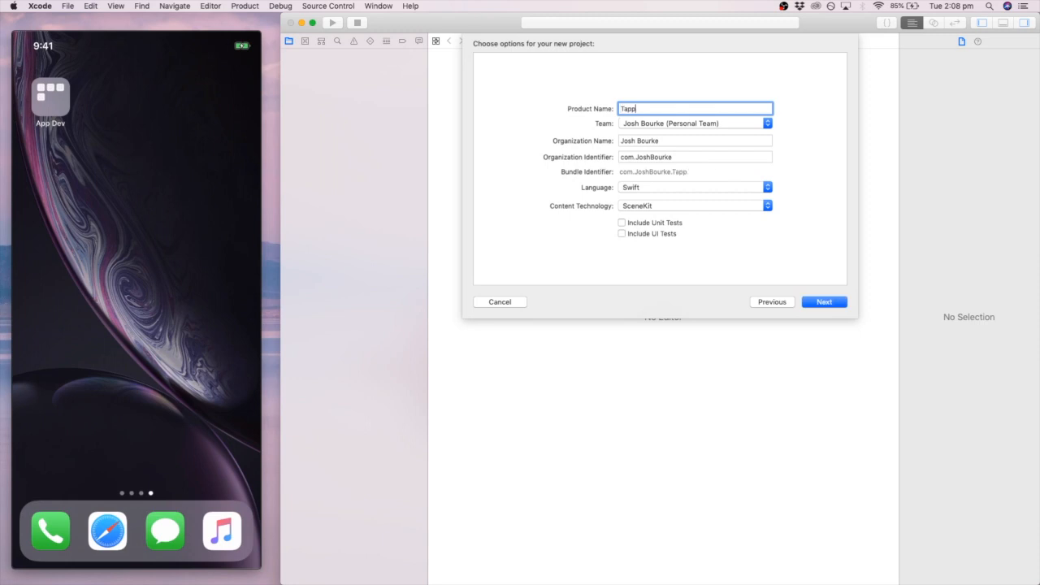
{"action": "type", "text": "ing3DOb"}
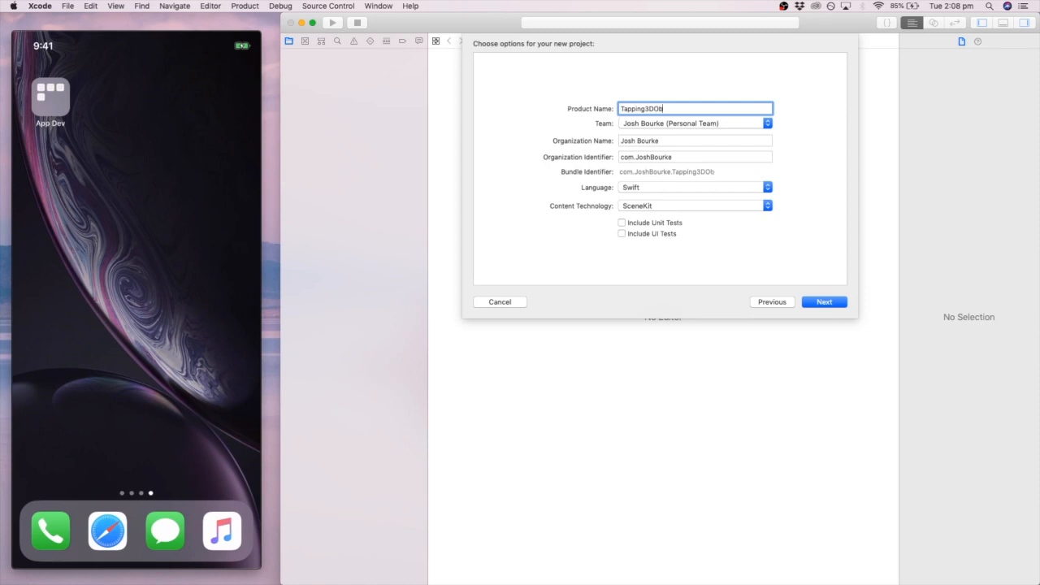
{"action": "type", "text": "jects"}
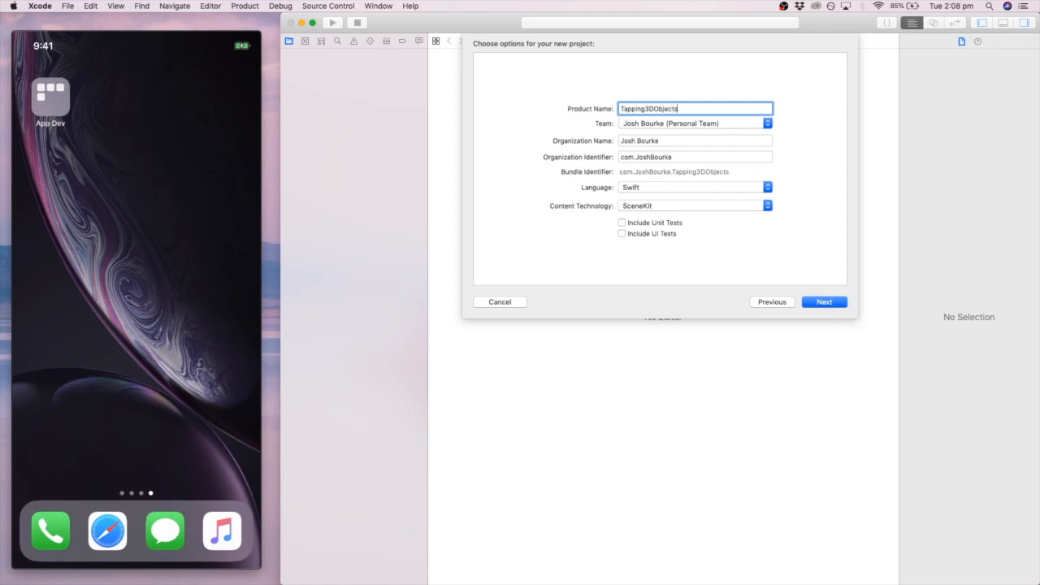
{"action": "left_click", "coordinate": [822, 301]}
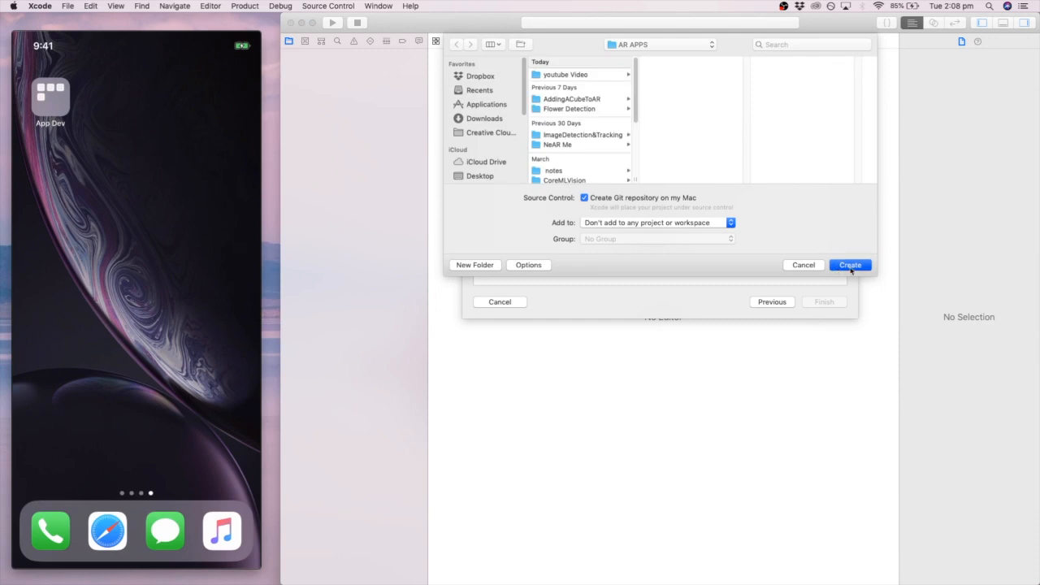
{"action": "left_click", "coordinate": [850, 263]}
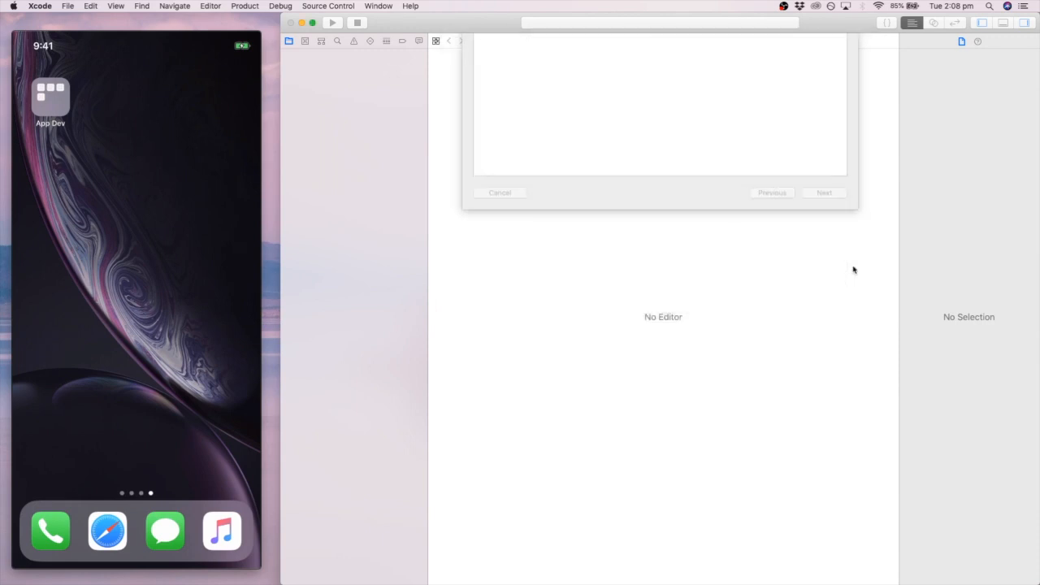
{"action": "left_click", "coordinate": [822, 192]}
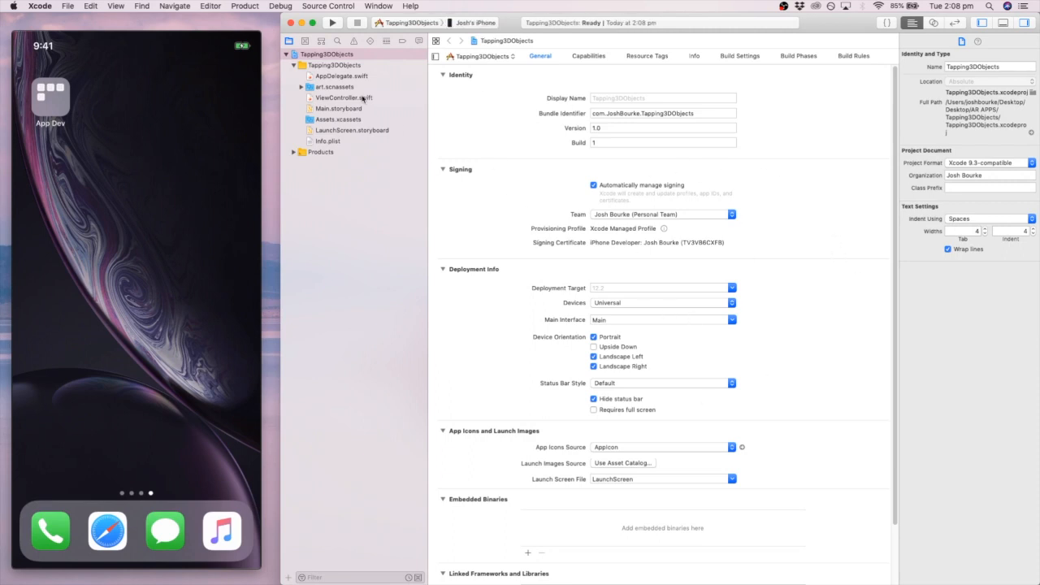
Step: In ViewController.swift, delete the ship.scn path so SCNScene starts empty
{"action": "left_click", "coordinate": [344, 97]}
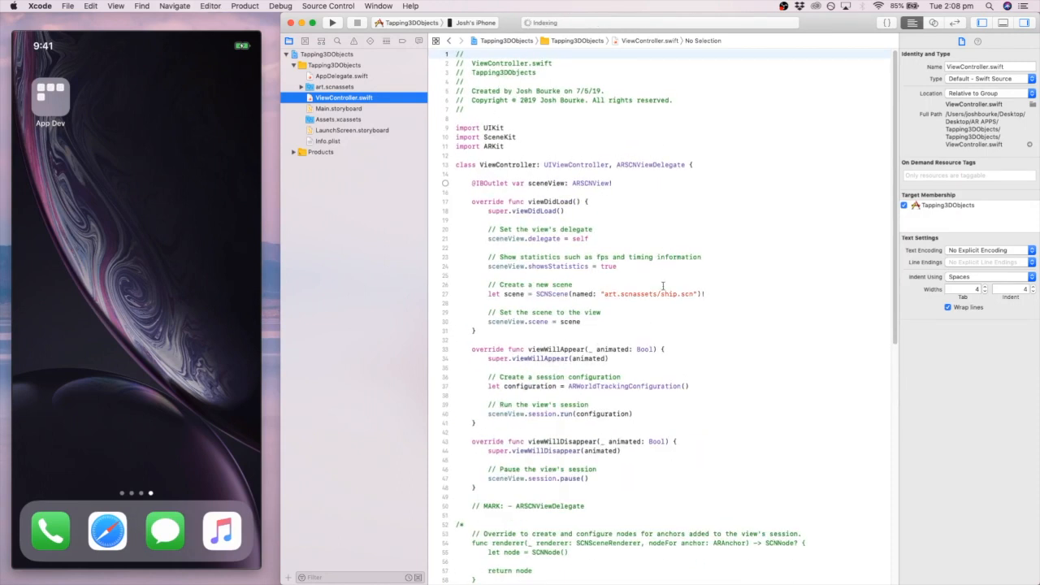
{"action": "scroll", "scroll_direction": "down", "scroll_amount": 3}
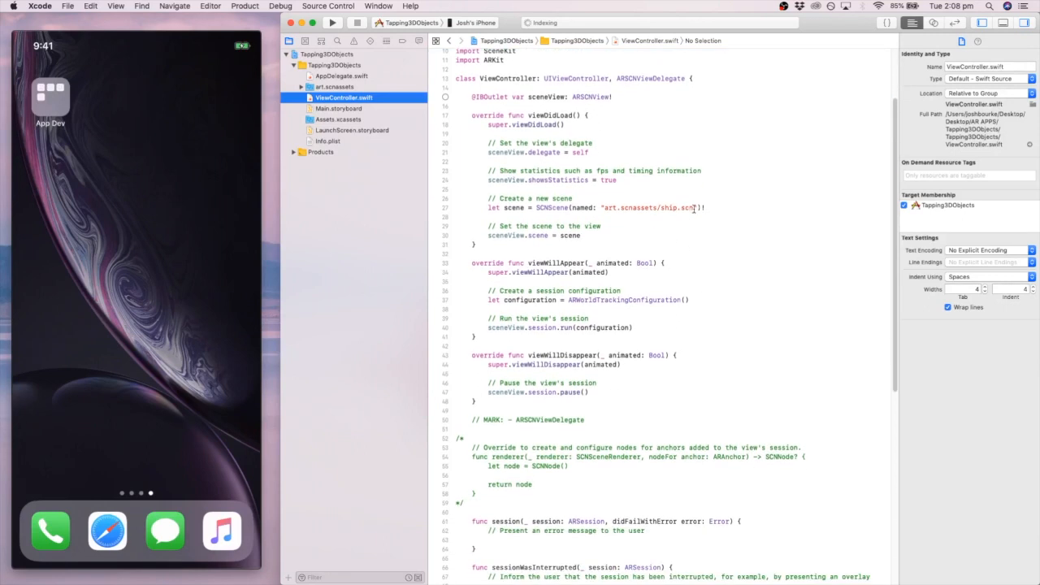
{"action": "double_click", "coordinate": [637, 208]}
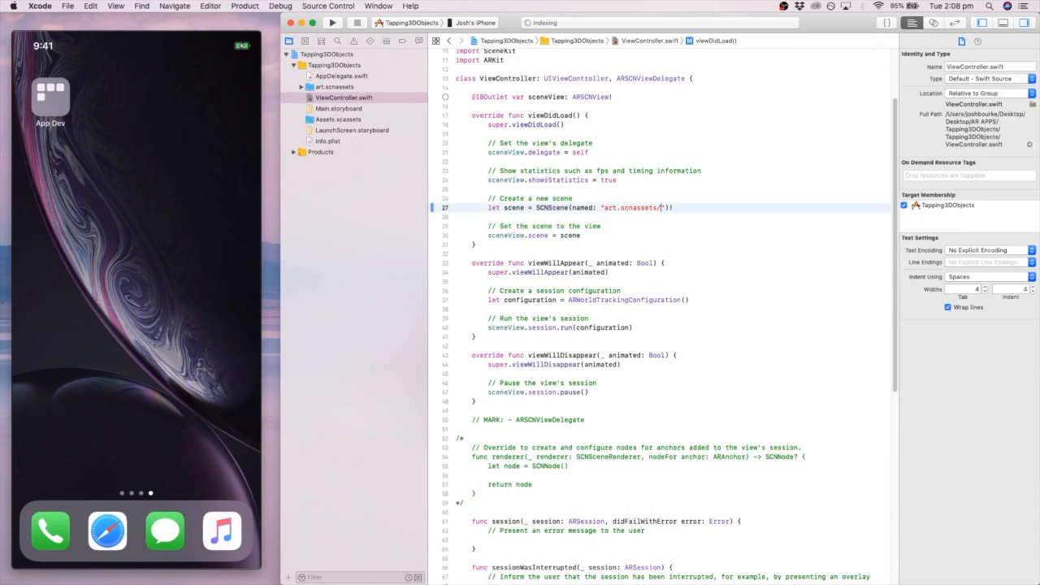
{"action": "key", "text": "backspace"}
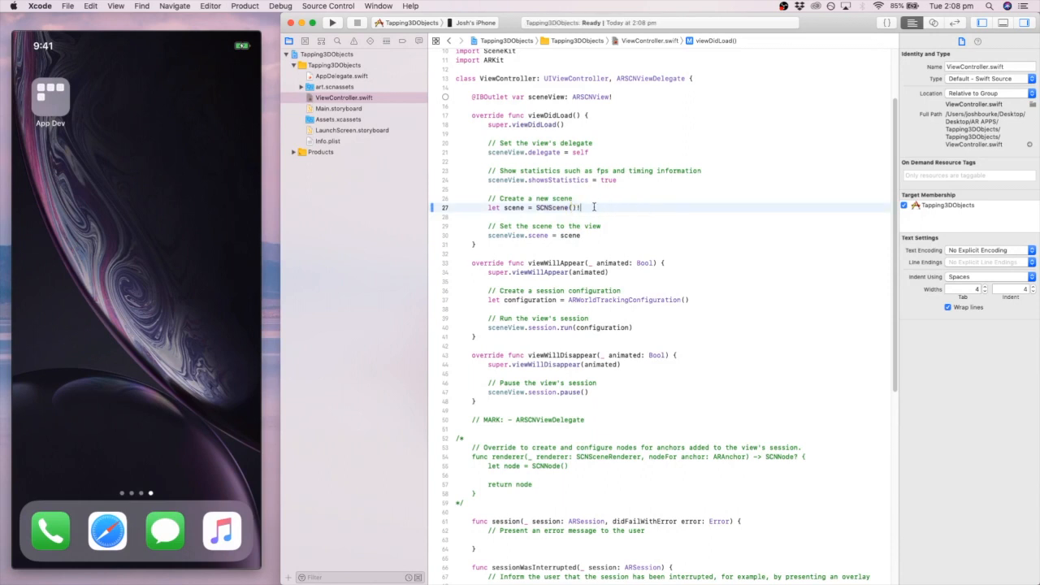
{"action": "scroll", "scroll_direction": "down", "scroll_amount": 3}
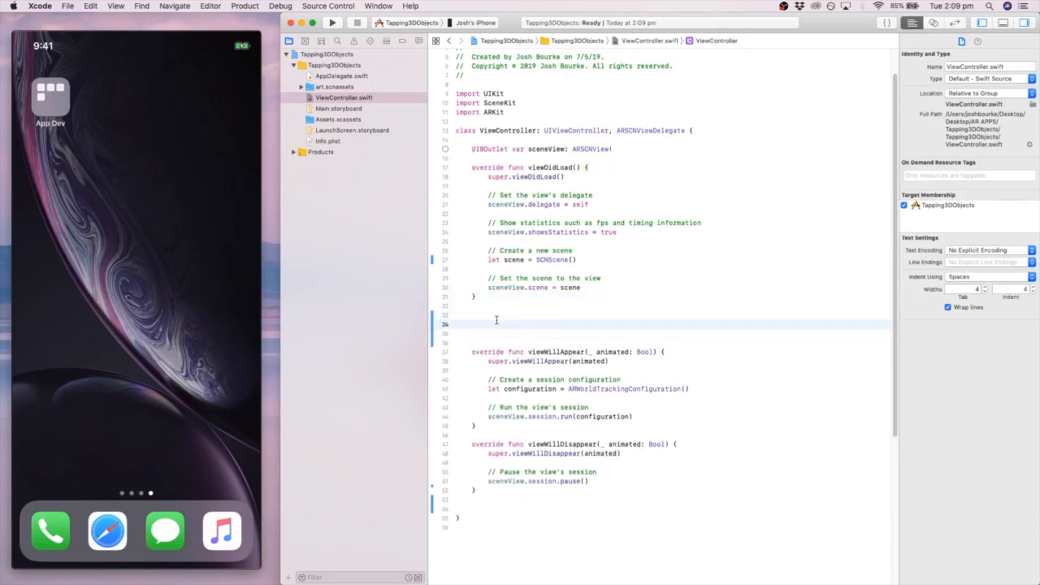
Step: Write func addingCube() with let box = SCNBox(width 0.5, height 0.5, length 0.5, chamferRadius 0) and begin let material
{"action": "type", "text": "func addingCube(){"}
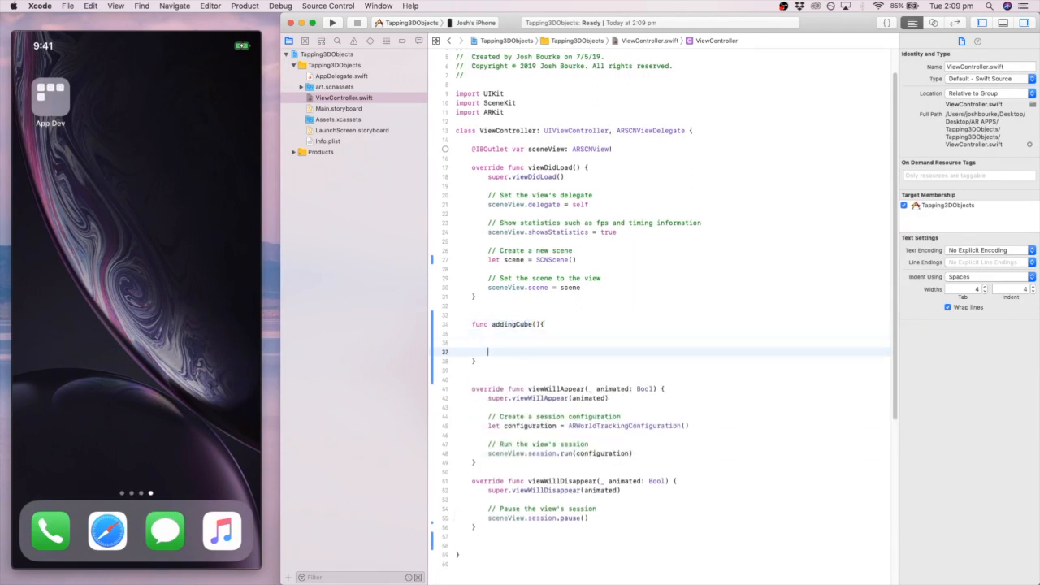
{"action": "type", "text": "let box = S"}
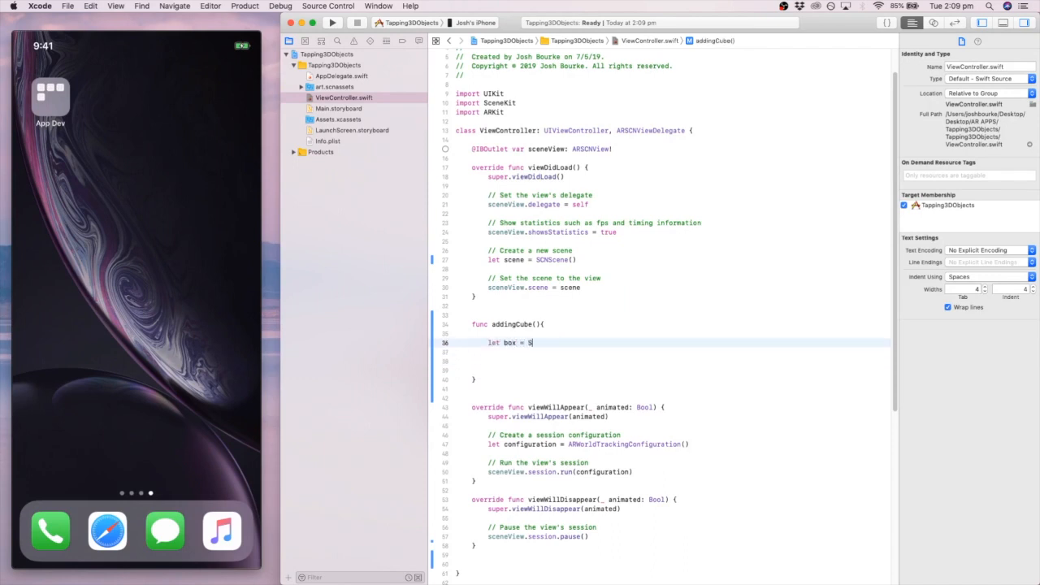
{"action": "type", "text": "CNBox"}
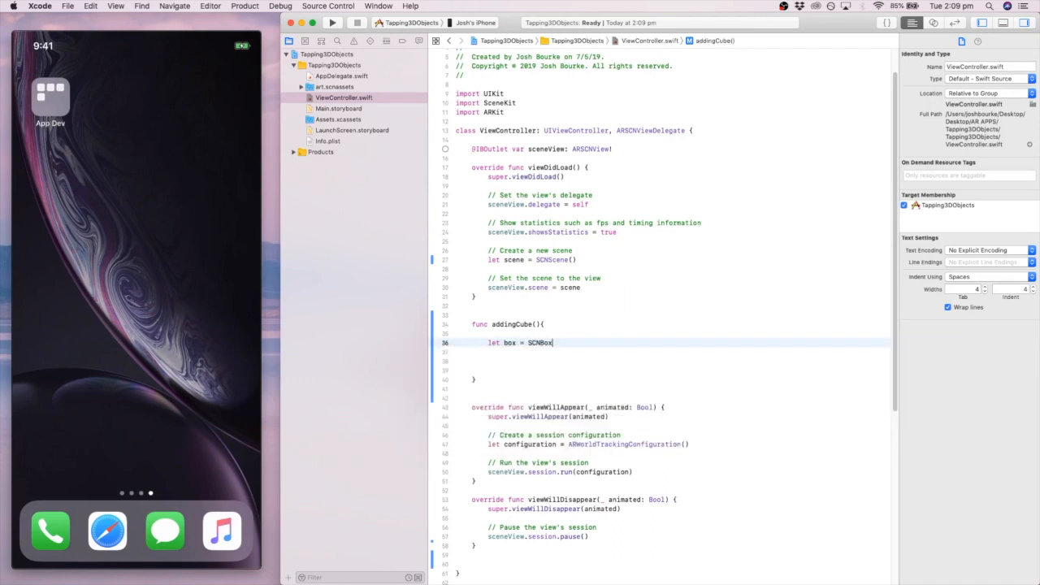
{"action": "type", "text": "(width: 0.5, height: 90, length: CGFloat, chamferRadius: CGFloat"}
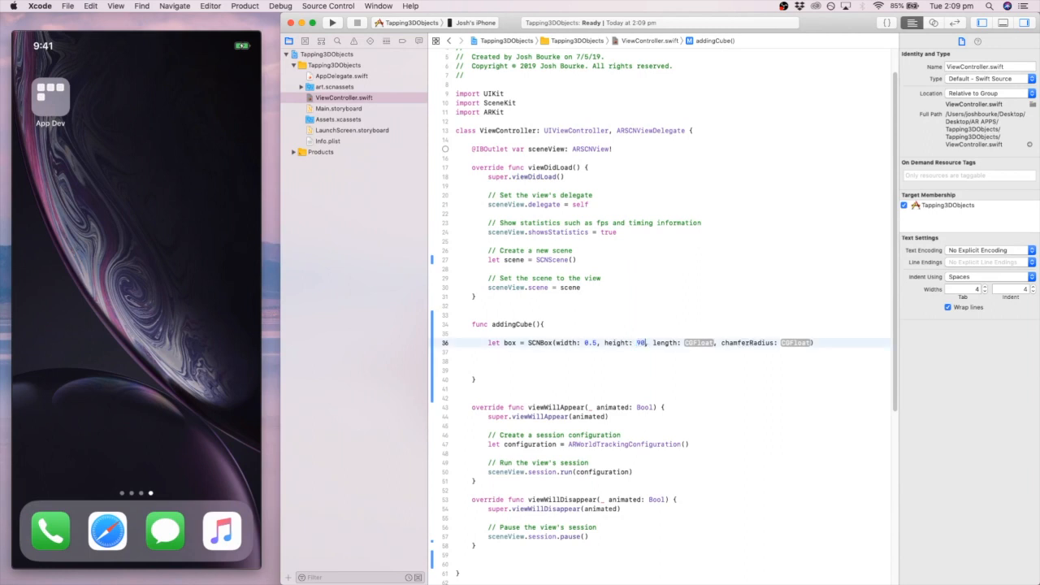
{"action": "type", "text": "0.9"}
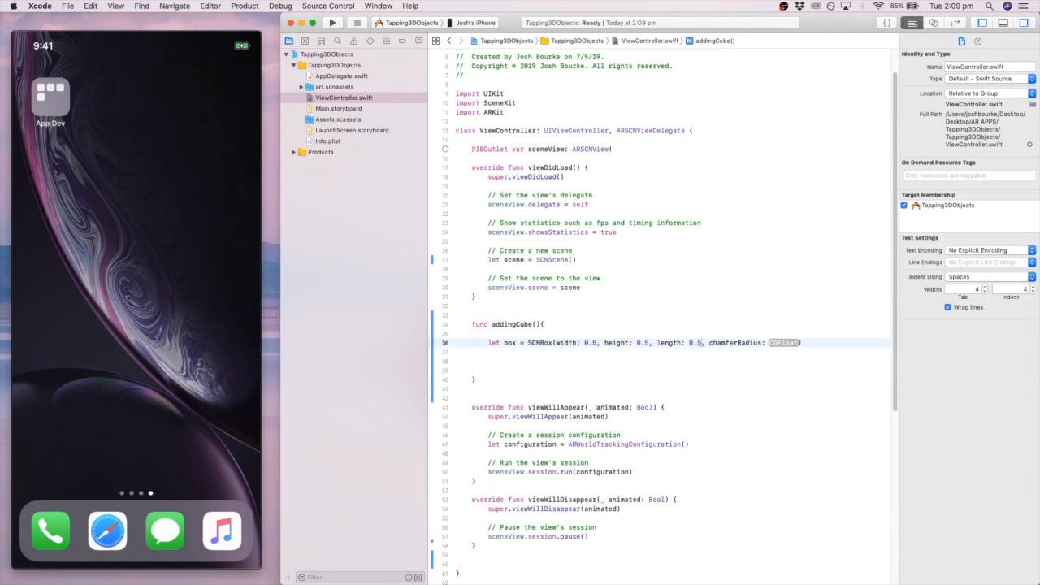
{"action": "type", "text": "0"}
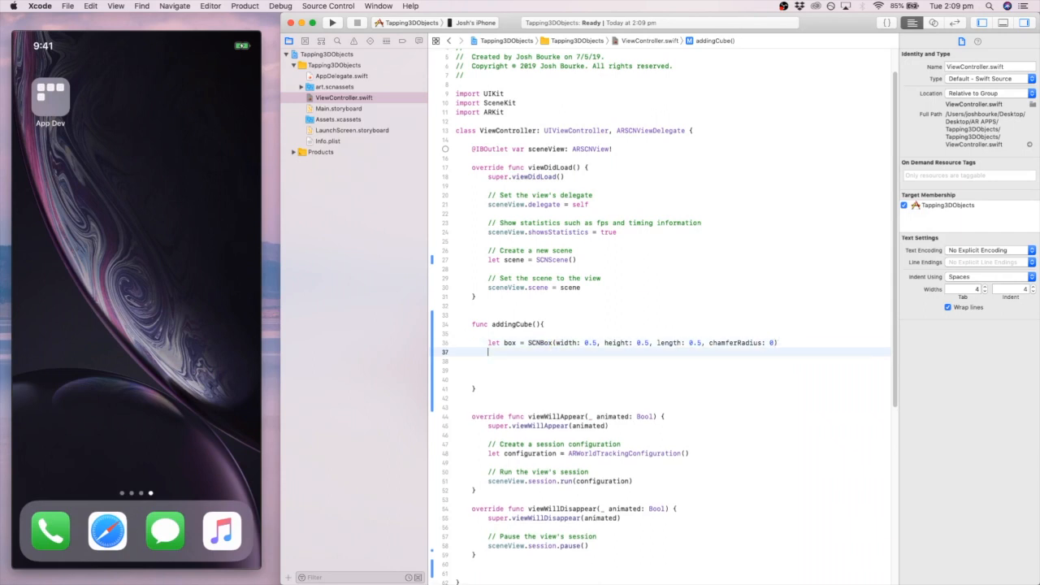
{"action": "type", "text": "let material = SCNMaterial("}
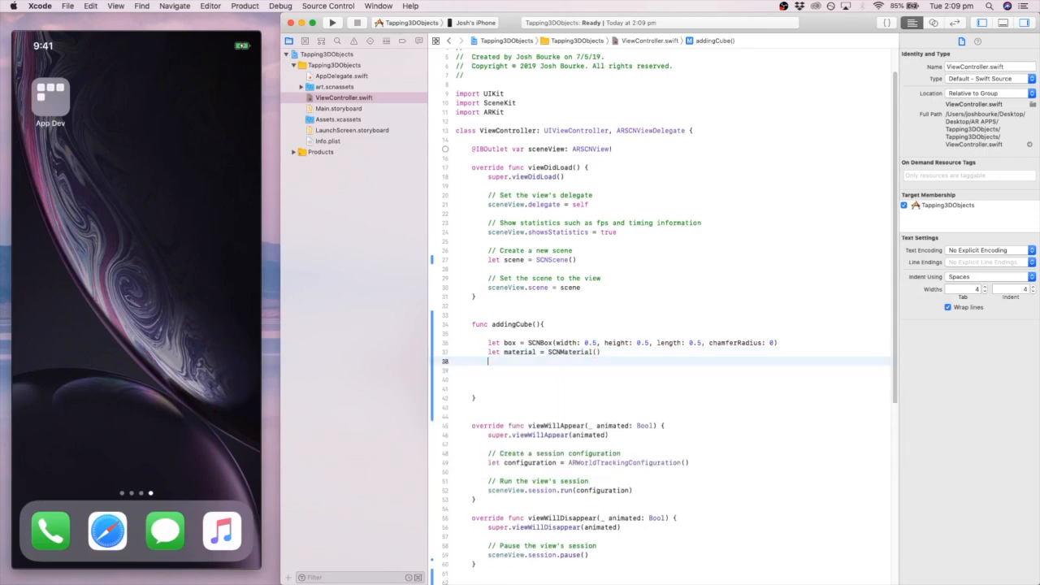
Step: Create an SCNMaterial named "Color" with diffuse contents UIColor.red
{"action": "type", "text": "material."}
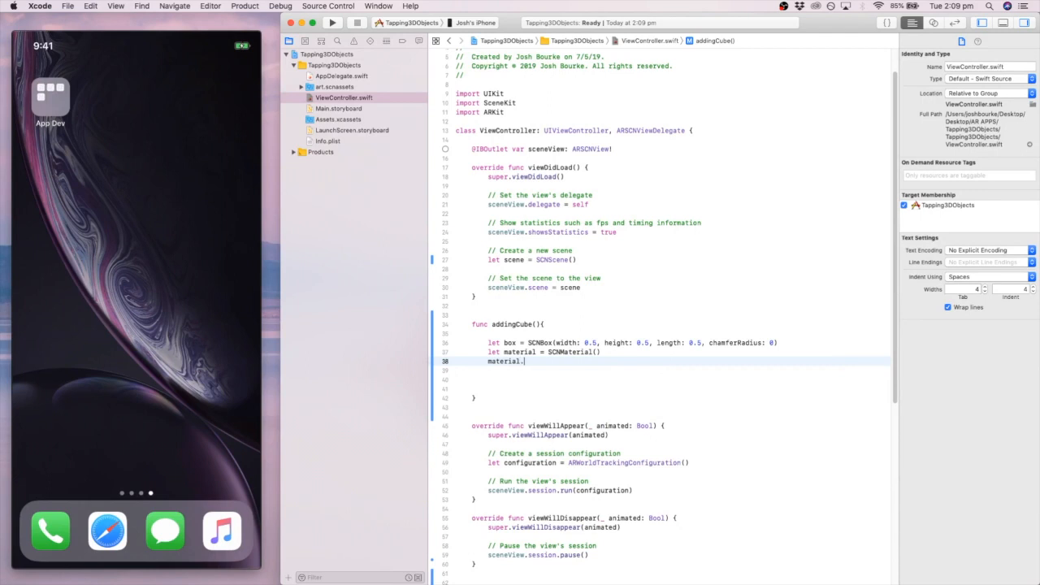
{"action": "type", "text": "name = \"Color"}
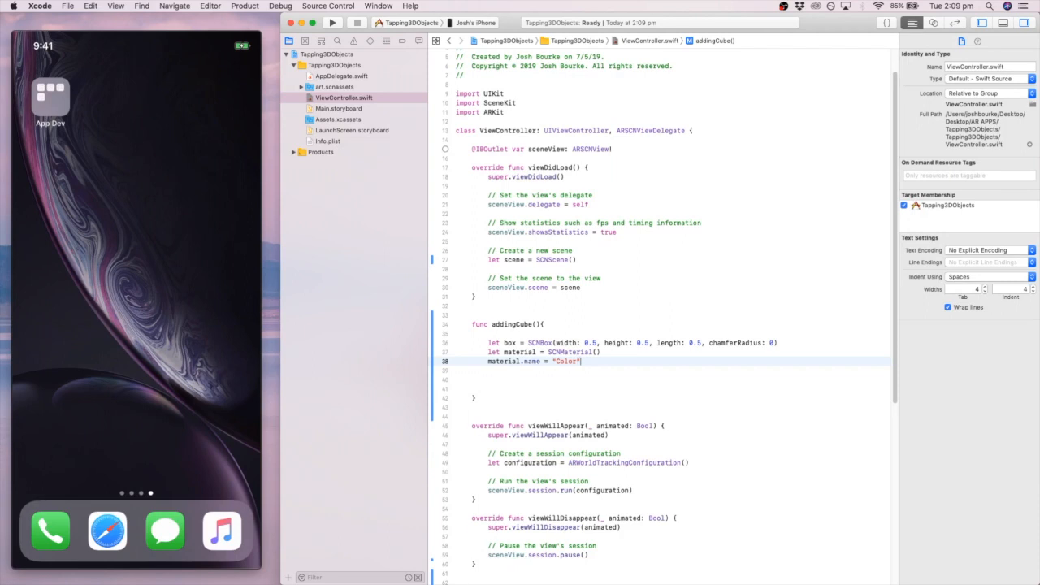
{"action": "type", "text": "material.diffuse.cont"}
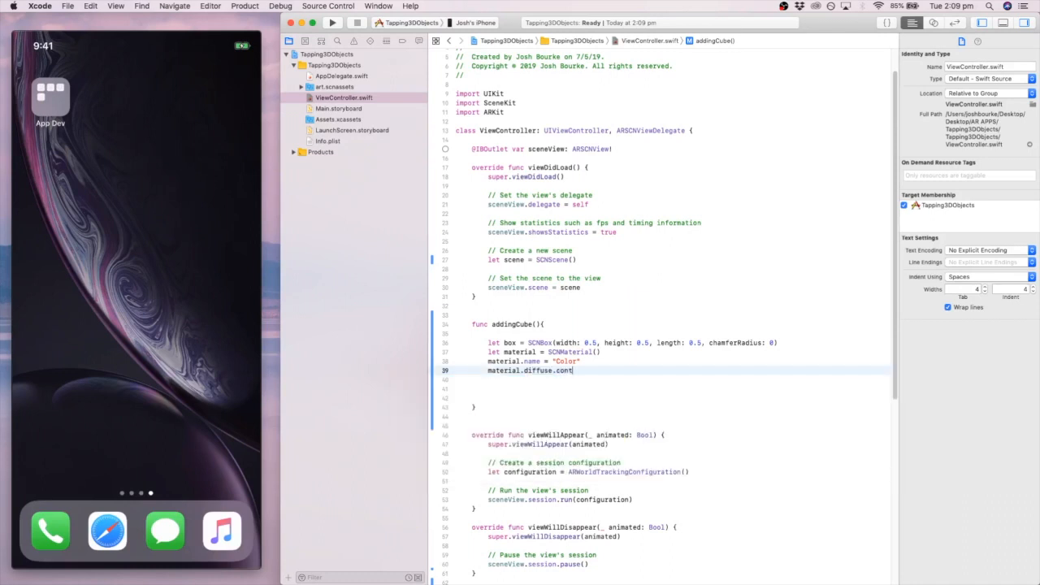
{"action": "type", "text": "ents"}
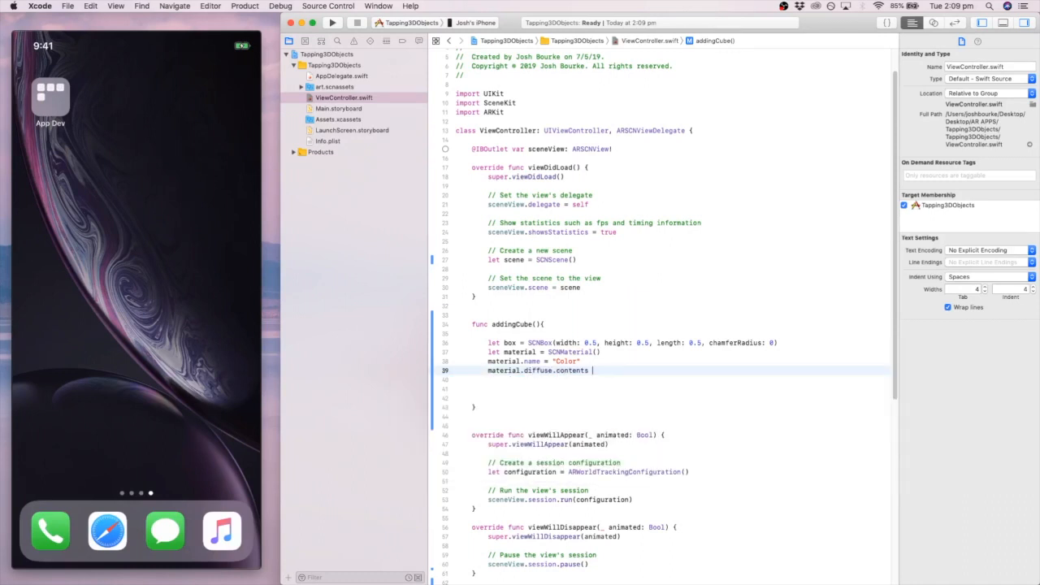
{"action": "type", "text": "UIColor"}
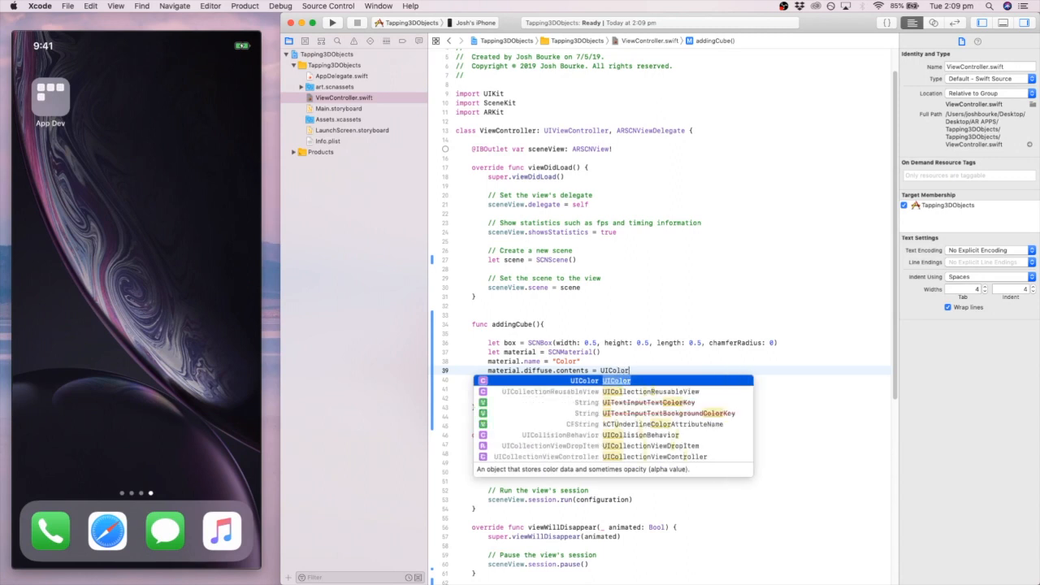
{"action": "type", "text": ".red"}
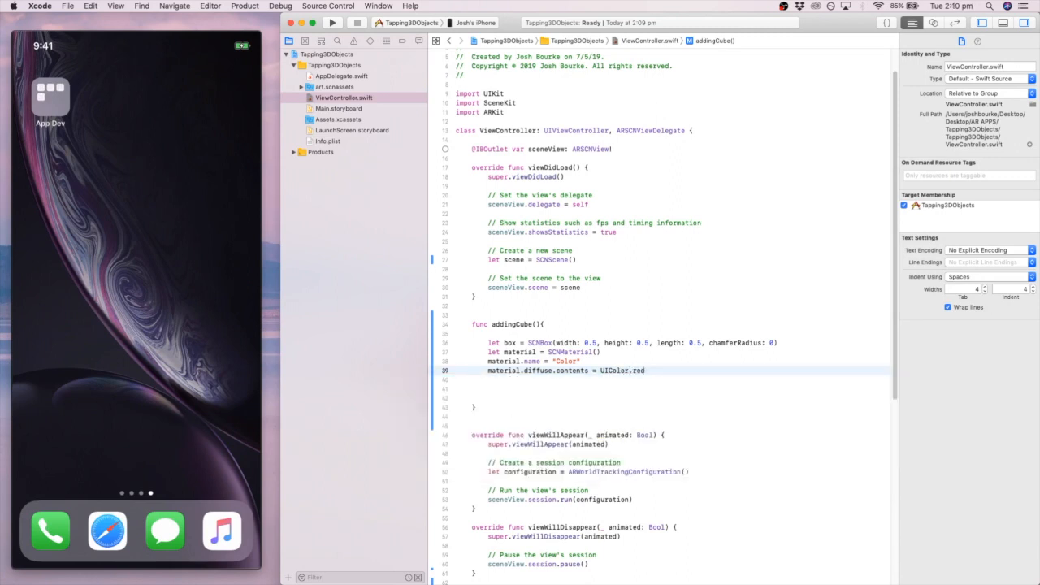
Step: Assign box.materials = [material] and begin declaring let boxNode
{"action": "type", "text": "box"}
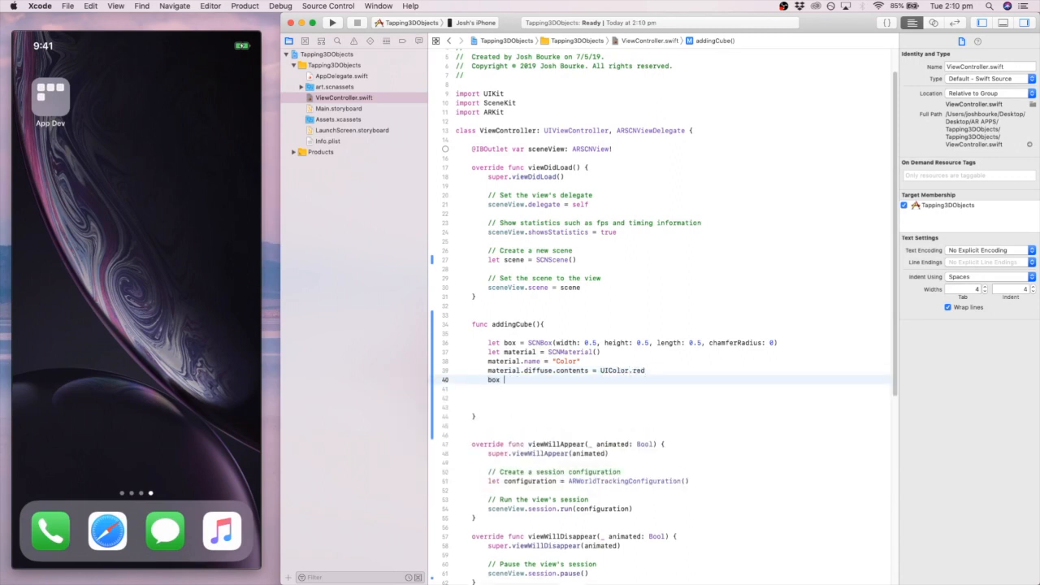
{"action": "type", "text": "materials ="}
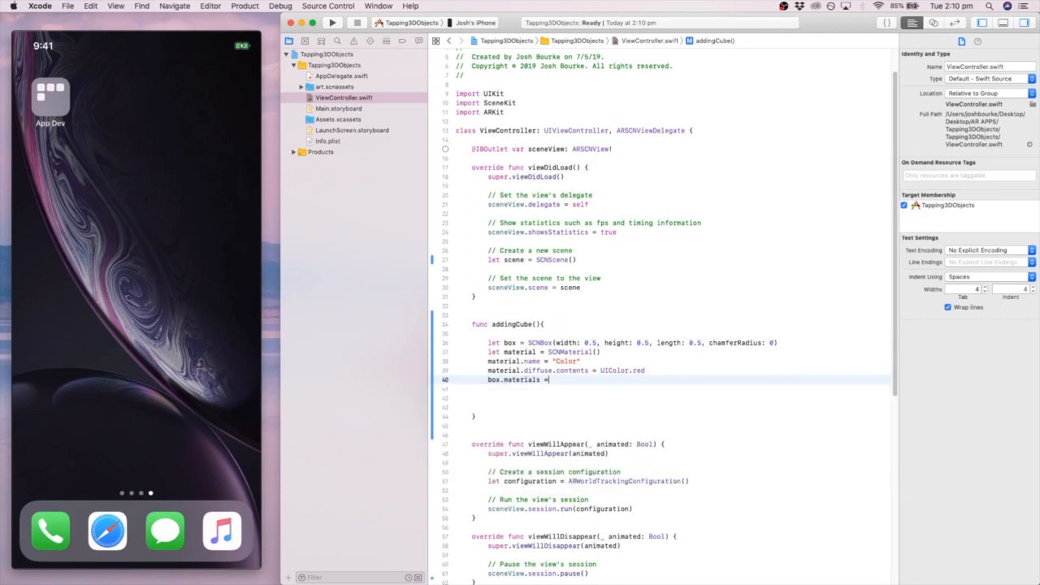
{"action": "type", "text": "[mat]"}
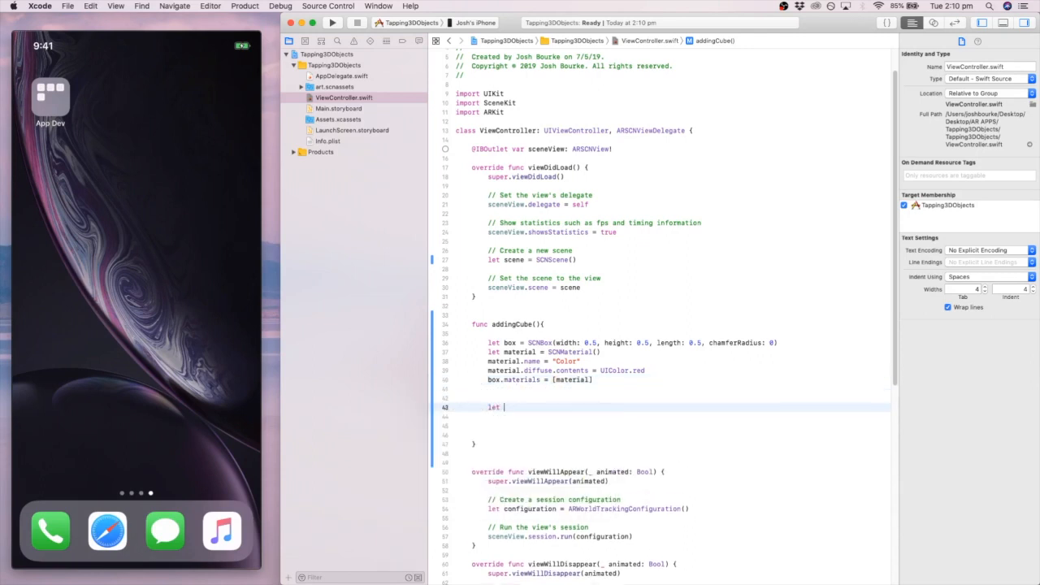
{"action": "type", "text": "boxNode ="}
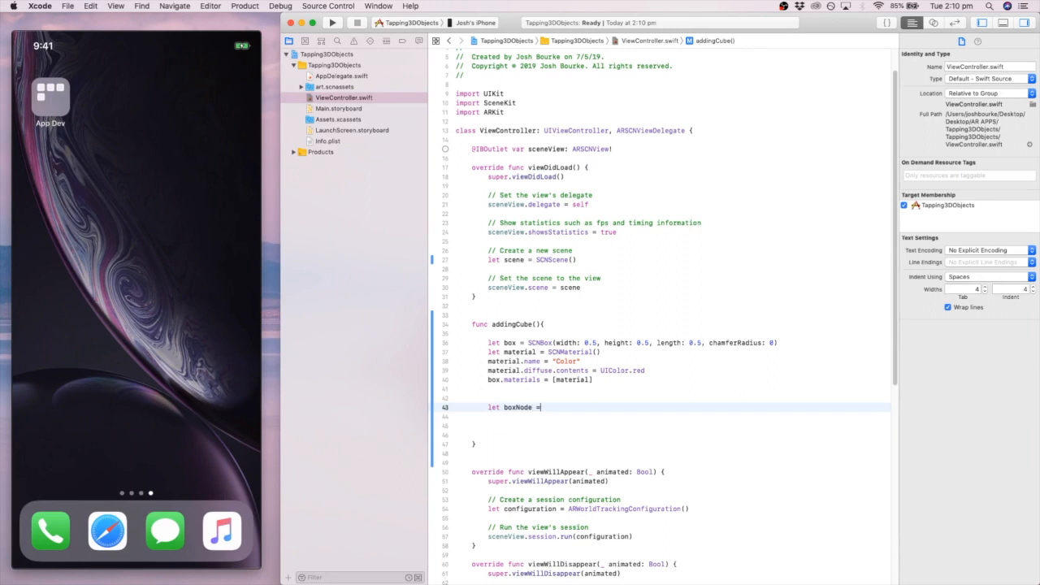
Step: Complete let boxNode = SCNNode(geometry: box)
{"action": "type", "text": "SCNNode"}
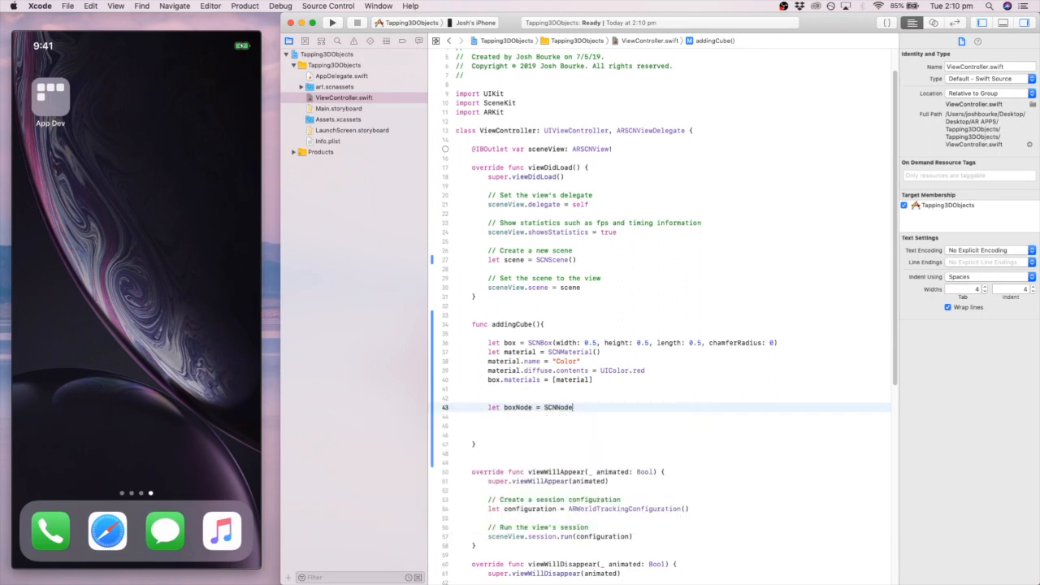
{"action": "type", "text": "(geometry: SCNGeometry?"}
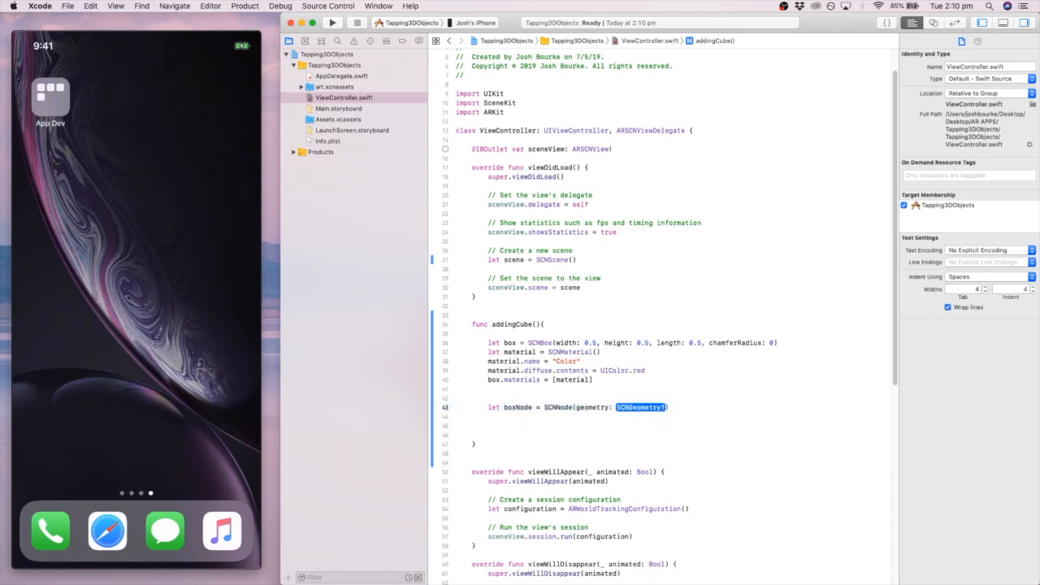
{"action": "type", "text": "box"}
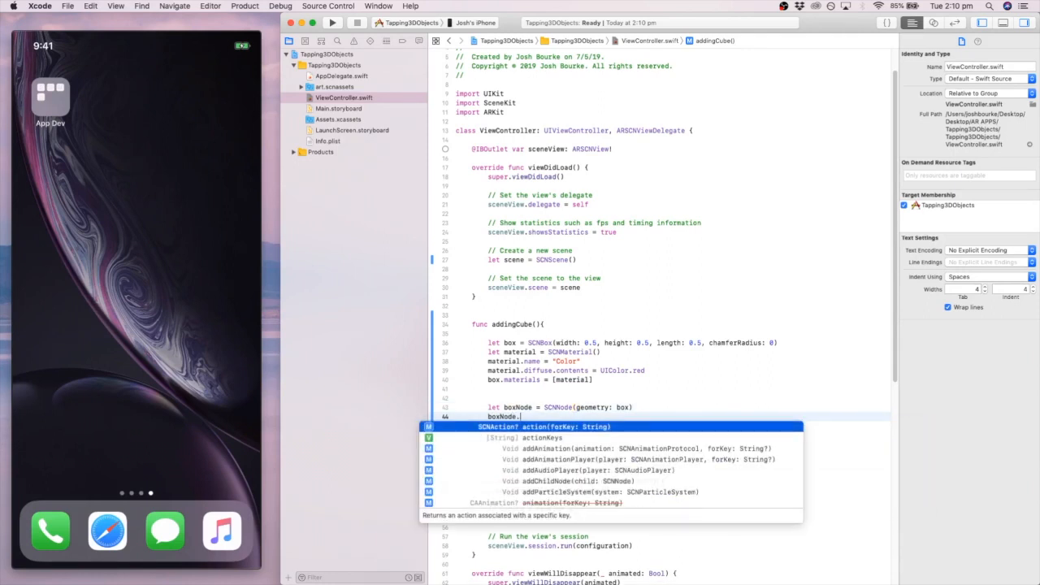
Step: Set boxNode.position to SCNVector3(0, 0, -1.5)
{"action": "type", "text": "position ="}
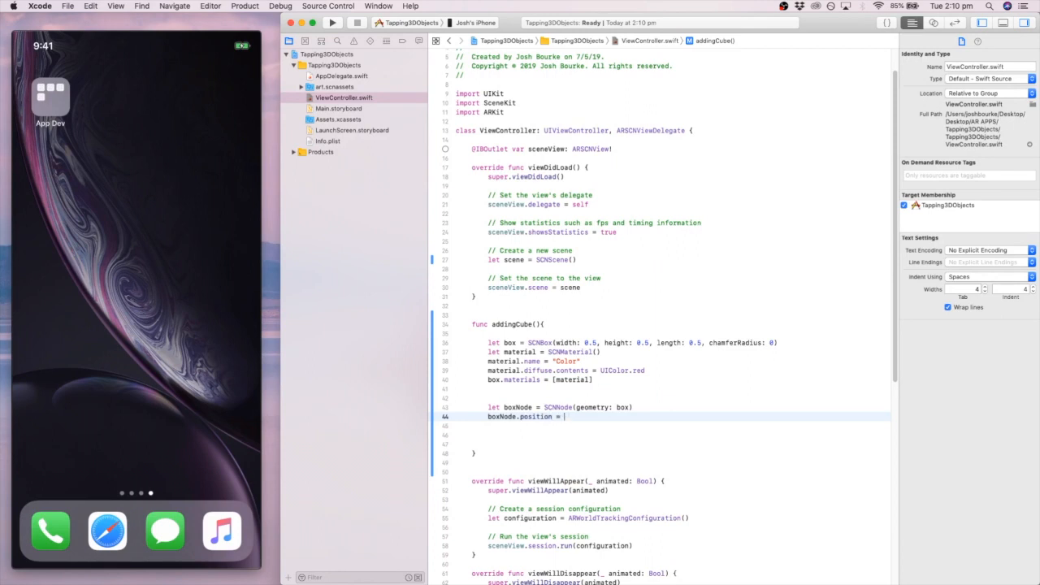
{"action": "type", "text": "SCNVe"}
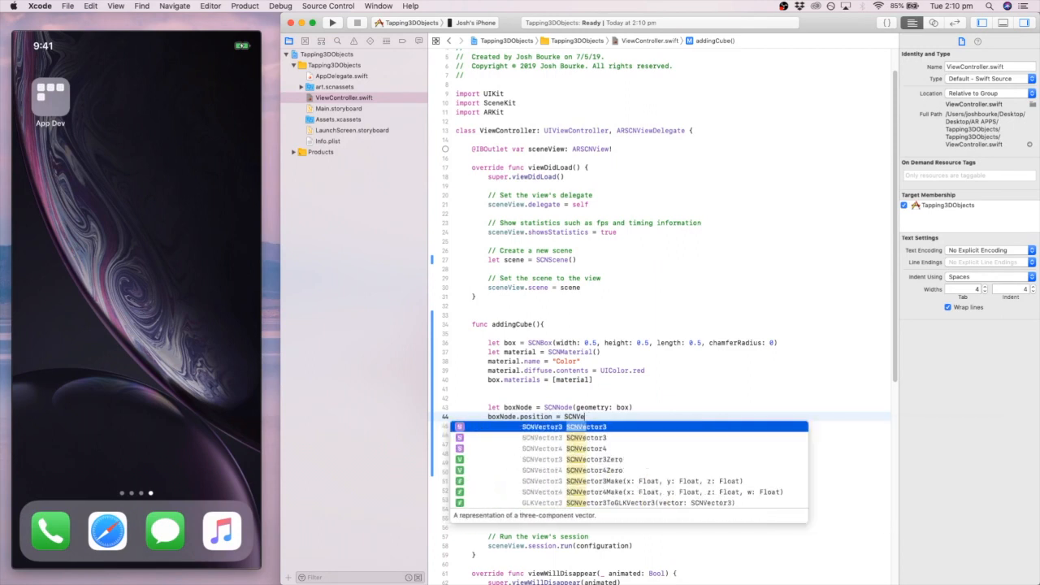
{"action": "key", "text": "Return"}
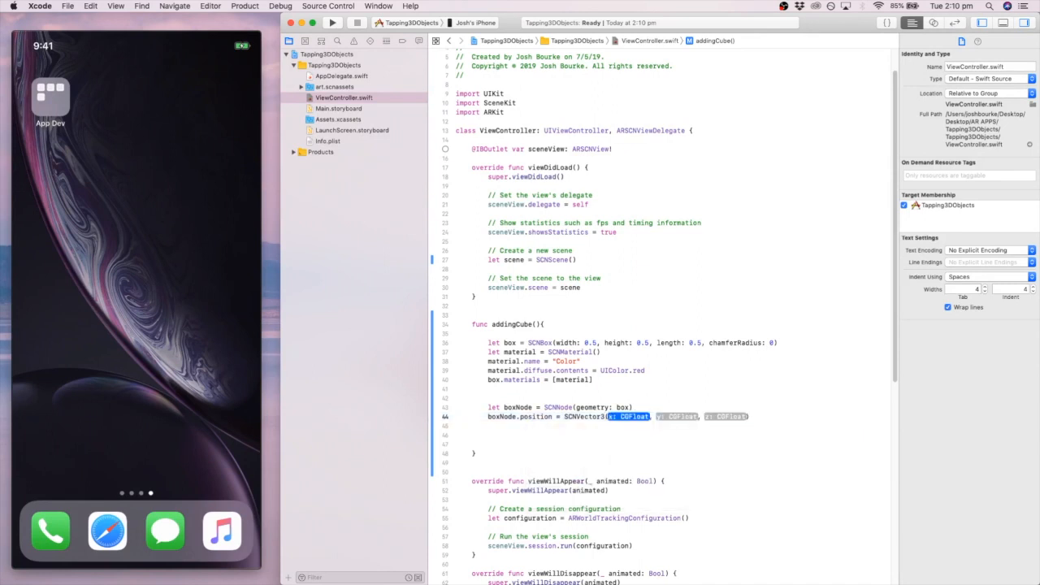
{"action": "type", "text": "0, 0,"}
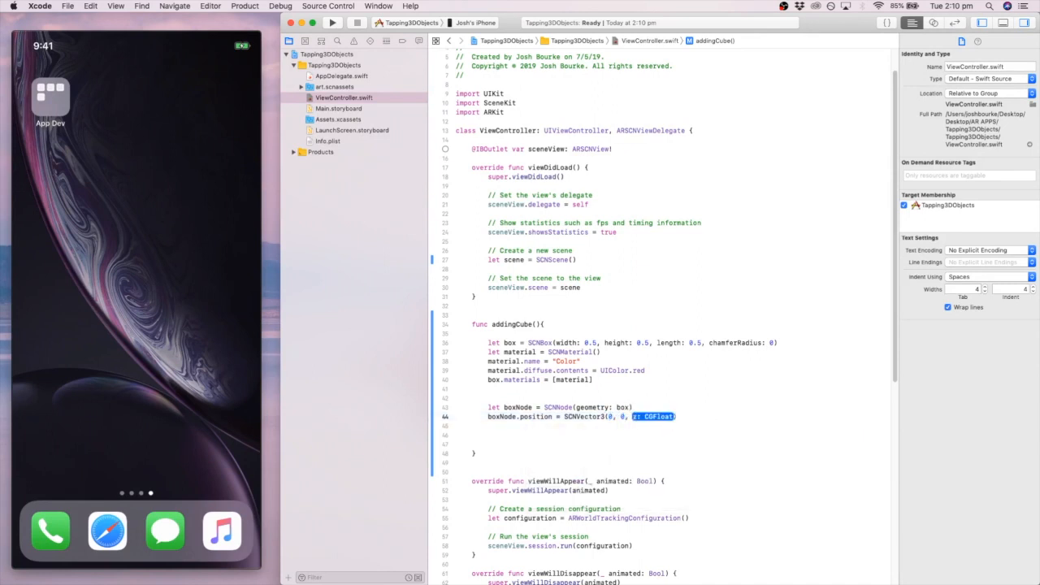
{"action": "type", "text": "-15"}
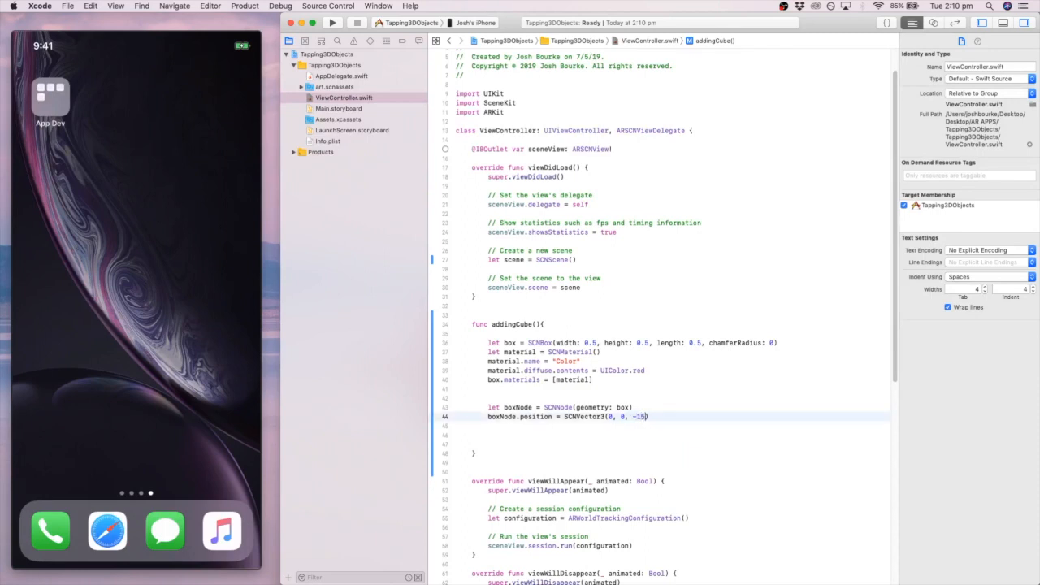
{"action": "type", "text": "-1."}
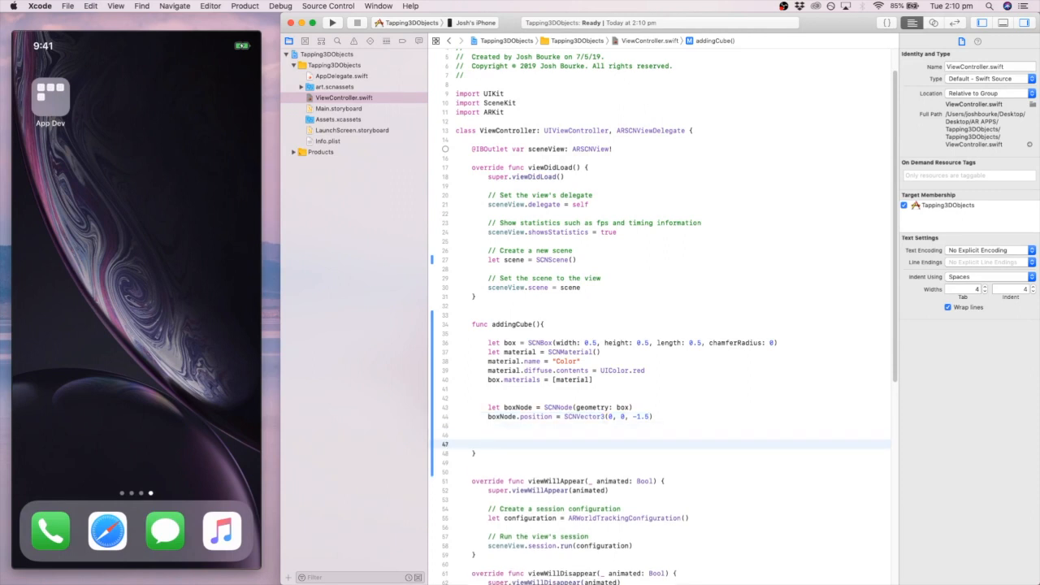
Step: Add boxNode to sceneView.scene.rootNode with addChildNode
{"action": "type", "text": "sceneView"}
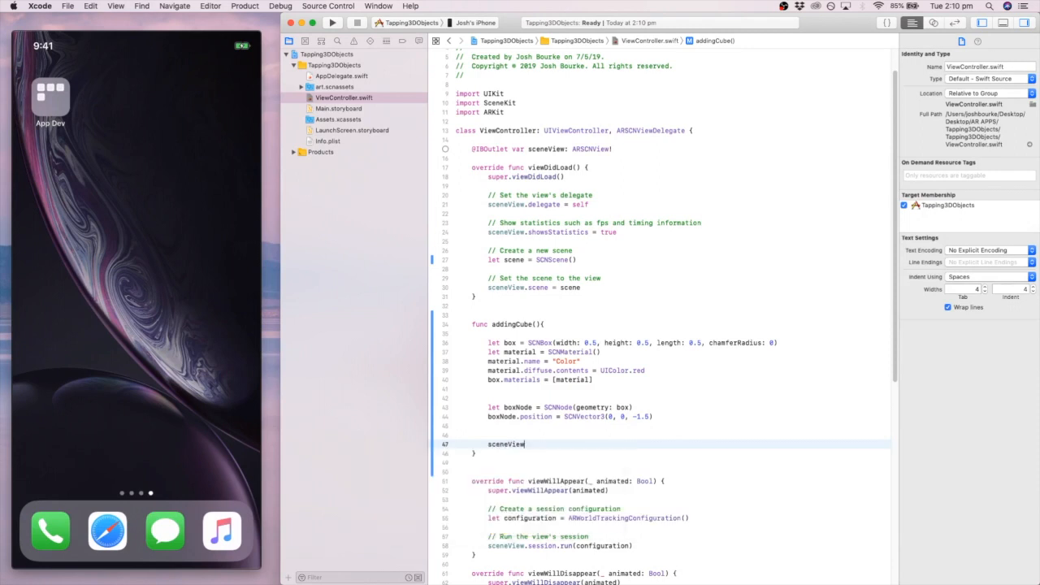
{"action": "type", "text": ".scene"}
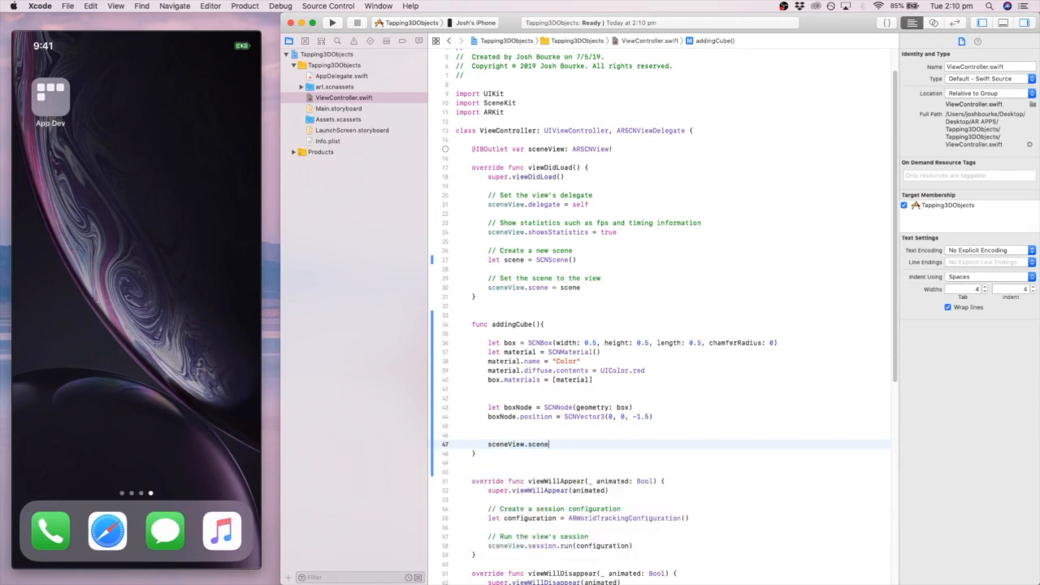
{"action": "type", "text": "ro"}
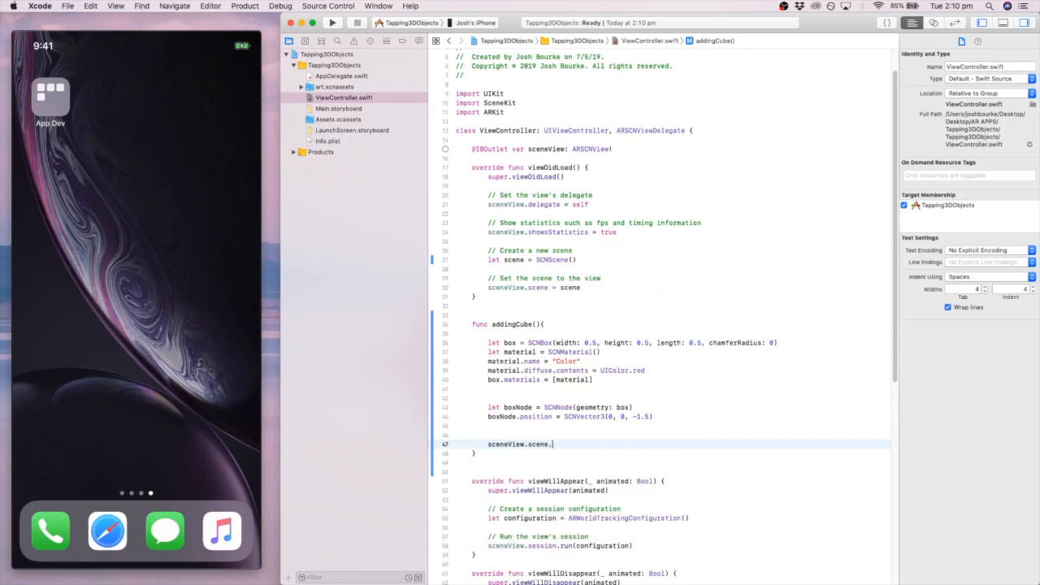
{"action": "type", "text": "rootNode.addCho"}
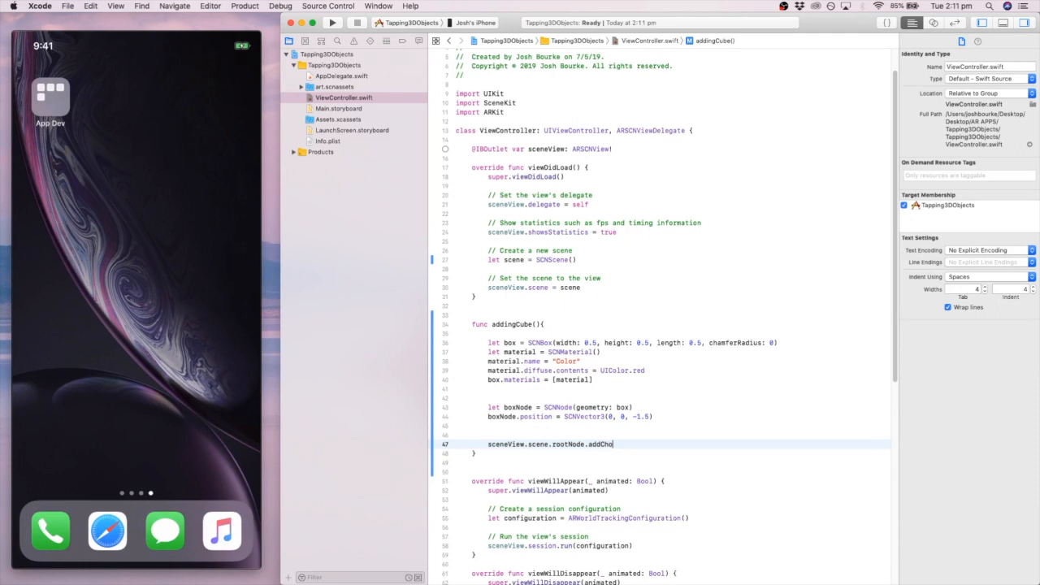
{"action": "type", "text": "ildNod"}
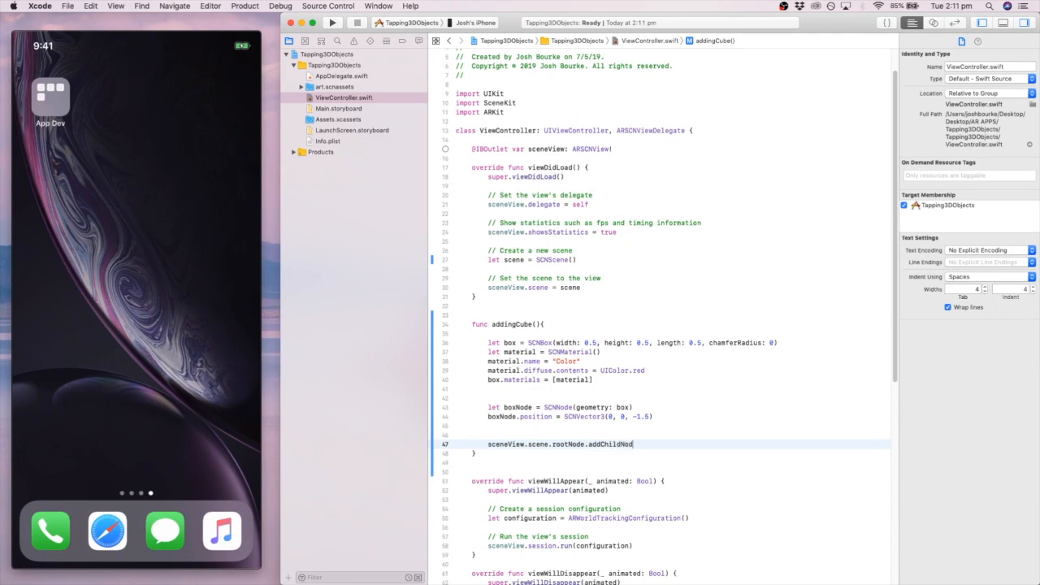
{"action": "type", "text": "(bo"}
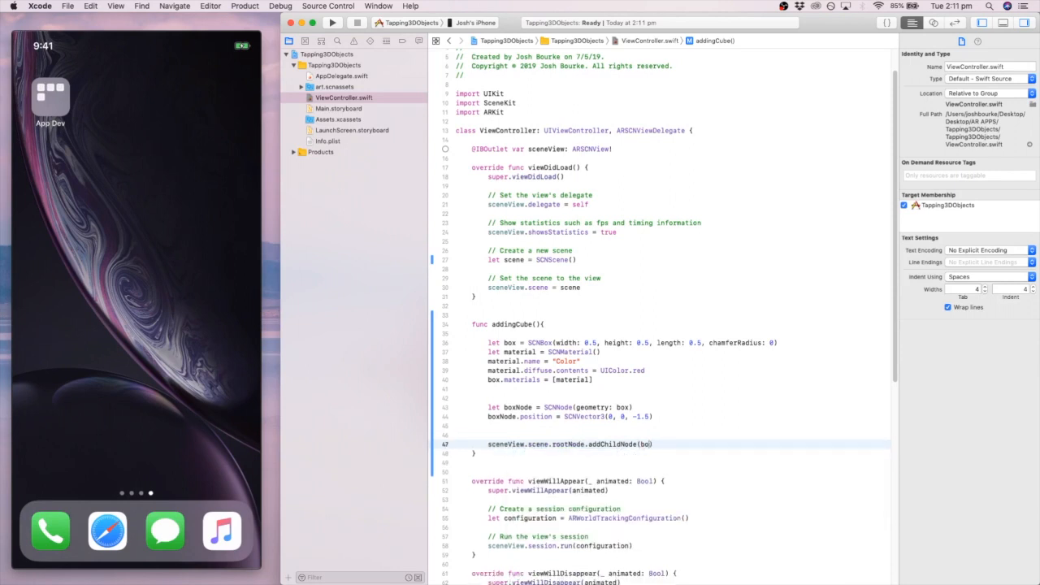
{"action": "type", "text": "boxNode"}
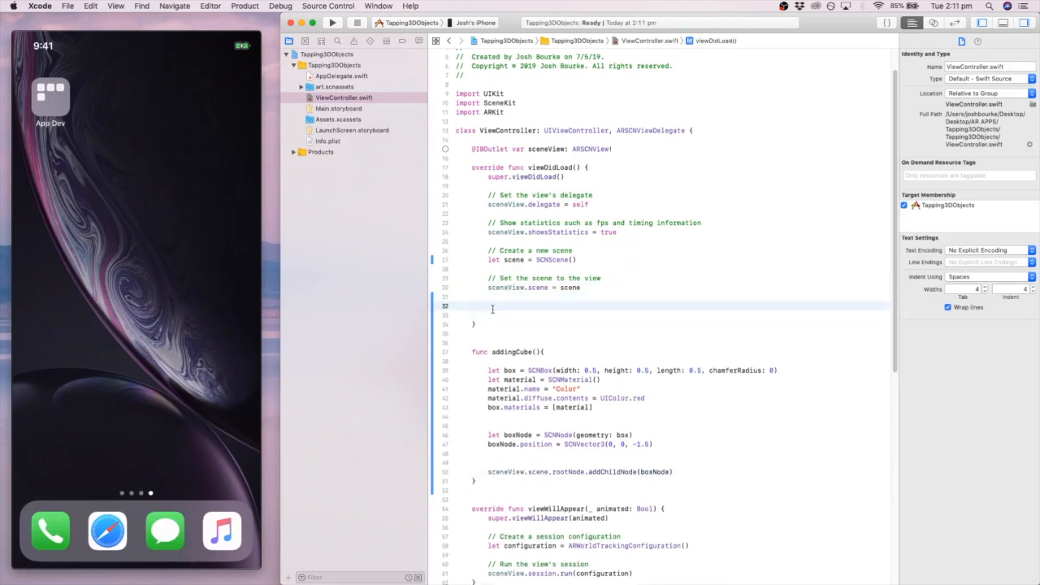
Step: In viewDidLoad, create self.sceneView as an ARSCNView framed to self.view.frame
{"action": "type", "text": "self."}
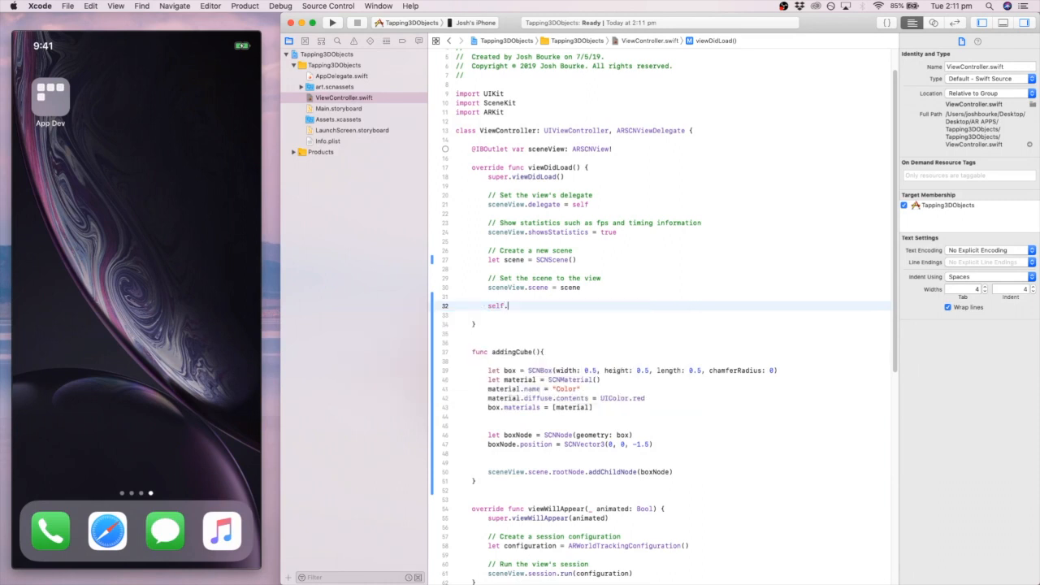
{"action": "type", "text": "sceneView ="}
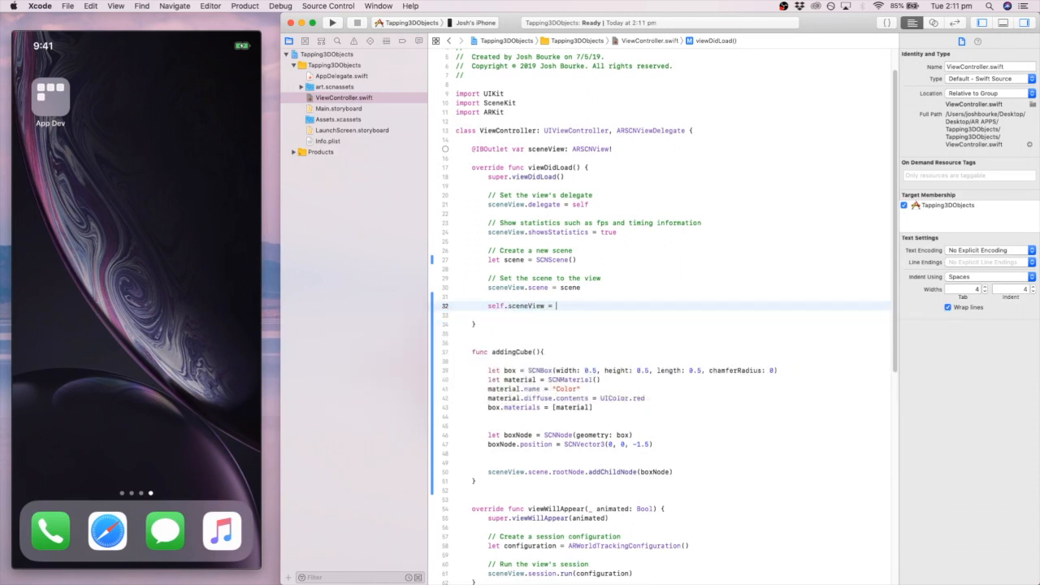
{"action": "type", "text": "ARSC"}
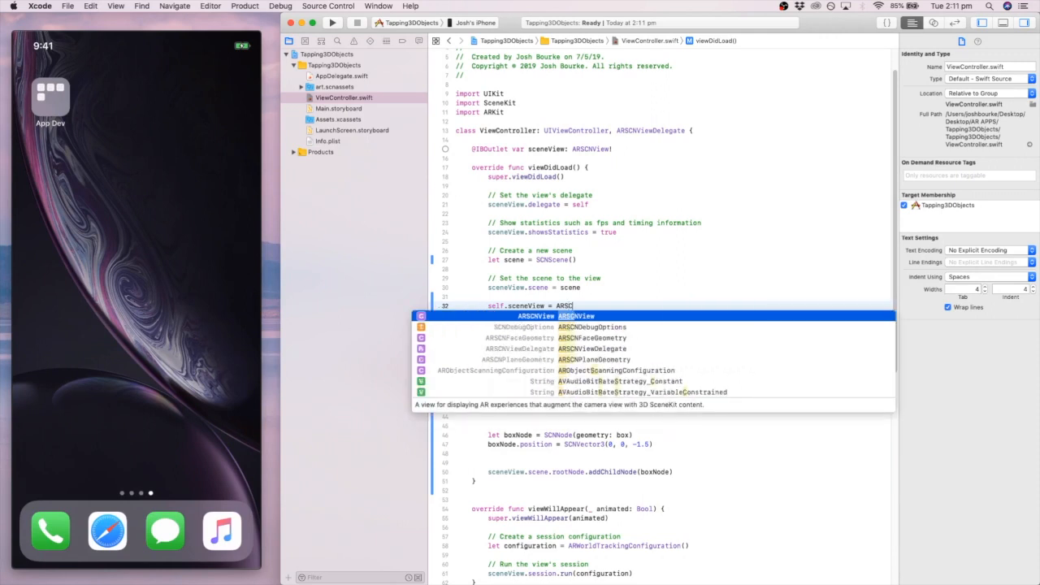
{"action": "key", "text": "Return"}
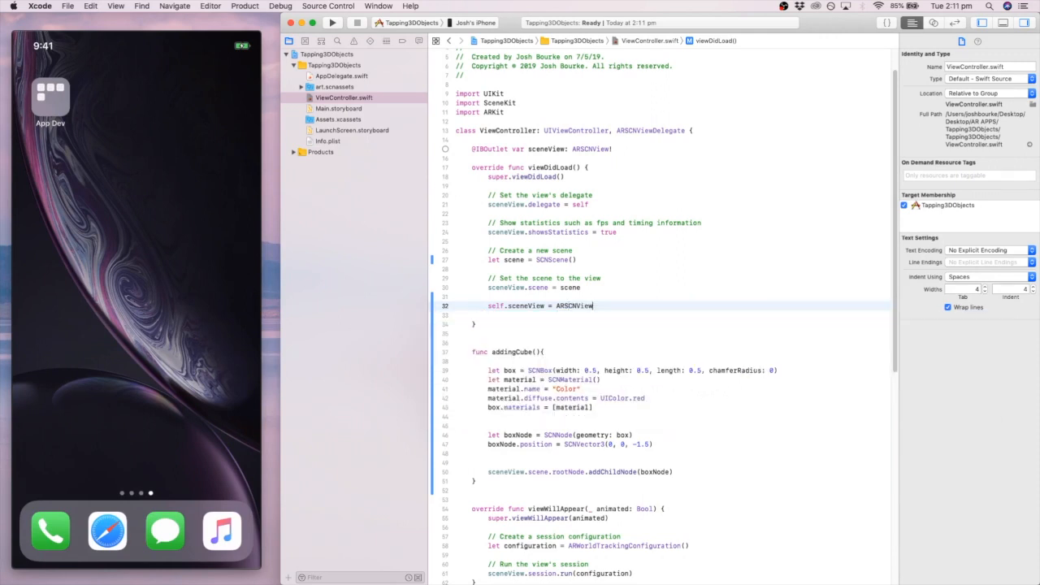
{"action": "type", "text": "()"}
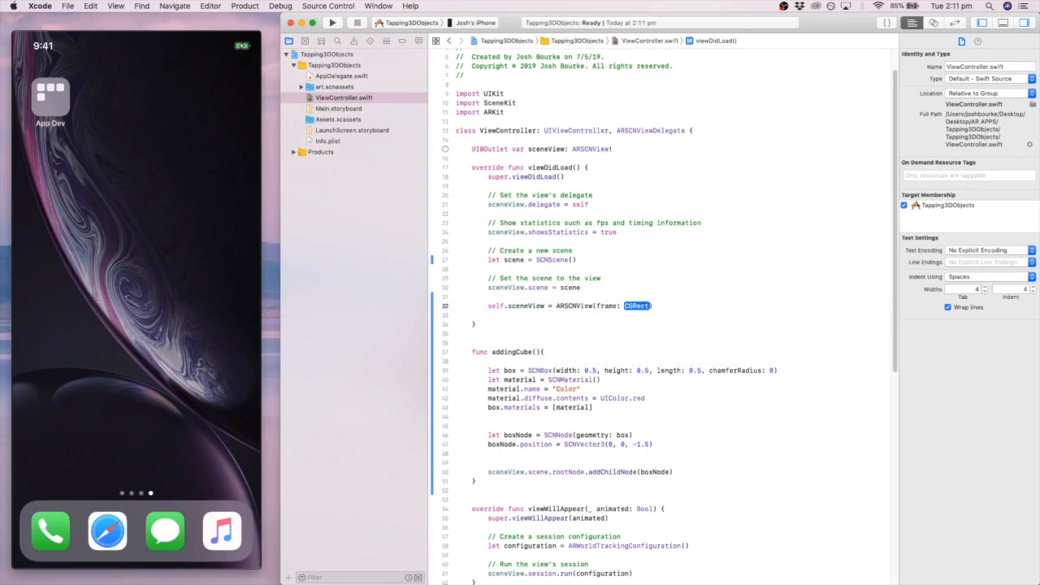
{"action": "type", "text": "self"}
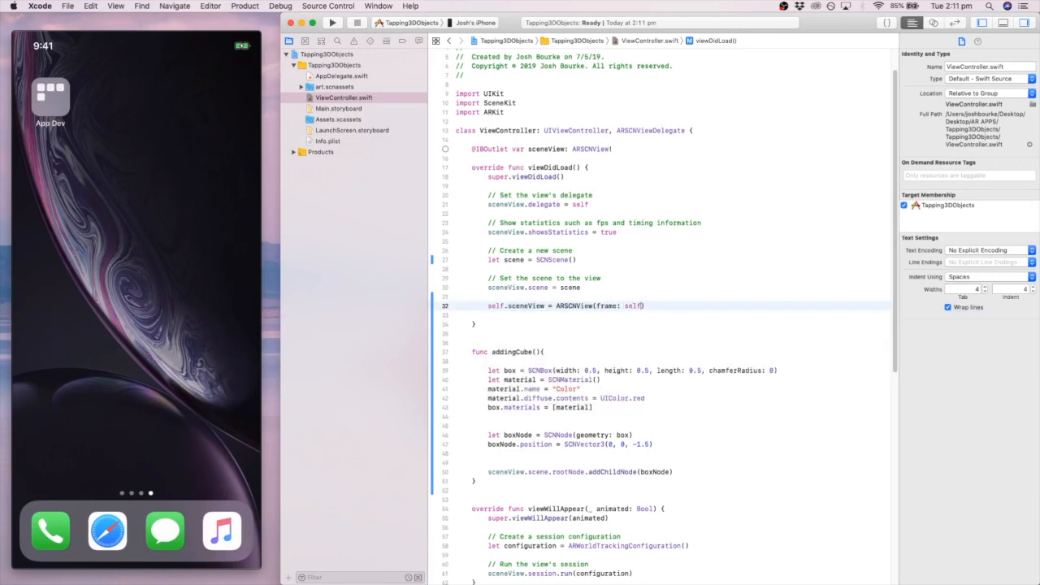
{"action": "type", "text": "vvi"}
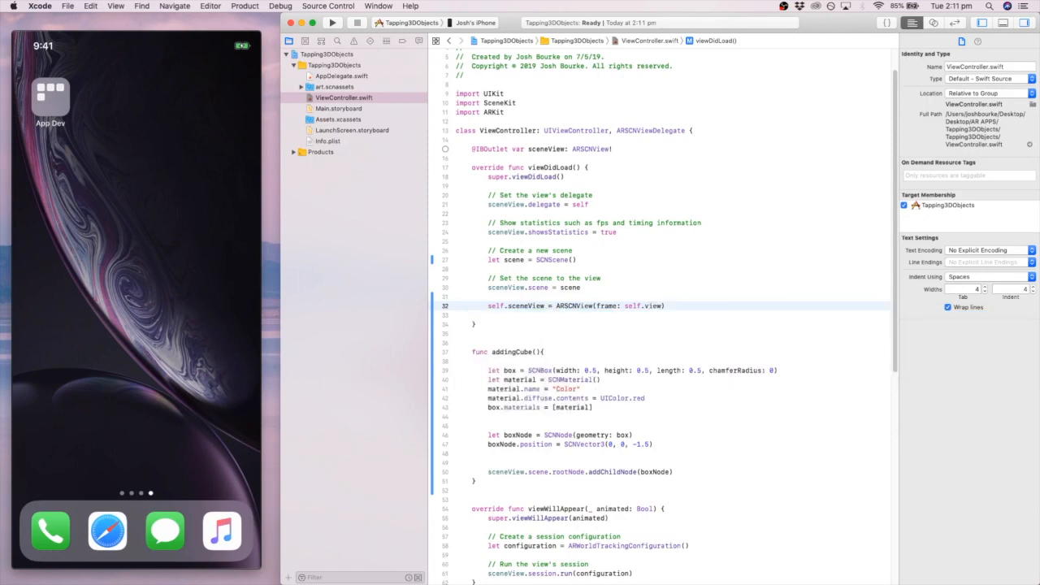
{"action": "type", "text": ".frame"}
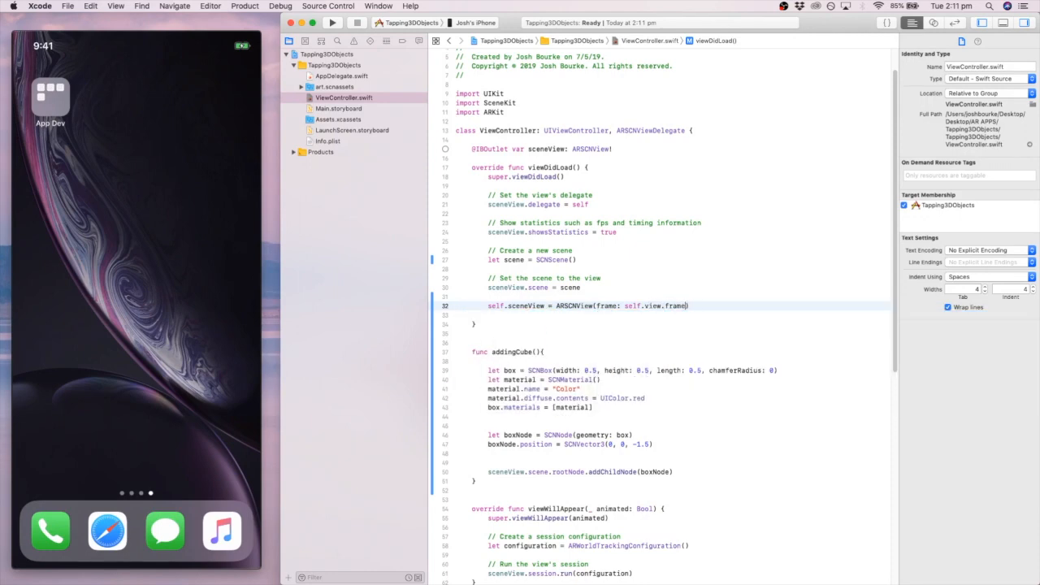
Step: Add sceneView as a subview of self.view and call addingCube()
{"action": "type", "text": "self."}
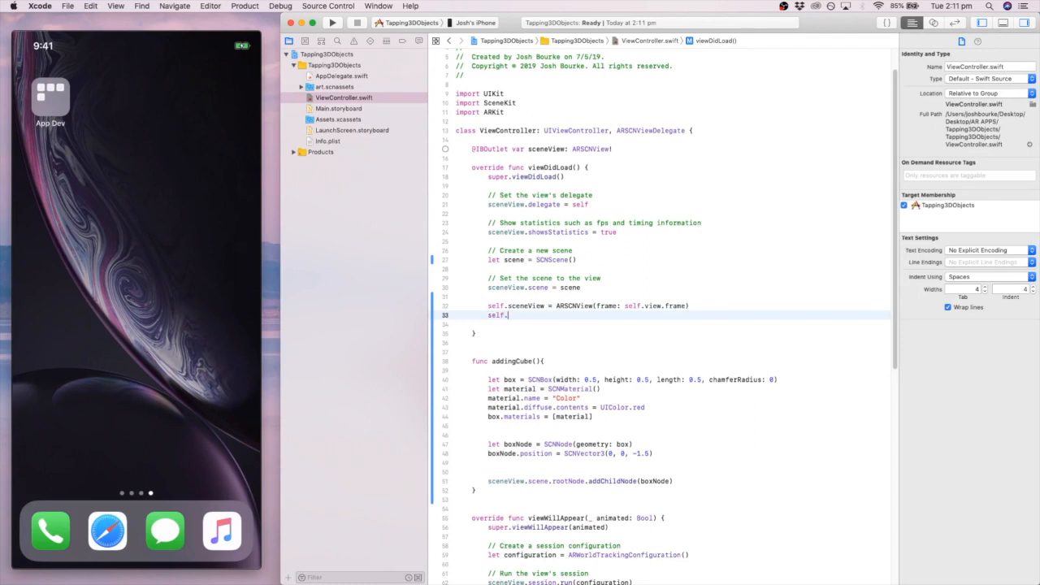
{"action": "type", "text": "view"}
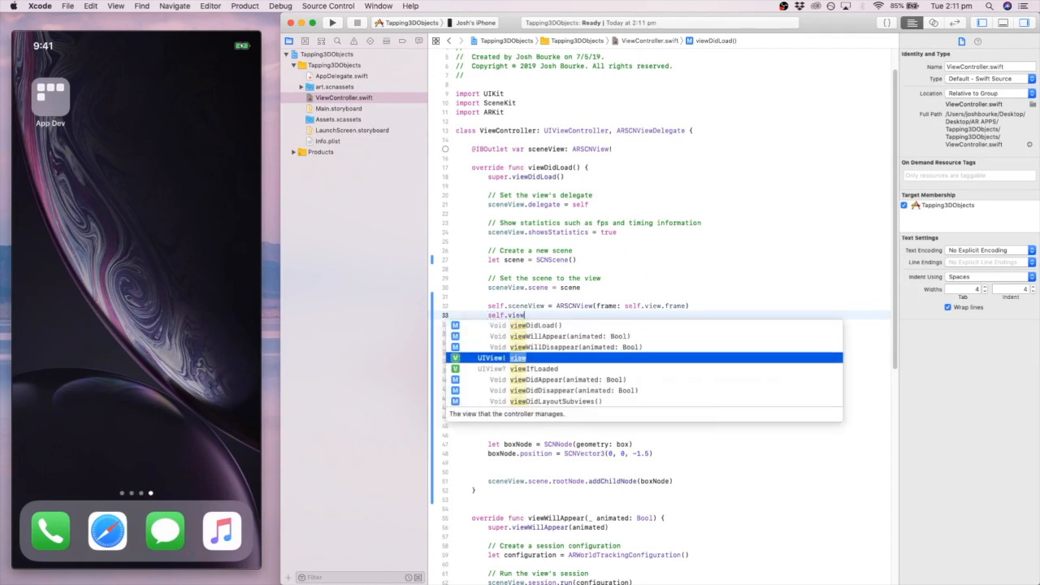
{"action": "type", "text": "addSubview(view: UIView"}
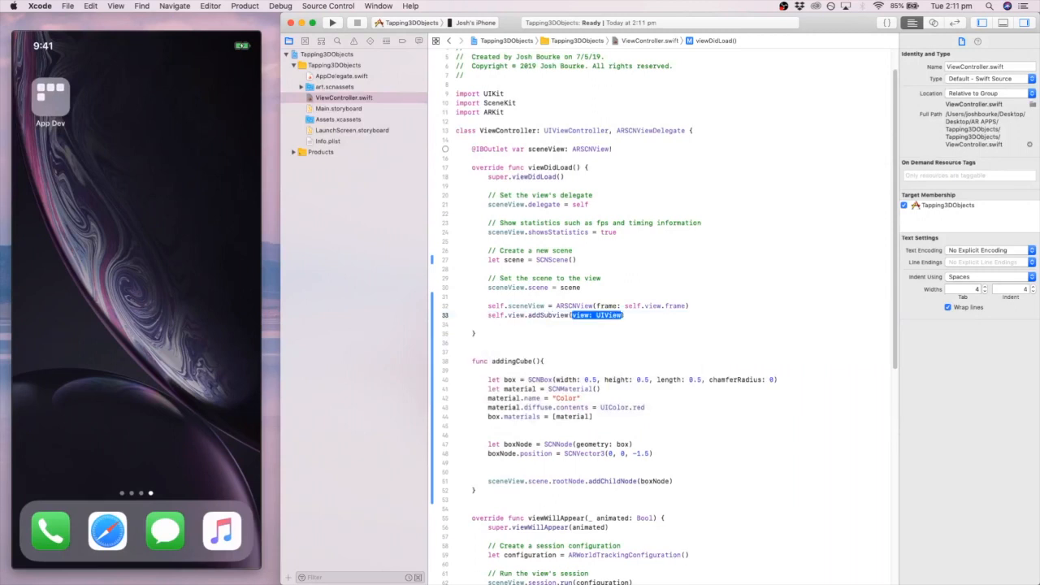
{"action": "type", "text": "self.sceneView"}
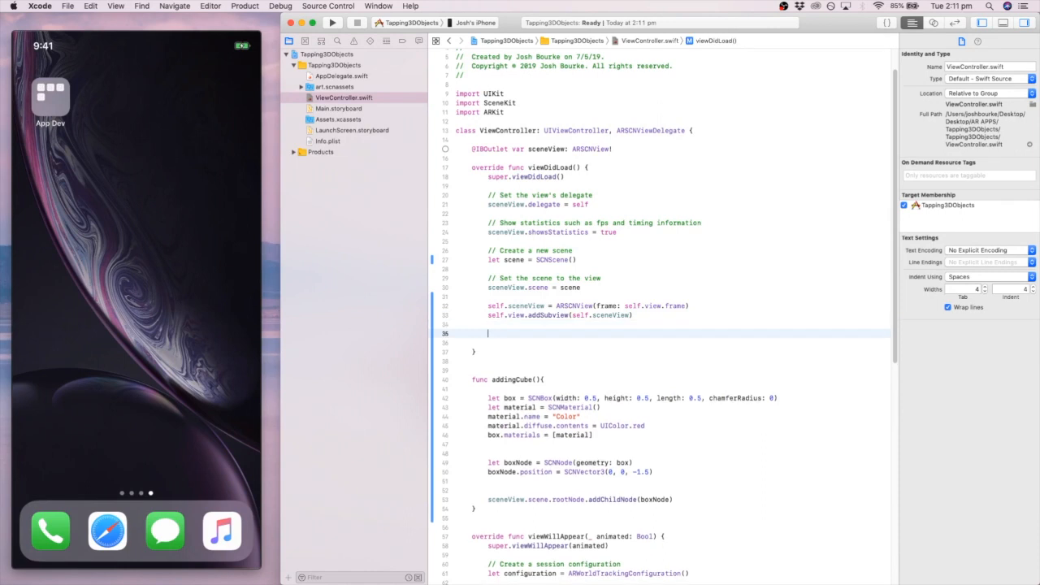
{"action": "type", "text": "addingCube()"}
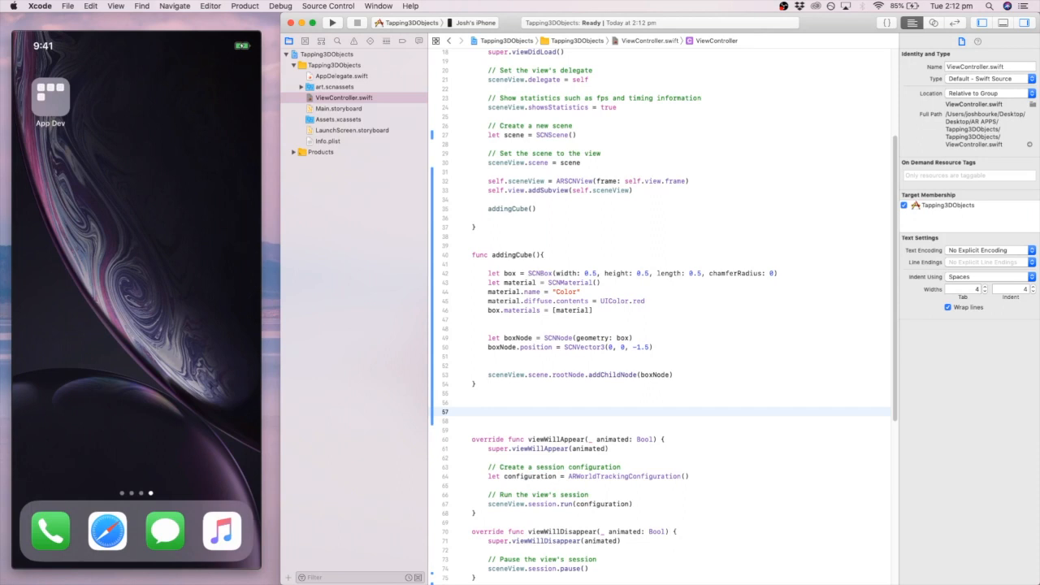
Step: Write private func gestureRecognizer() creating a UITapGestureRecognizer with target self and action #selector(tapped)
{"action": "type", "text": "priva"}
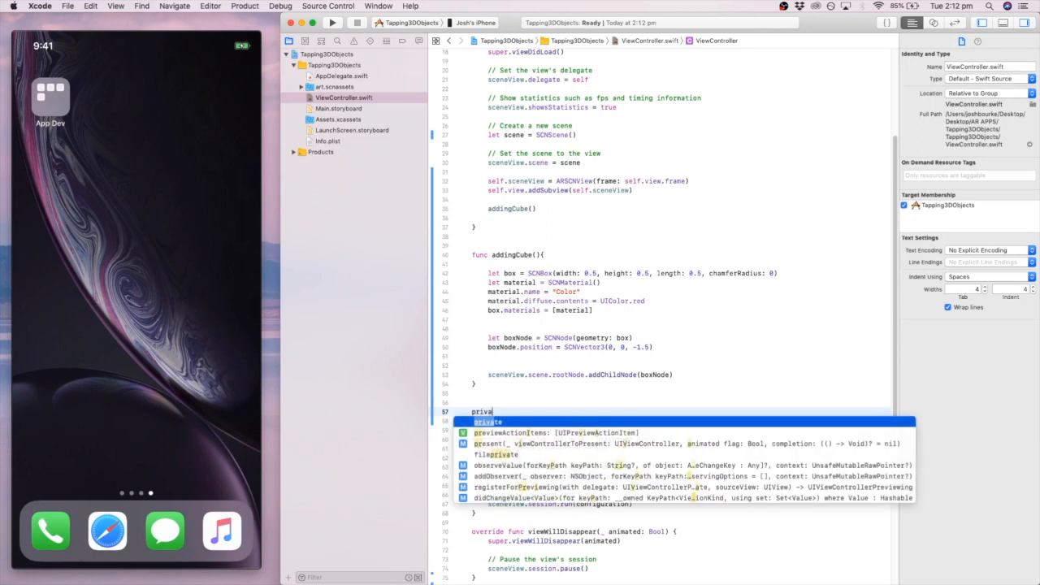
{"action": "type", "text": "func ge"}
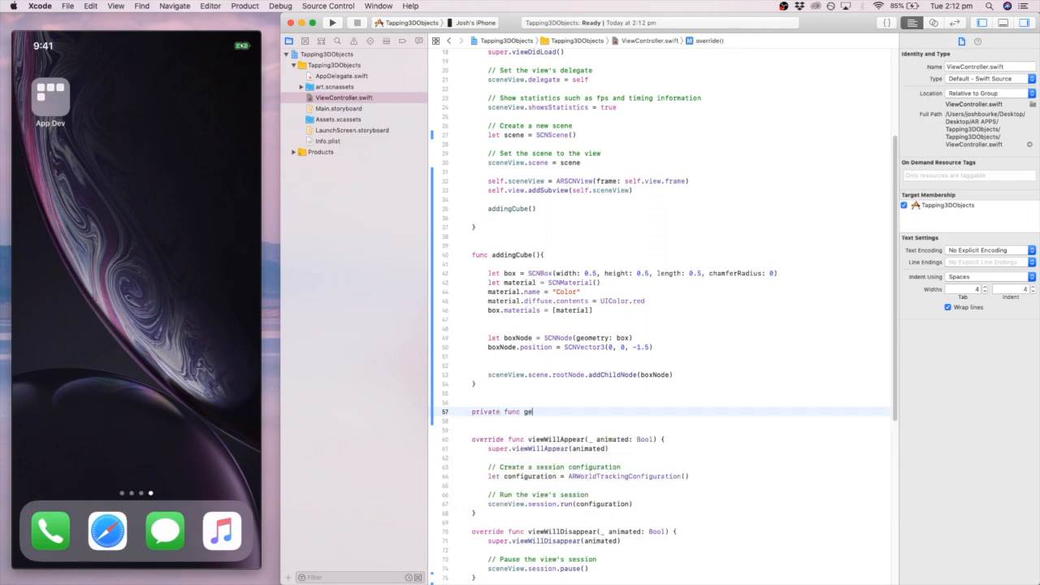
{"action": "type", "text": "sture"}
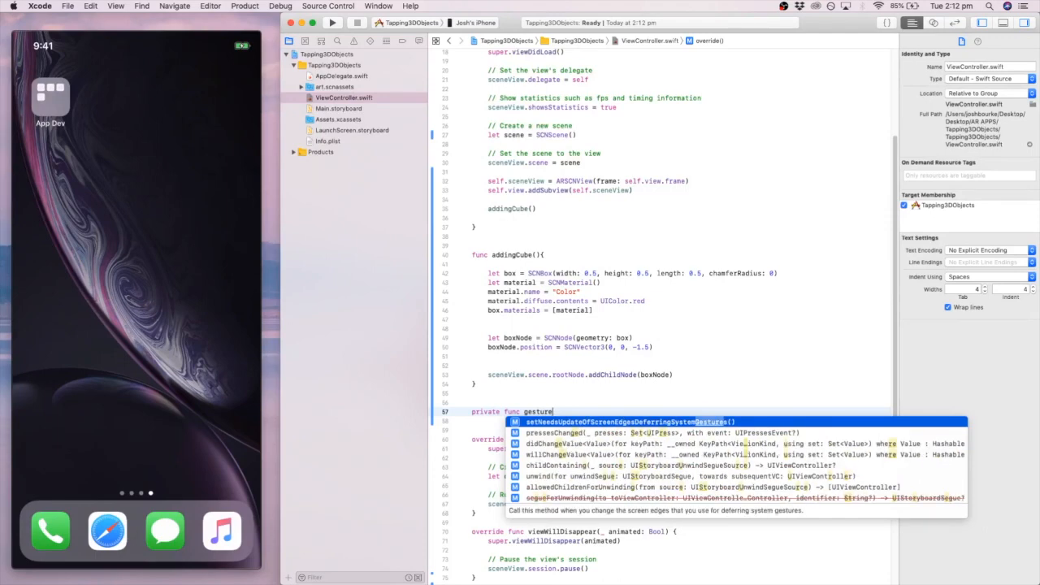
{"action": "type", "text": "Recognizer(){"}
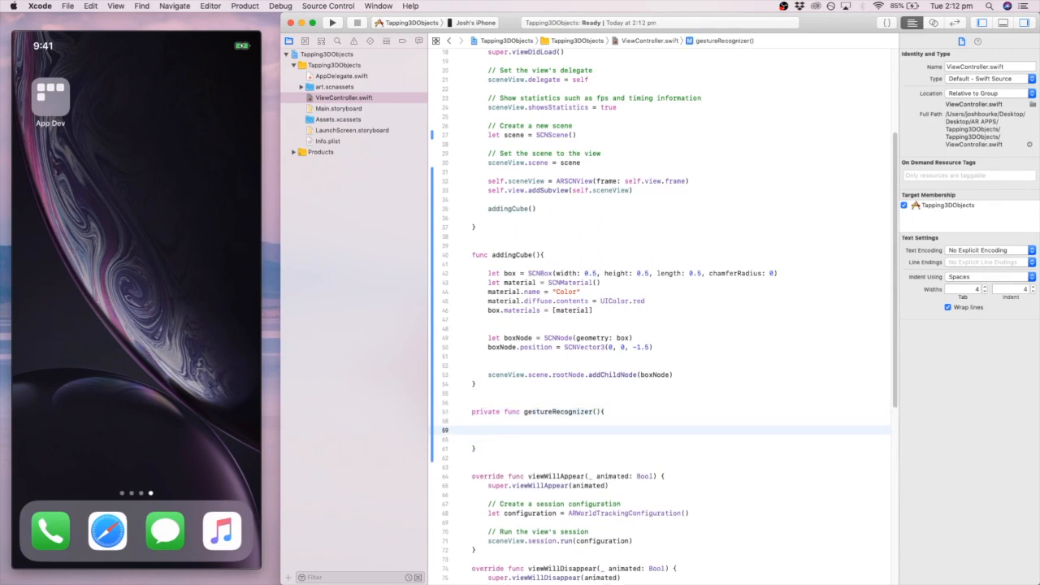
{"action": "type", "text": "let tap"}
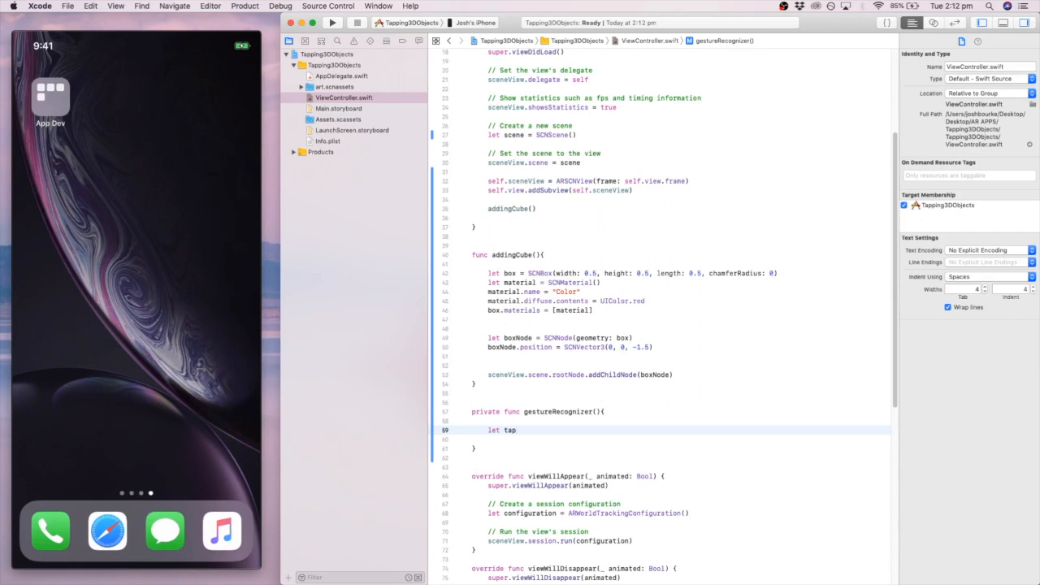
{"action": "type", "text": "GestureRecognizer ="}
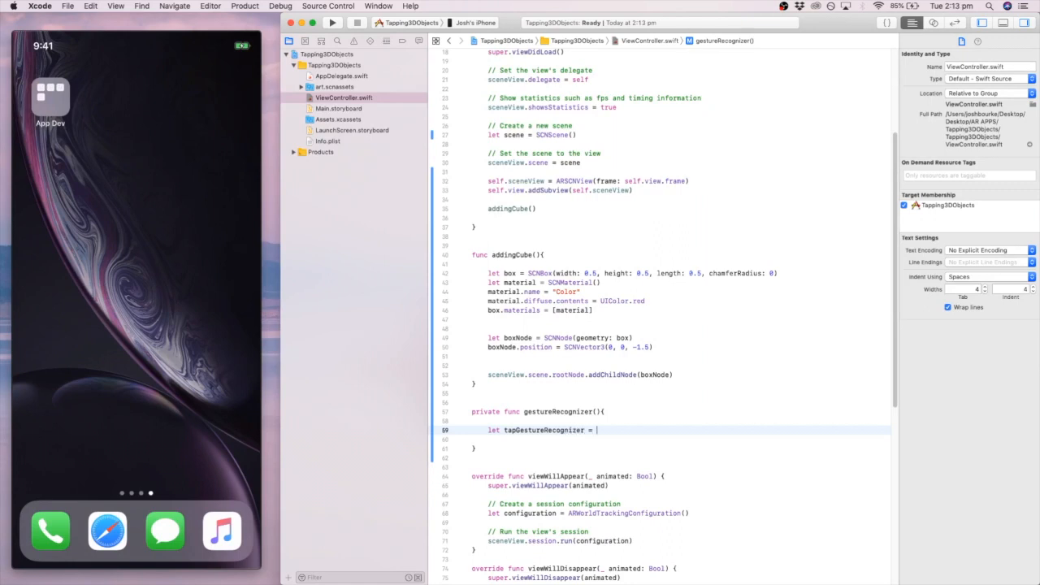
{"action": "type", "text": "UITapGestureRecognizer(target: self, action: #selector(@objc method"}
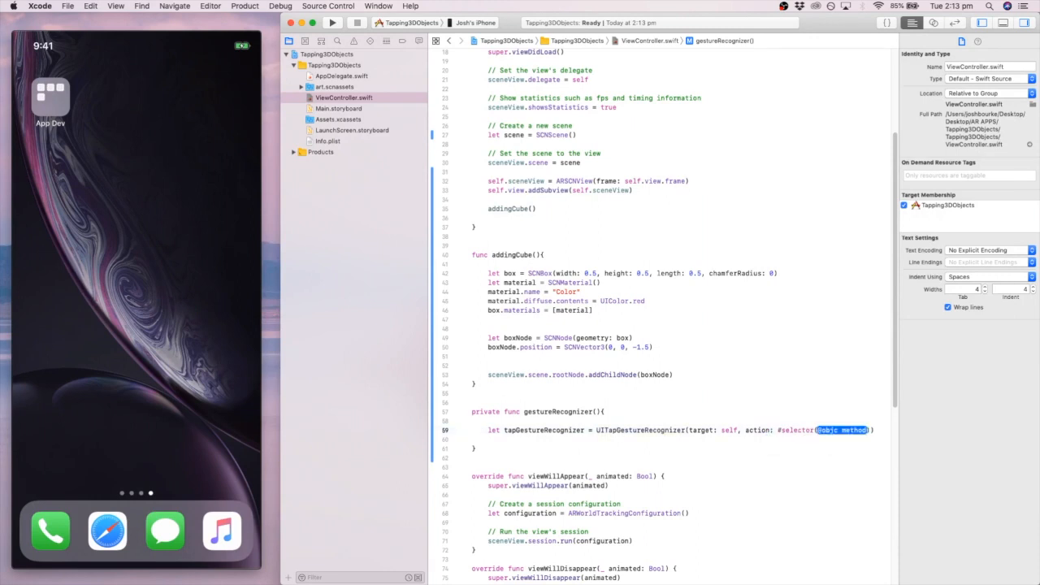
{"action": "type", "text": "tapped"}
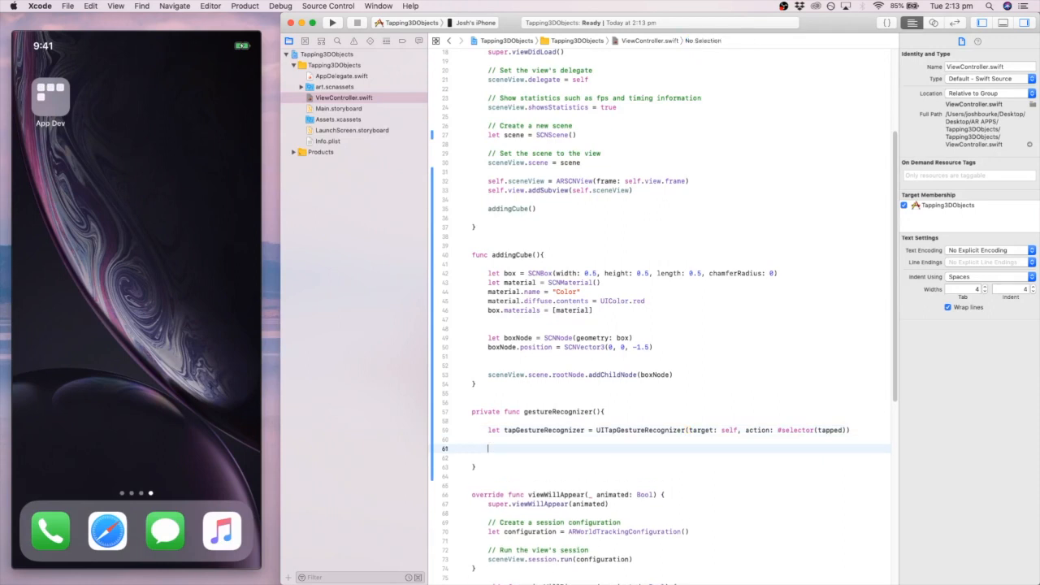
Step: Attach the tap gesture recognizer to self.sceneView via addGestureRecognizer
{"action": "type", "text": "self."}
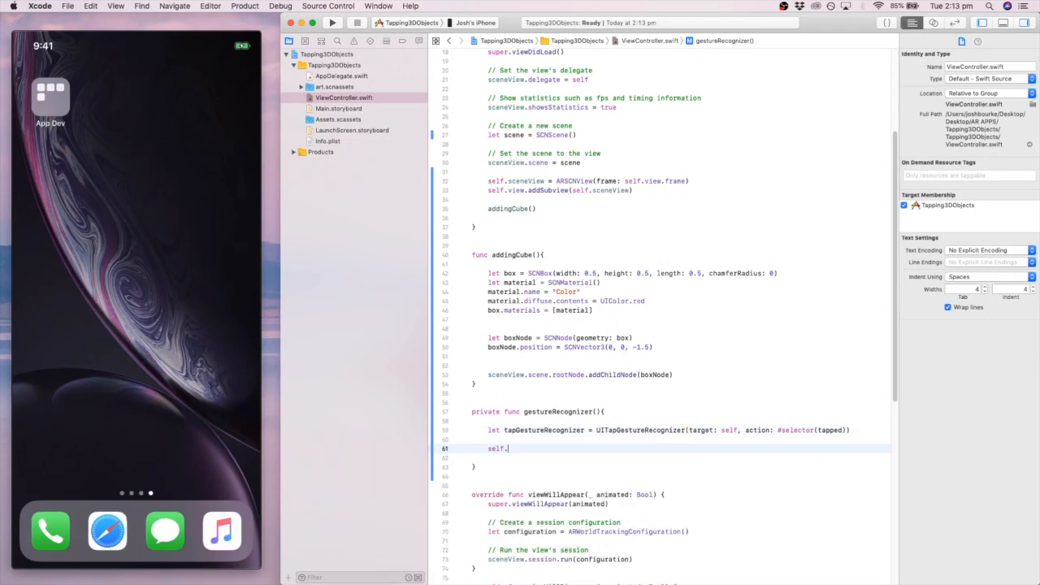
{"action": "type", "text": "sceneView"}
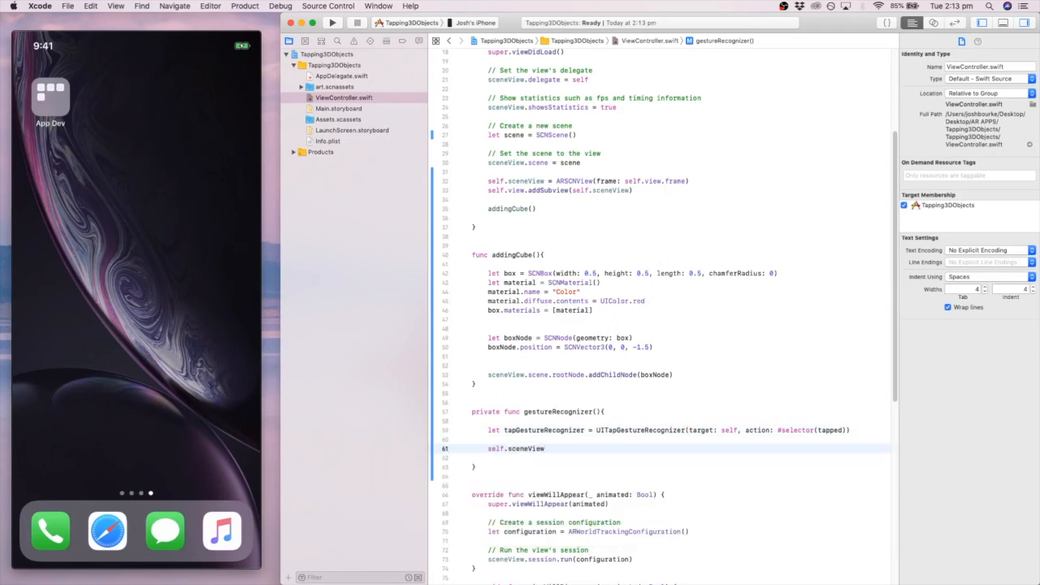
{"action": "type", "text": ".add"}
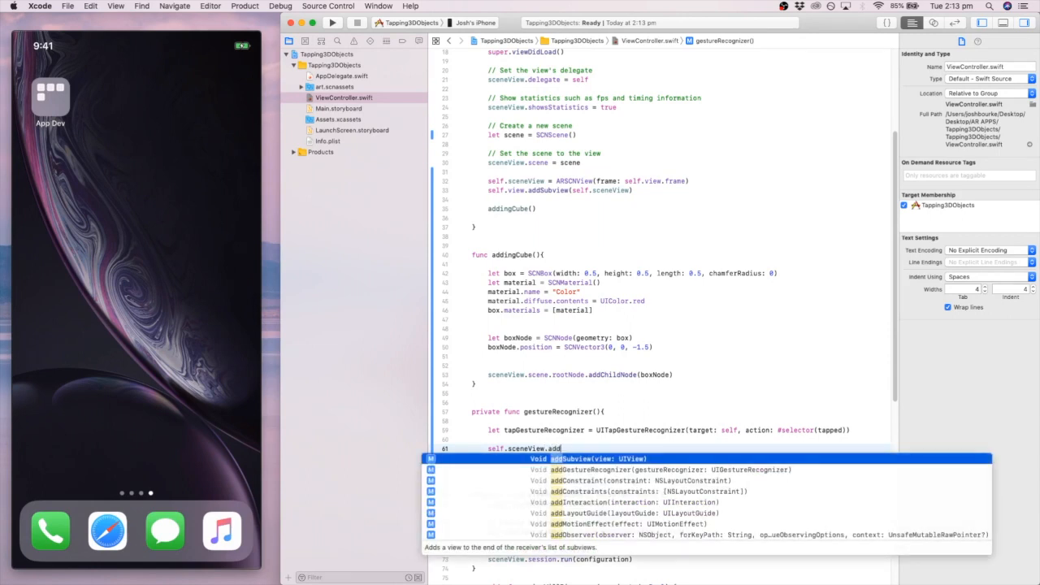
{"action": "left_click", "coordinate": [593, 469]}
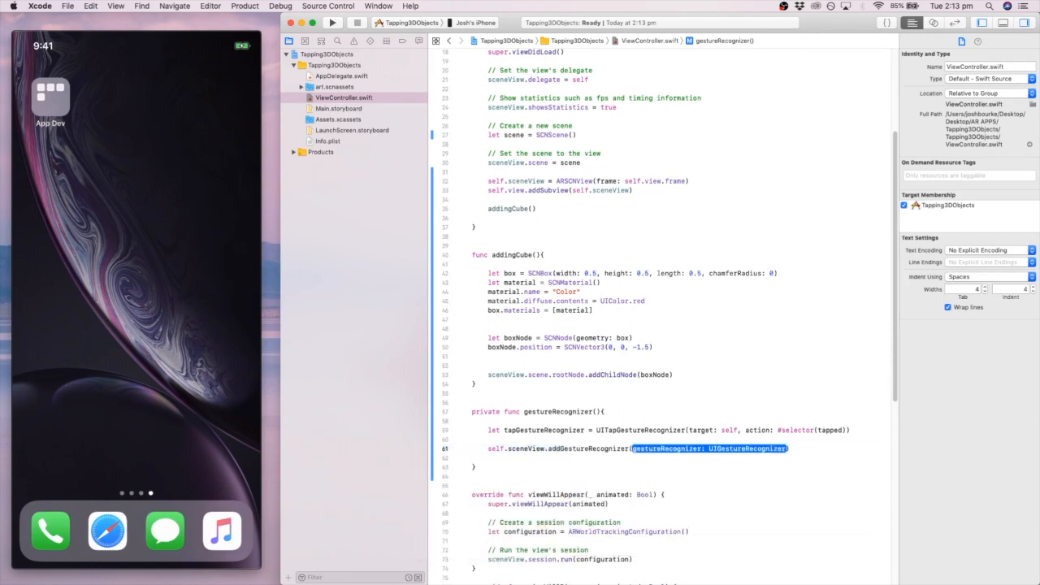
{"action": "type", "text": "tapGestureRecognizer)"}
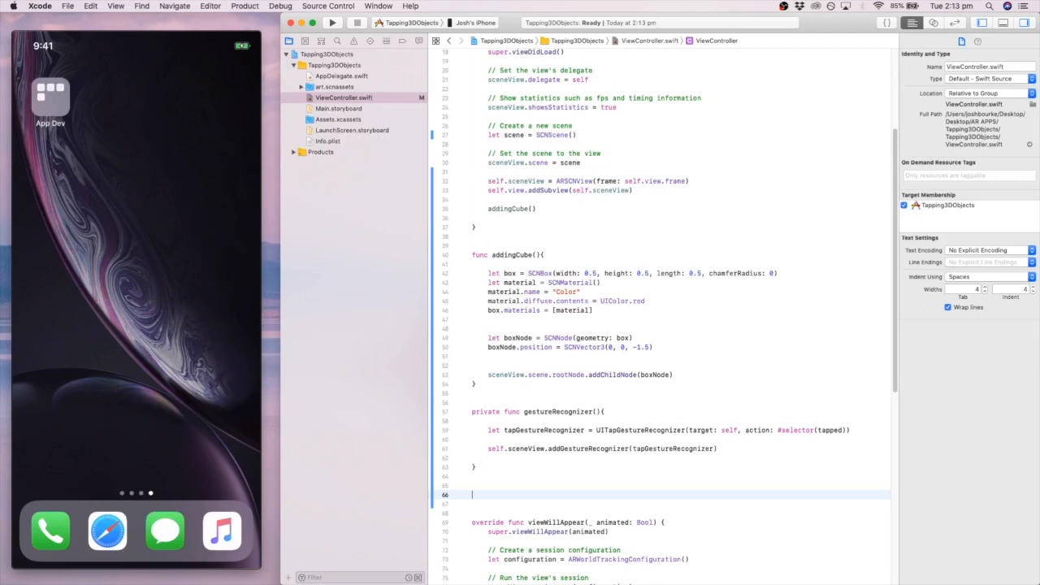
{"action": "type", "text": "@obj"}
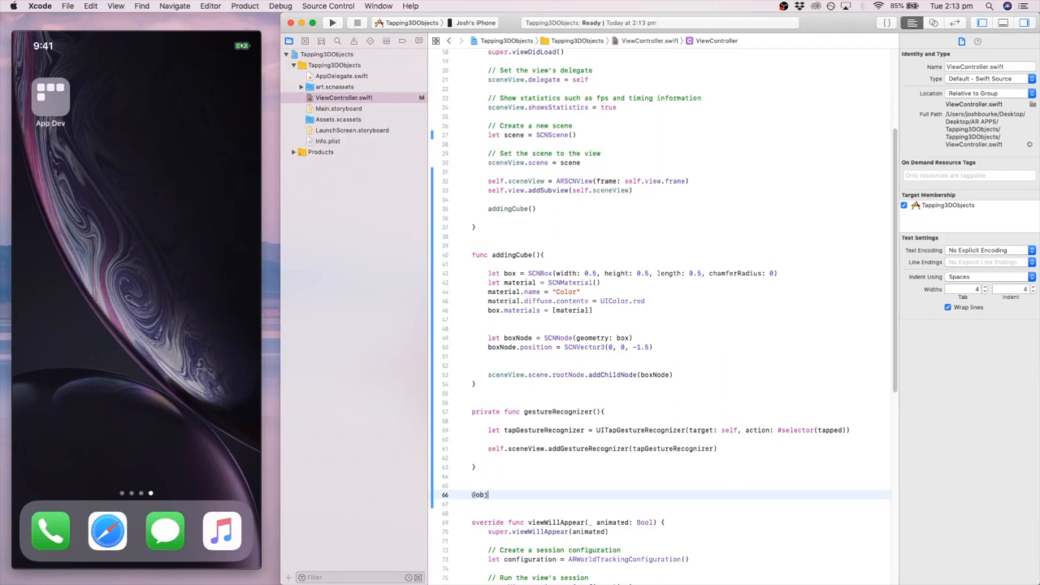
{"action": "type", "text": "func tapped"}
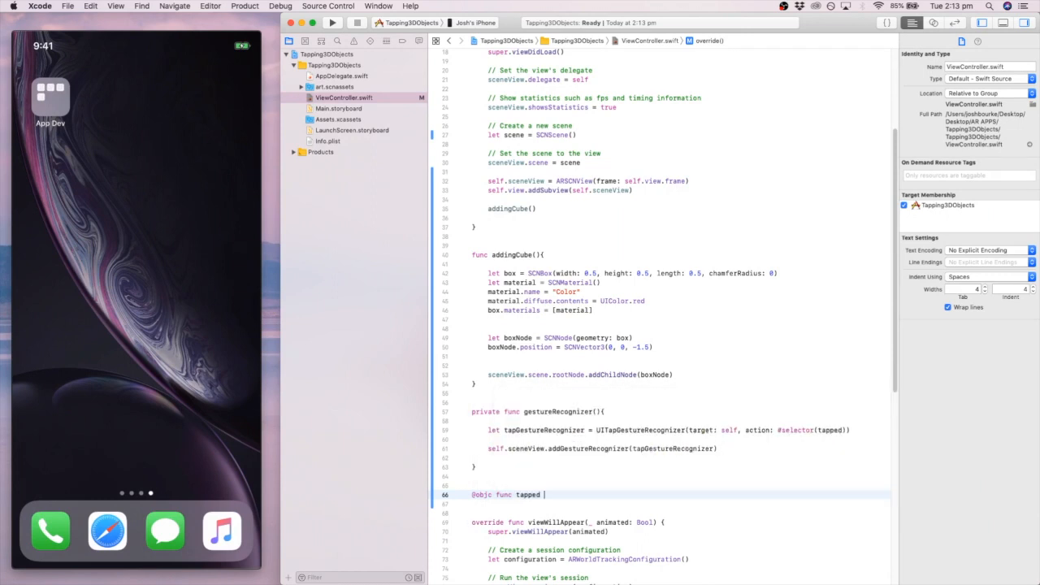
{"action": "type", "text": "("}
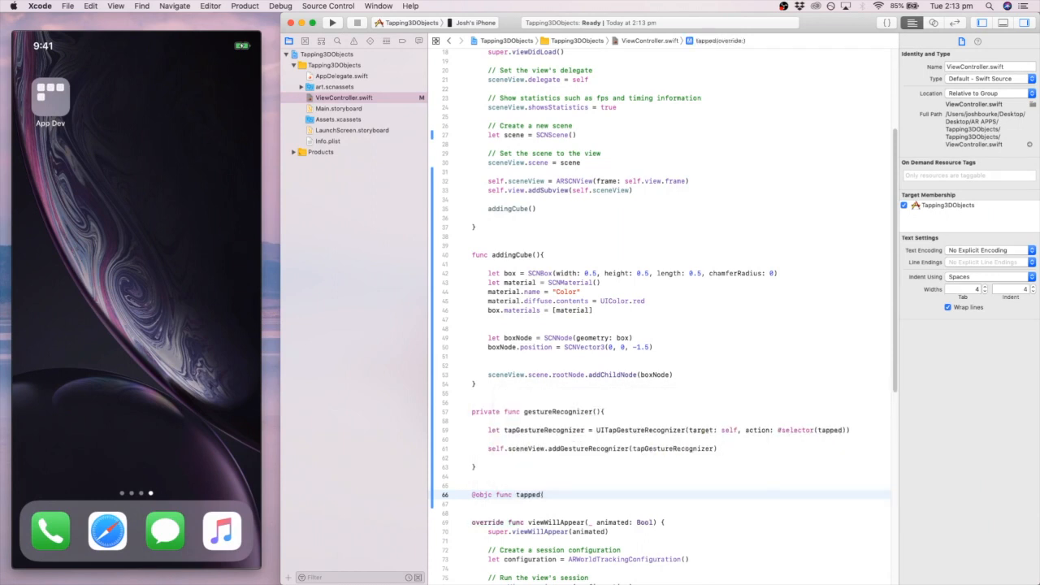
{"action": "type", "text": "reco"}
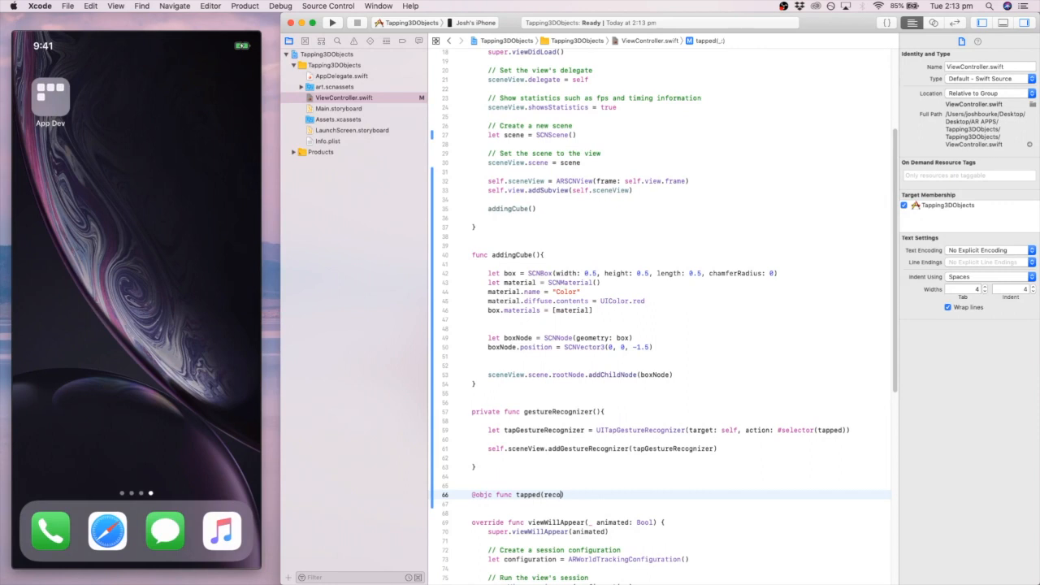
{"action": "type", "text": "gni"}
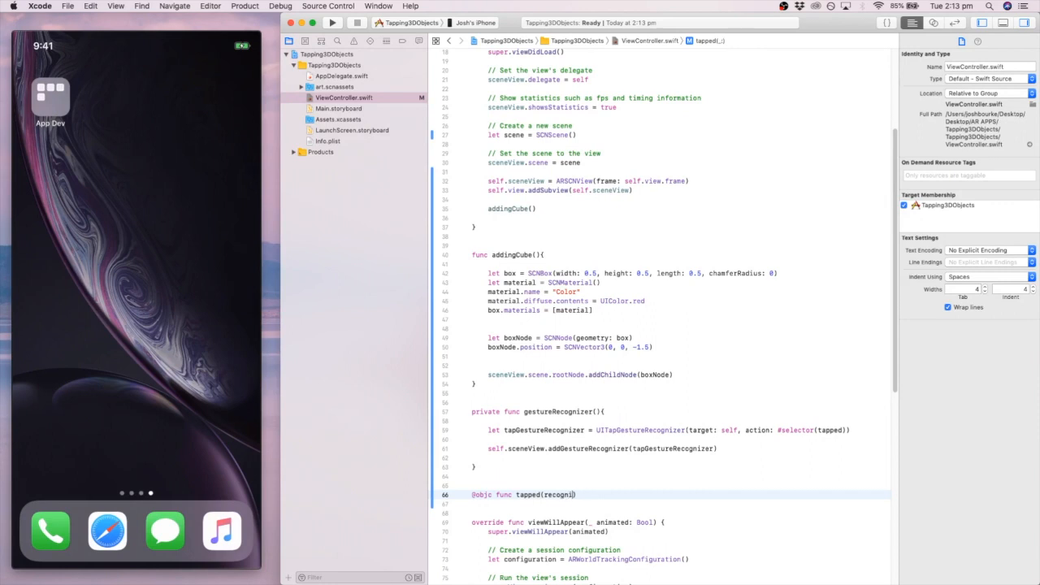
{"action": "type", "text": "zer: U"}
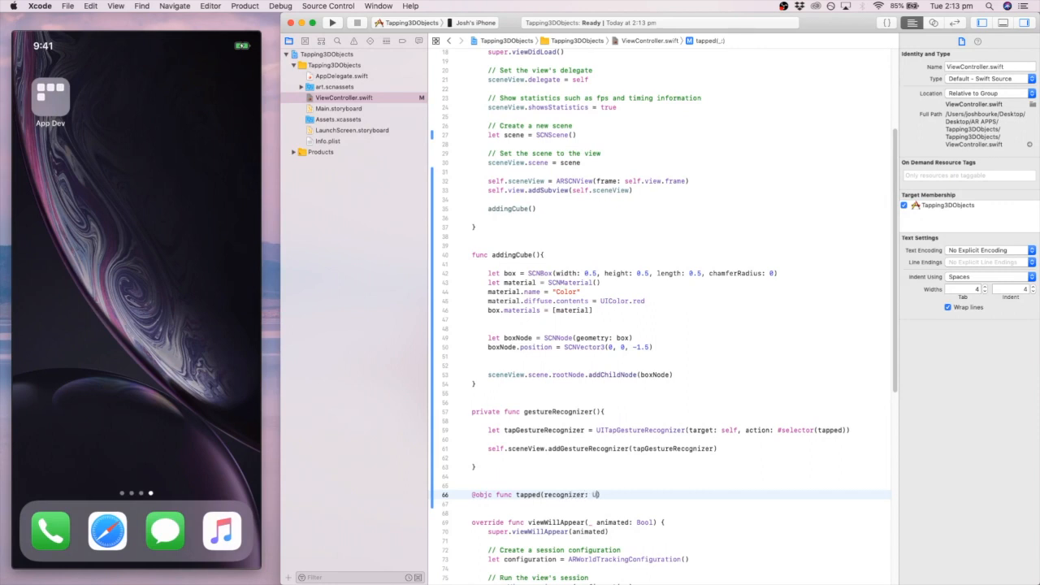
{"action": "type", "text": "IGestureRecognizer){"}
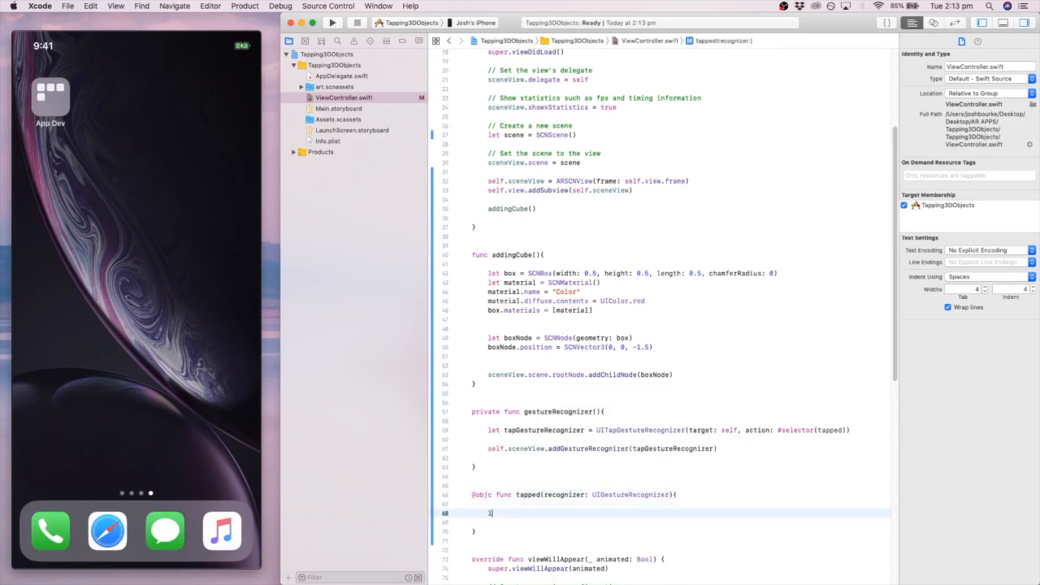
Step: Cast recognizer.view to SCNView, get touchLocation via recognizer.location(in: sceneView), and begin let hit
{"action": "type", "text": "let sceneView"}
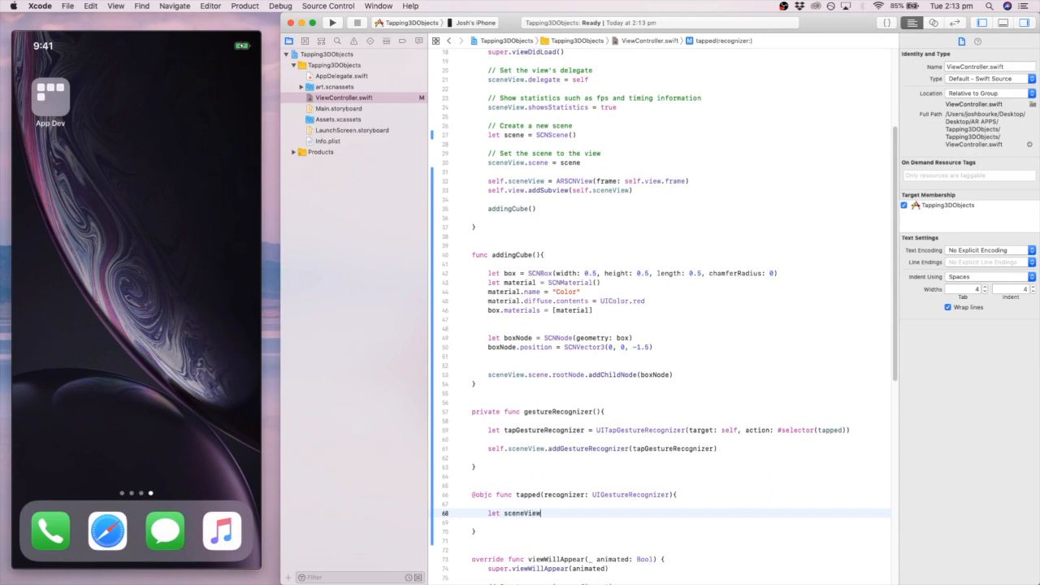
{"action": "type", "text": "recognizer.view as!"}
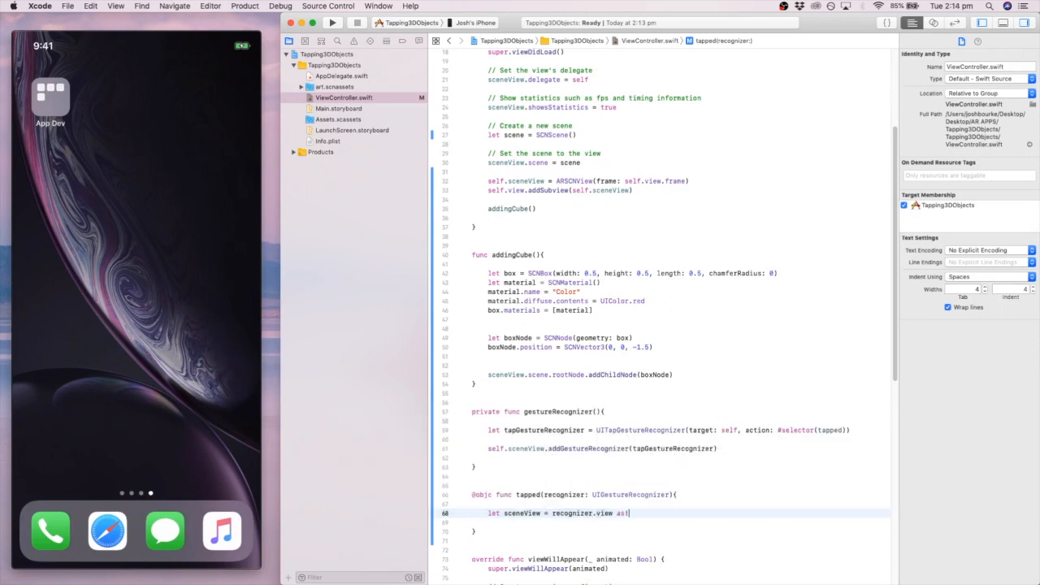
{"action": "type", "text": "SCNView"}
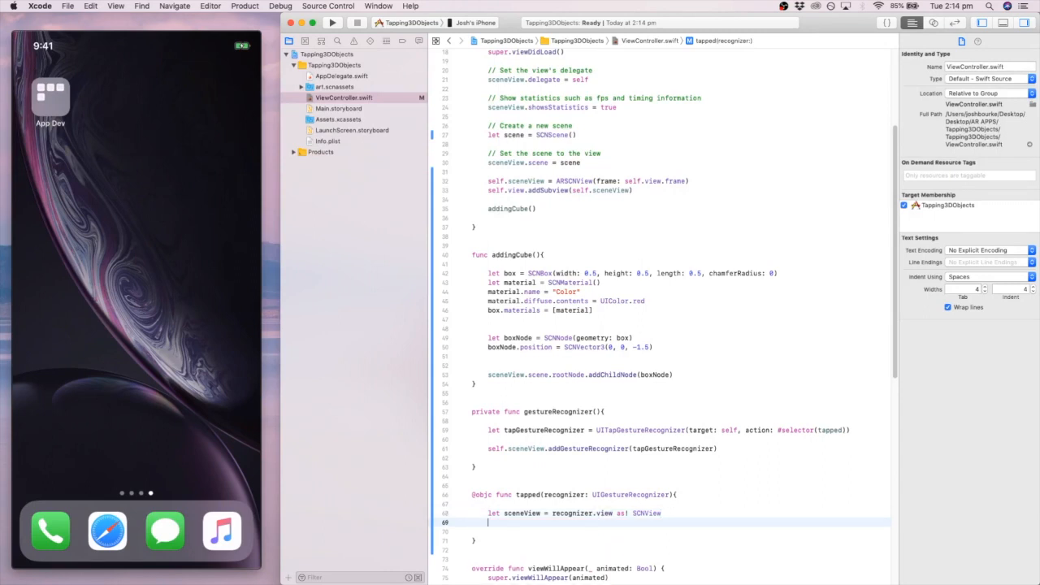
{"action": "type", "text": "let touchlocat"}
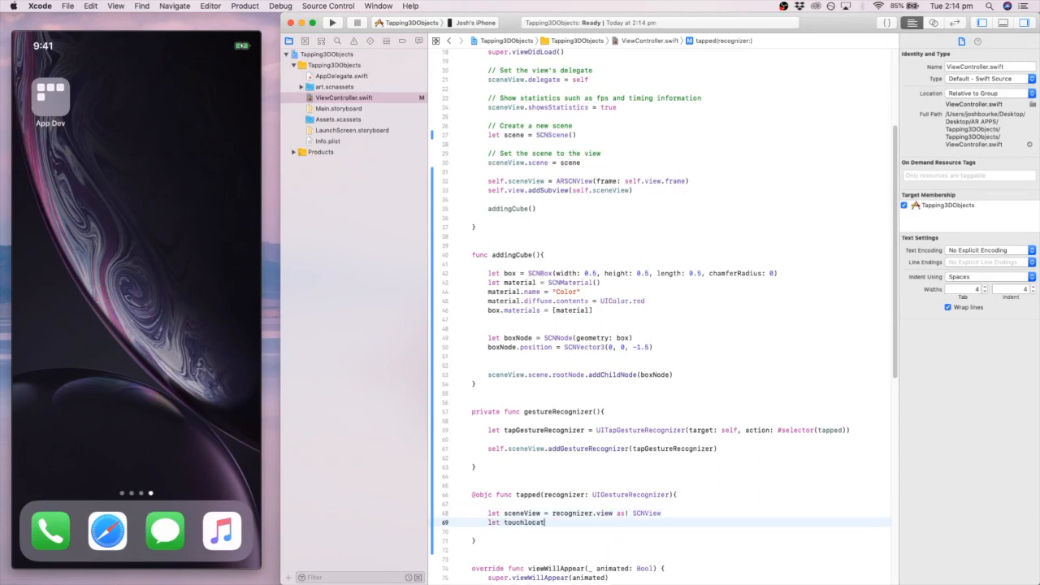
{"action": "type", "text": "recognizer.location(in: s"}
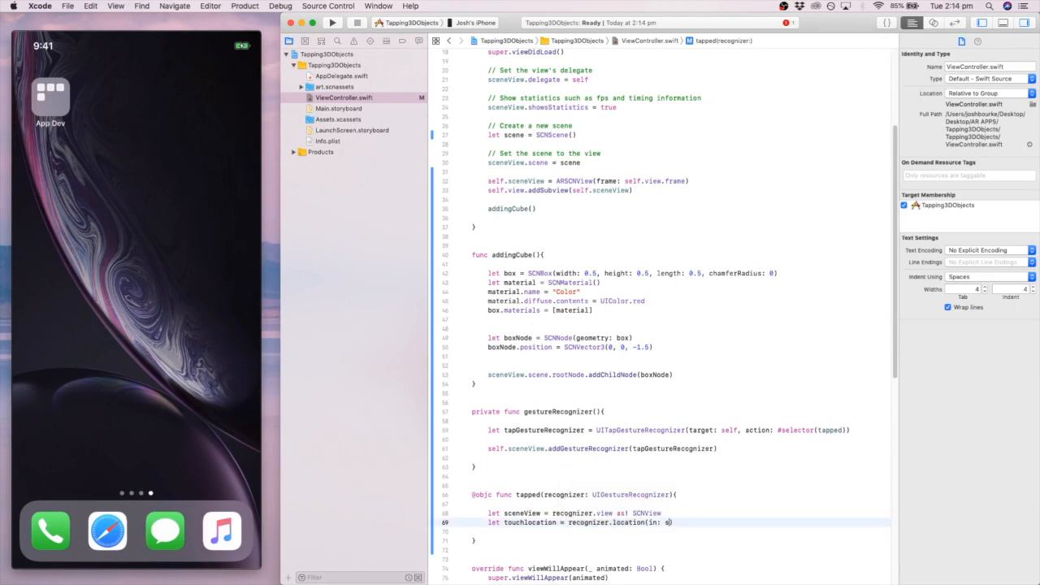
{"action": "type", "text": "ceneView)"}
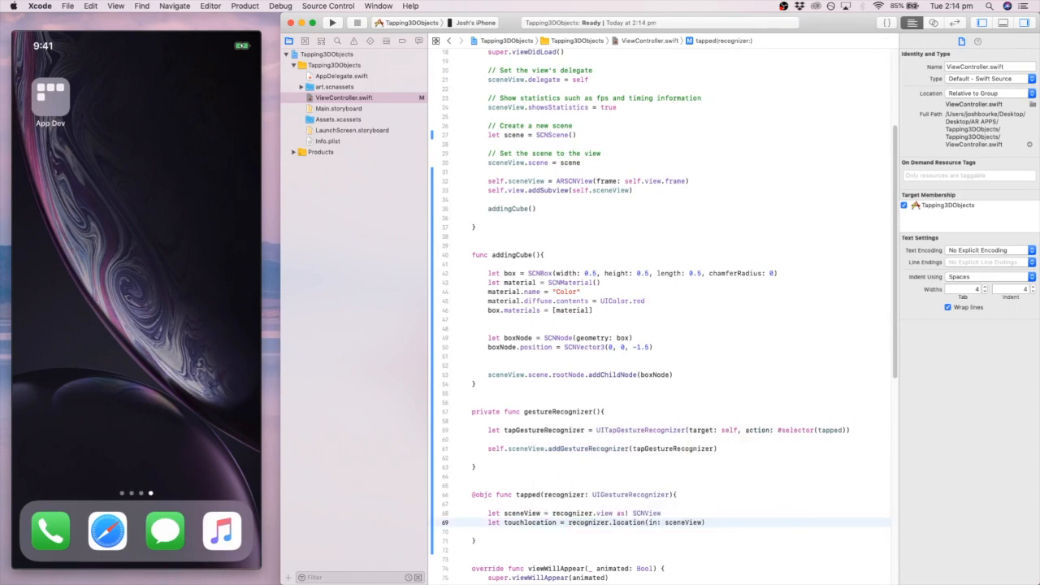
{"action": "double_click", "coordinate": [521, 513]}
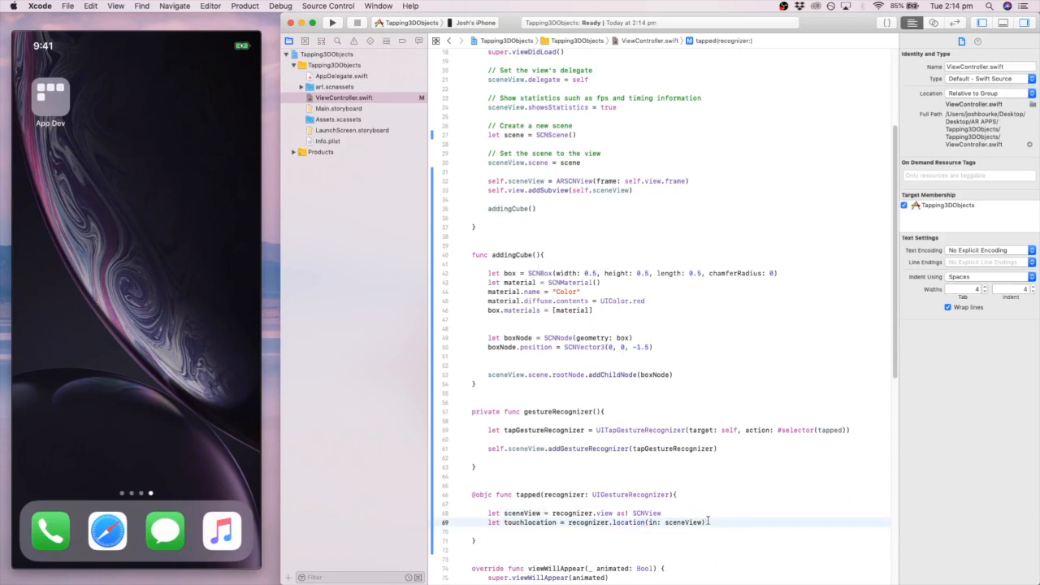
{"action": "type", "text": "let hit"}
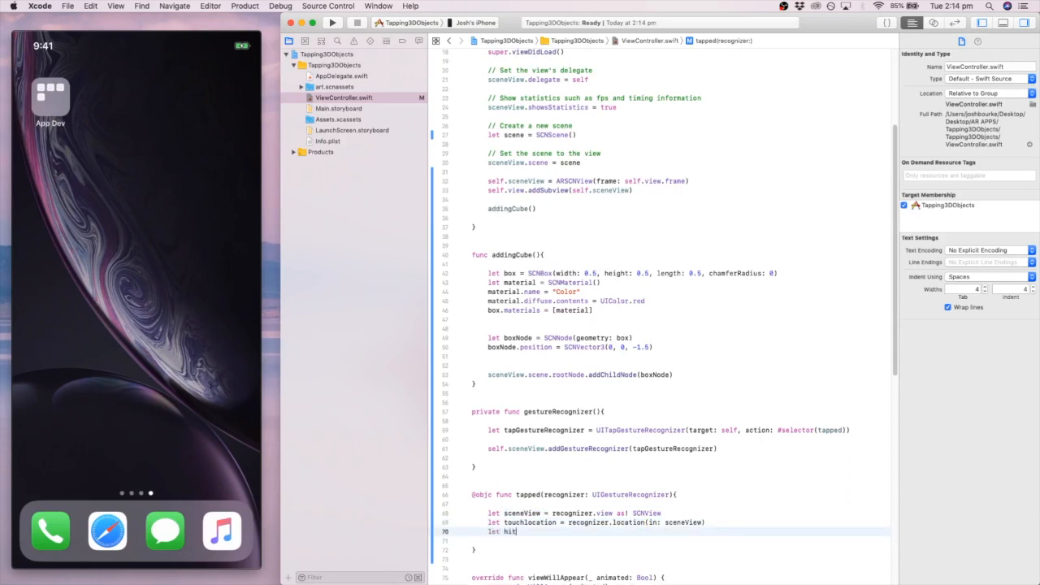
Step: Set hitResults = sceneView.hitTest(touchLocation, options: [:]) and open if !hitResults.isEmpty
{"action": "type", "text": "Results = sceneView.hitTest(touchLocation, options: [SCNHitTestOption : Any]?"}
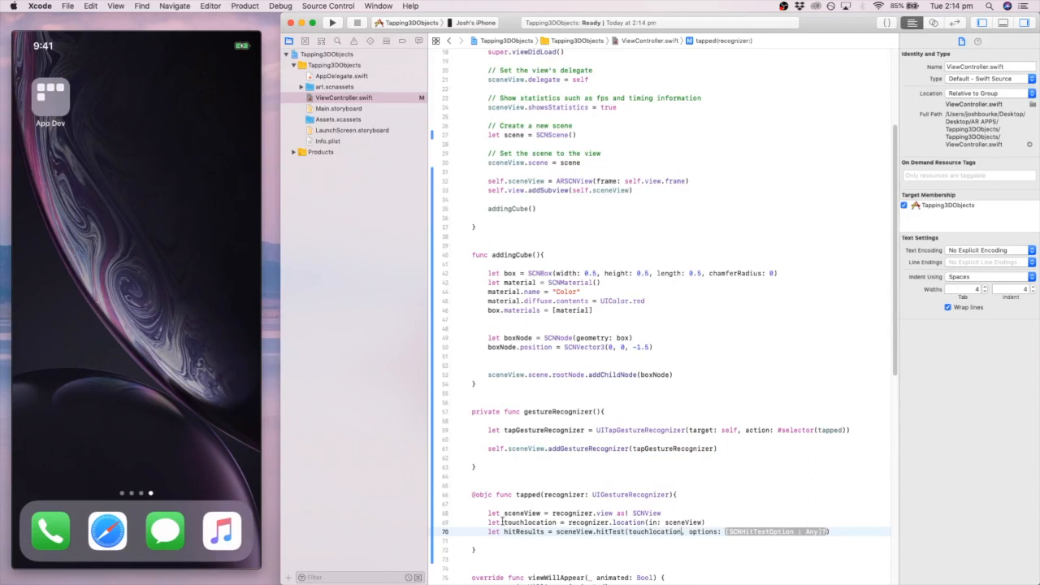
{"action": "left_click", "coordinate": [773, 531]}
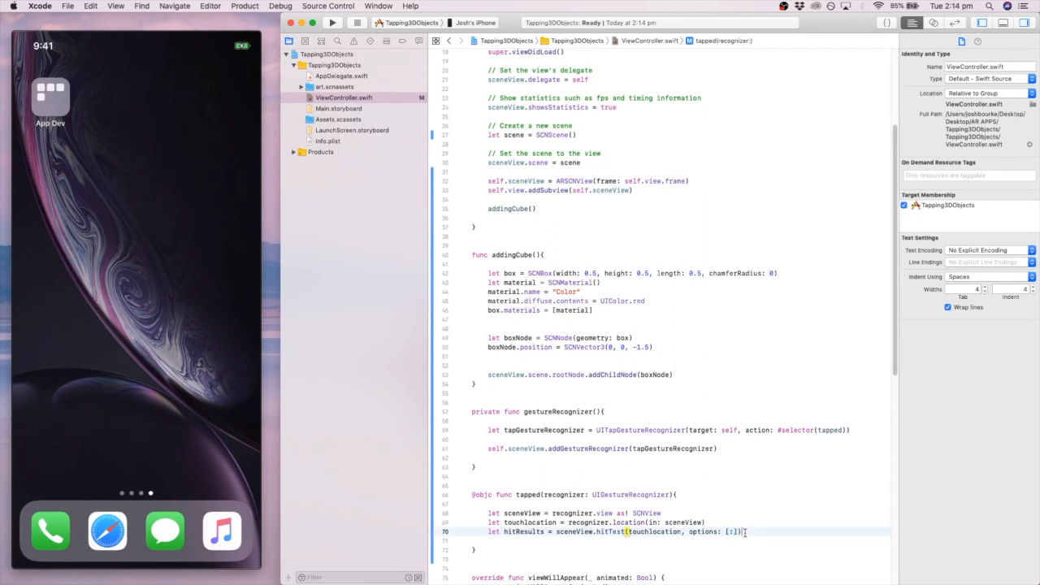
{"action": "type", "text": "if"}
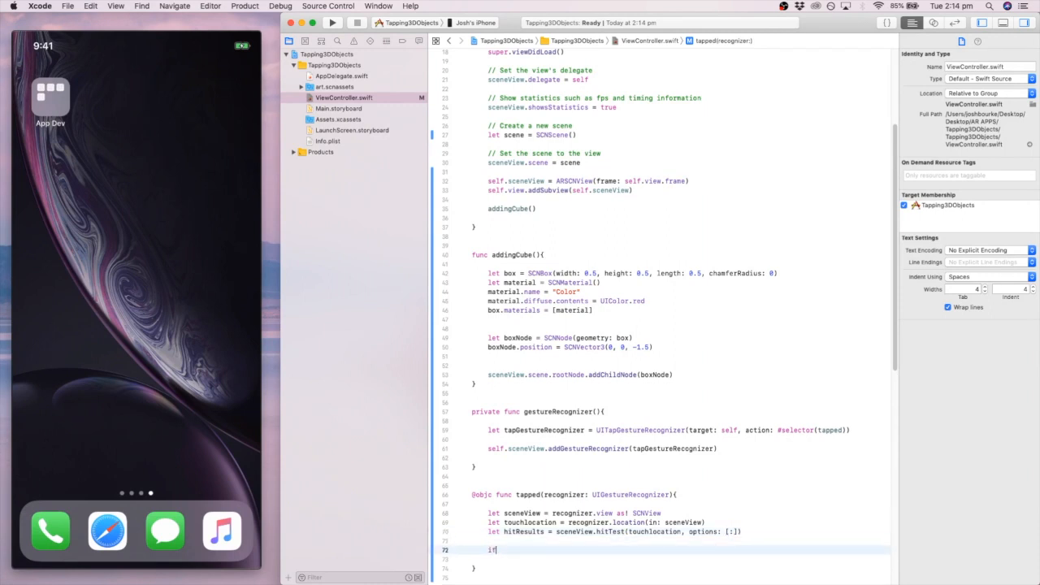
{"action": "type", "text": "!hit"}
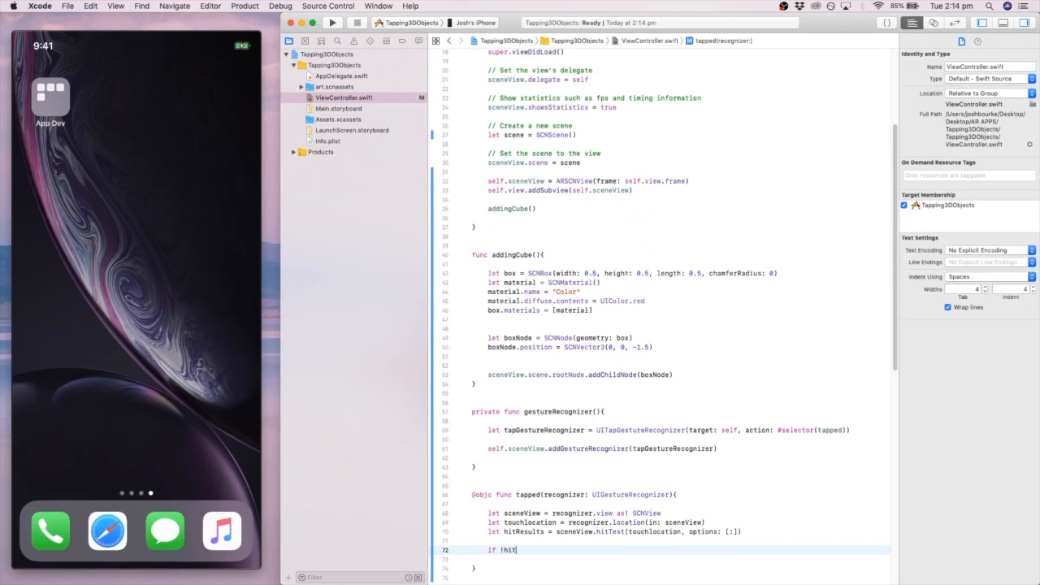
{"action": "type", "text": "Results"}
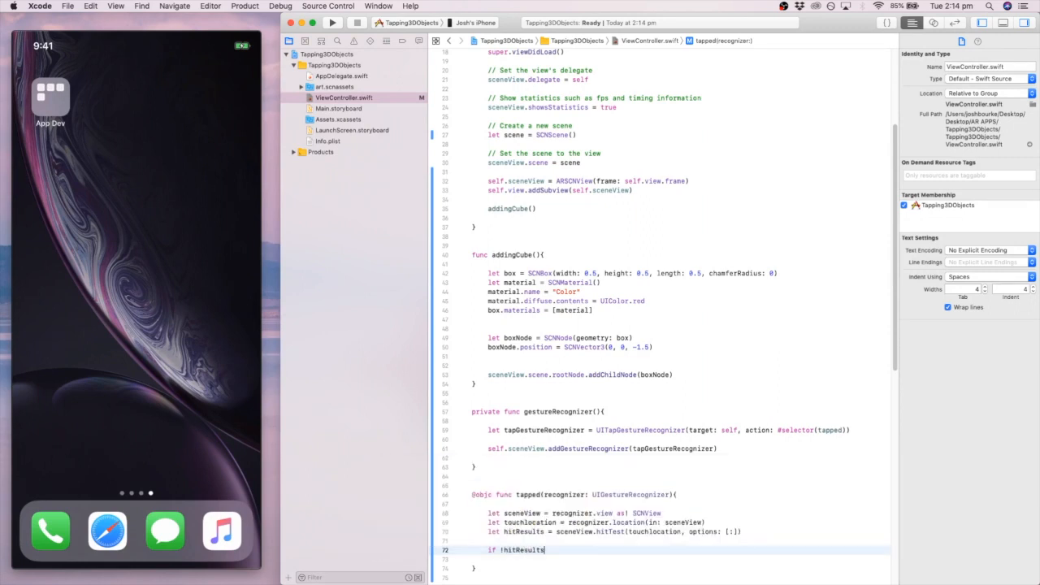
{"action": "type", "text": "isEmpty{"}
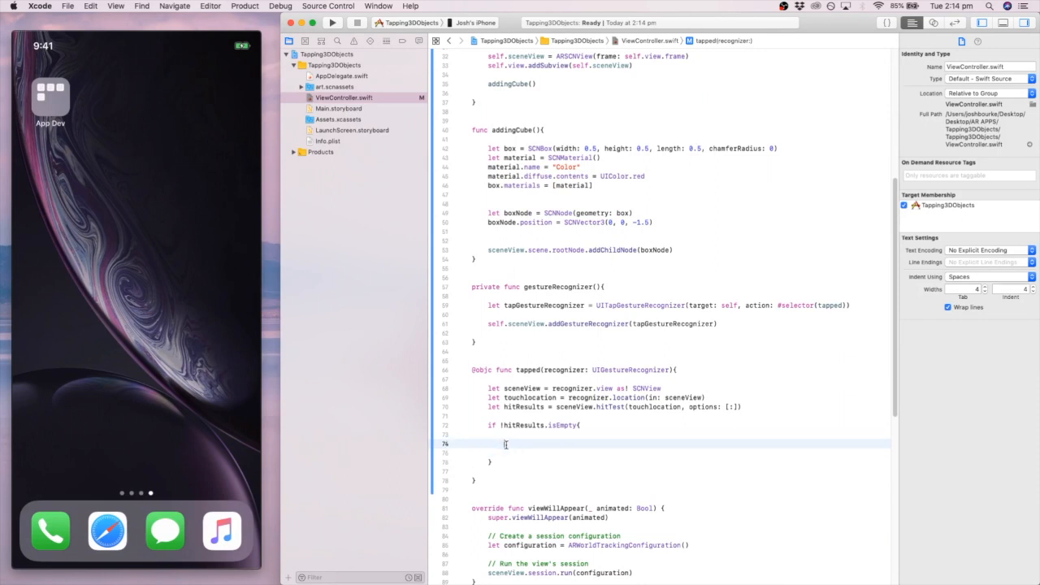
Step: Grab the first hit result's node with let node = hitResults[0].node
{"action": "type", "text": "let node ="}
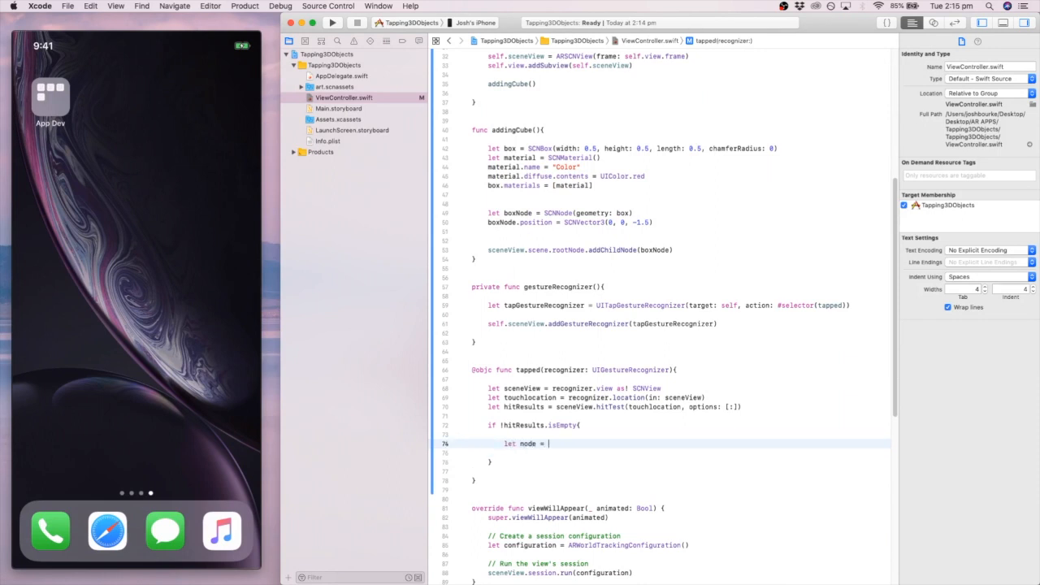
{"action": "type", "text": "hit"}
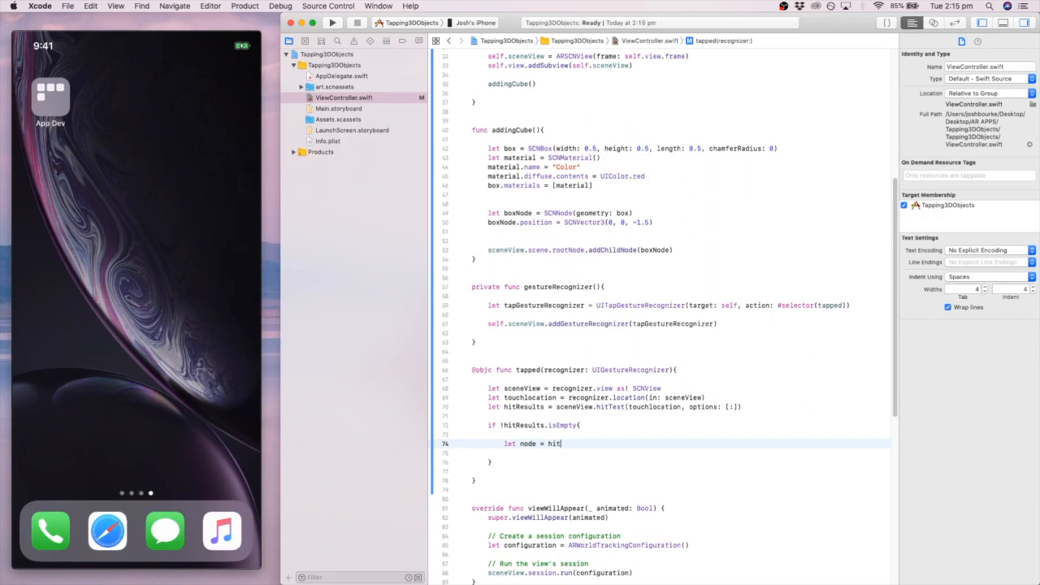
{"action": "type", "text": "Results"}
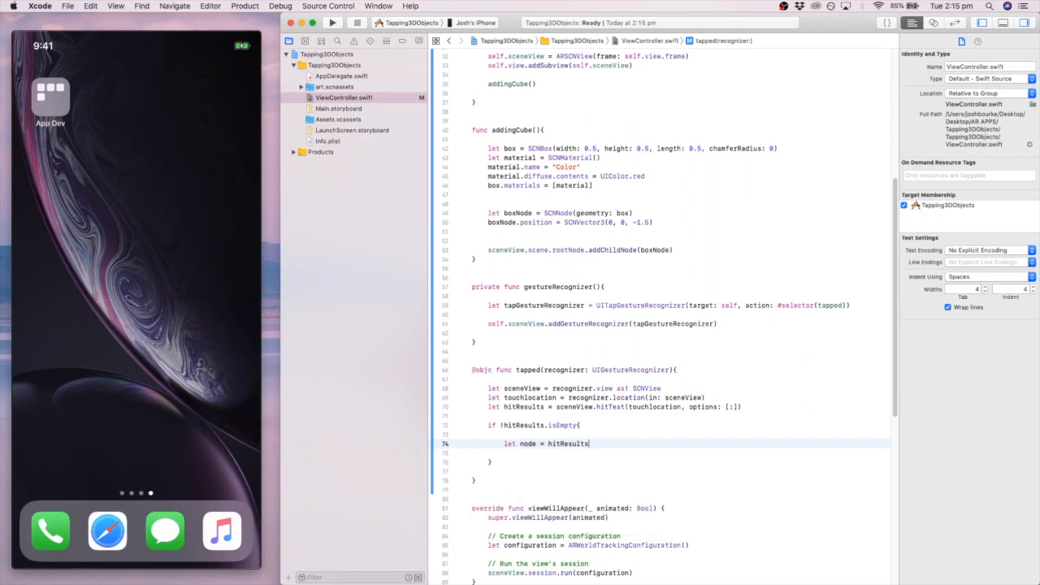
{"action": "type", "text": "[0]"}
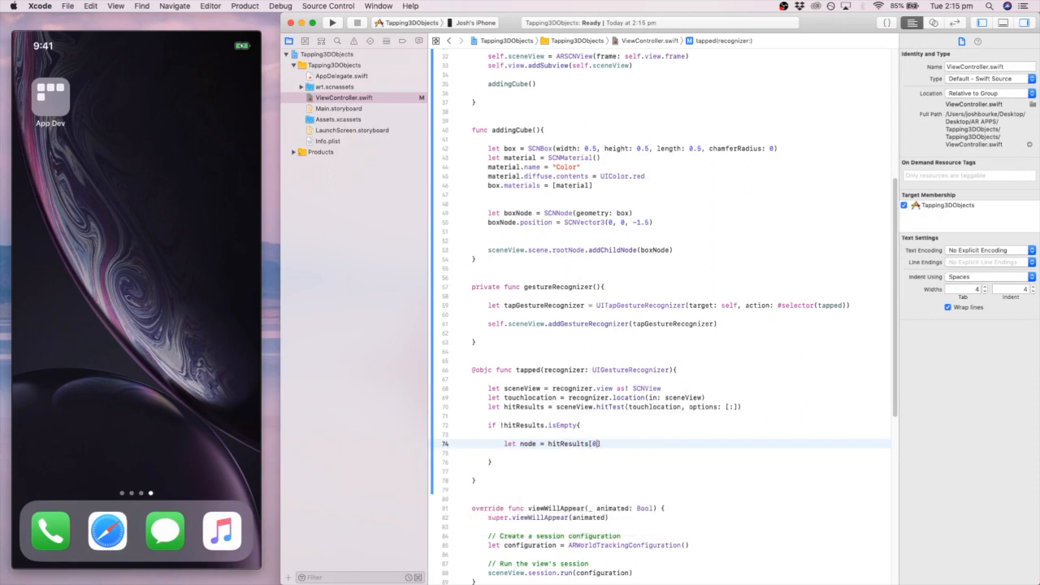
{"action": "type", "text": ".n"}
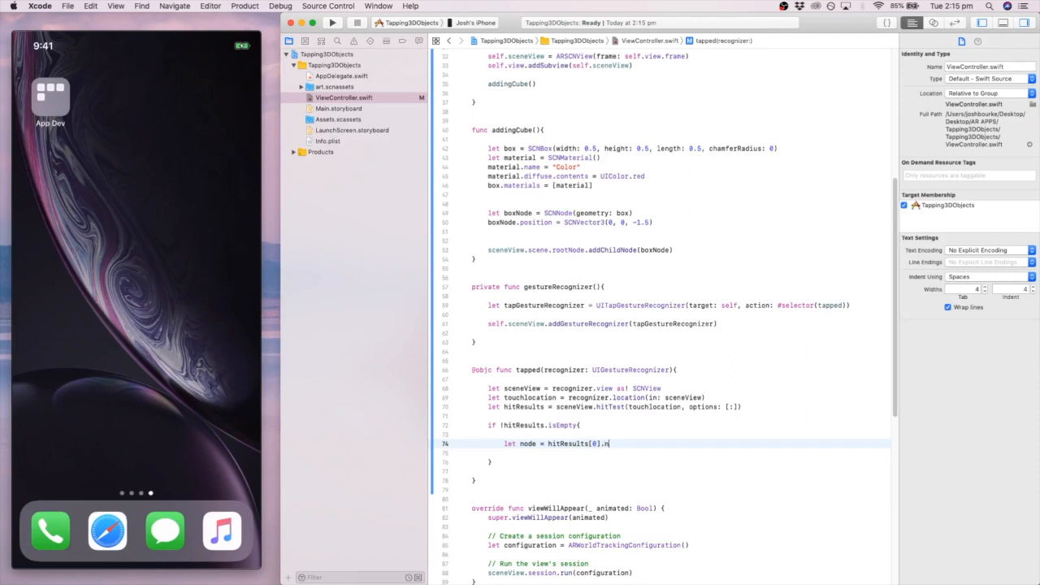
{"action": "type", "text": "ode"}
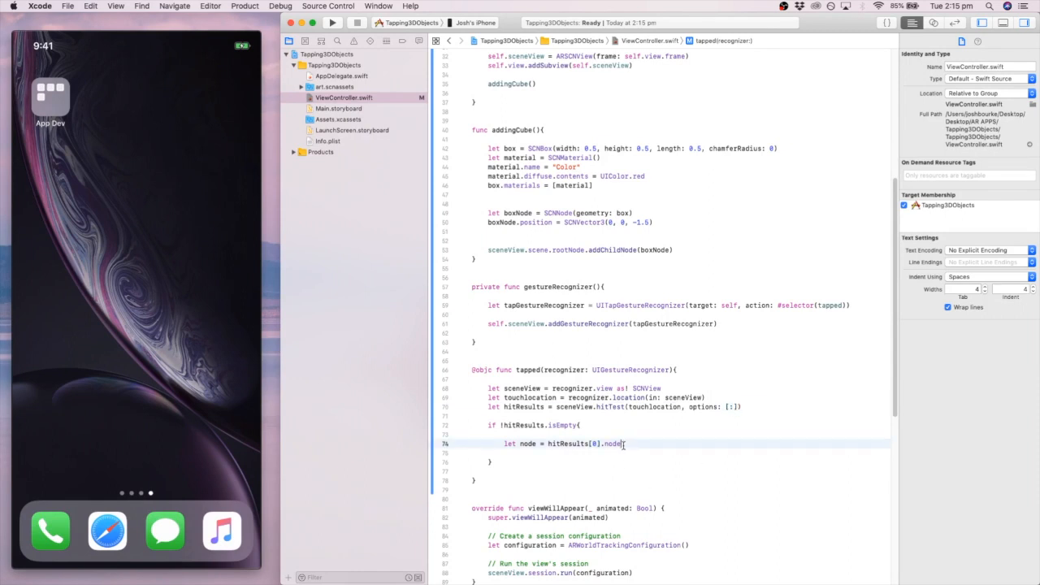
Step: Fetch the node geometry's material named "Color" into let material
{"action": "type", "text": "let material ="}
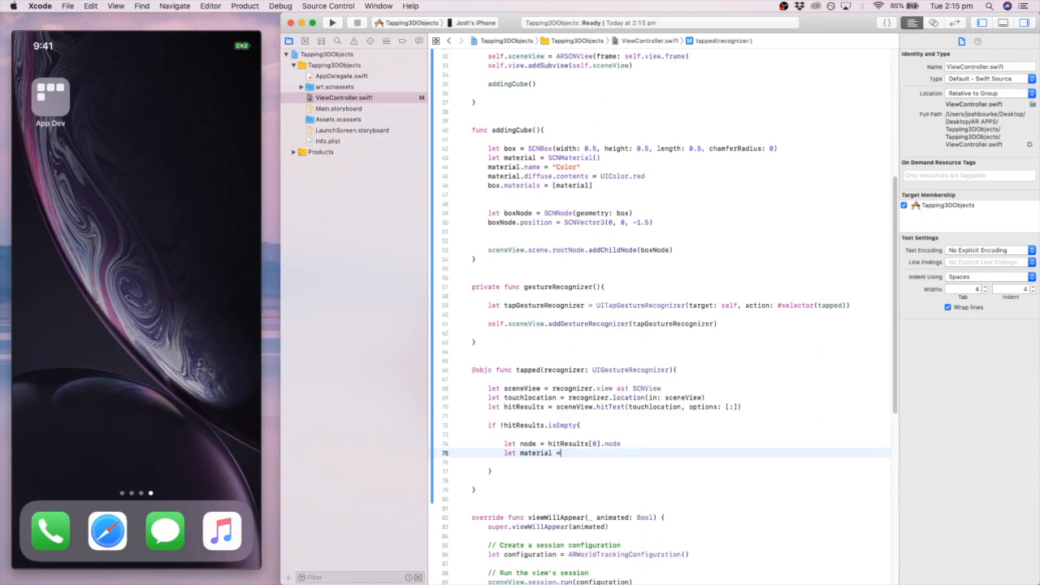
{"action": "type", "text": "node.Ge"}
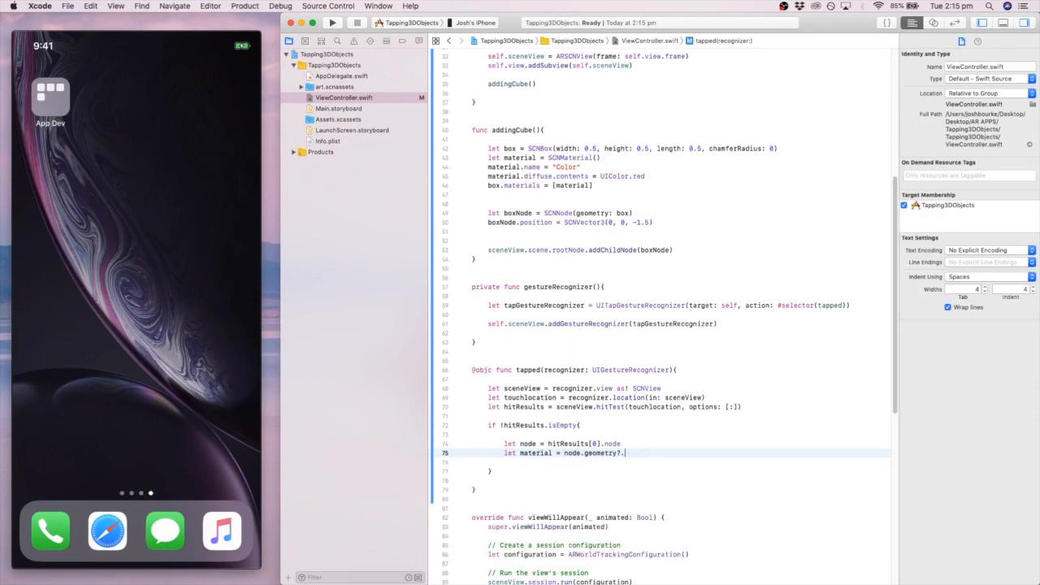
{"action": "type", "text": "materials"}
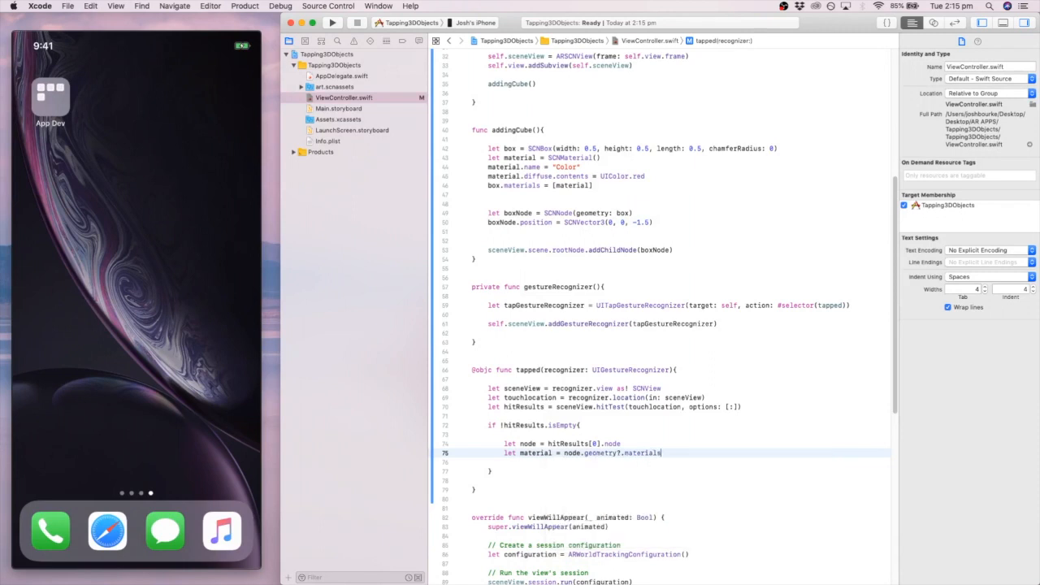
{"action": "type", "text": "()"}
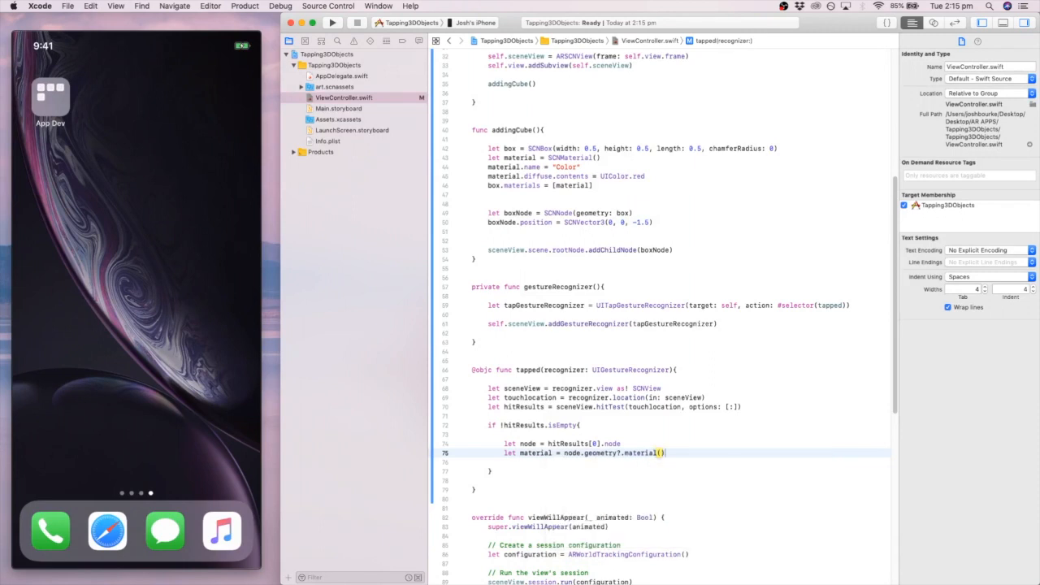
{"action": "type", "text": "named:"}
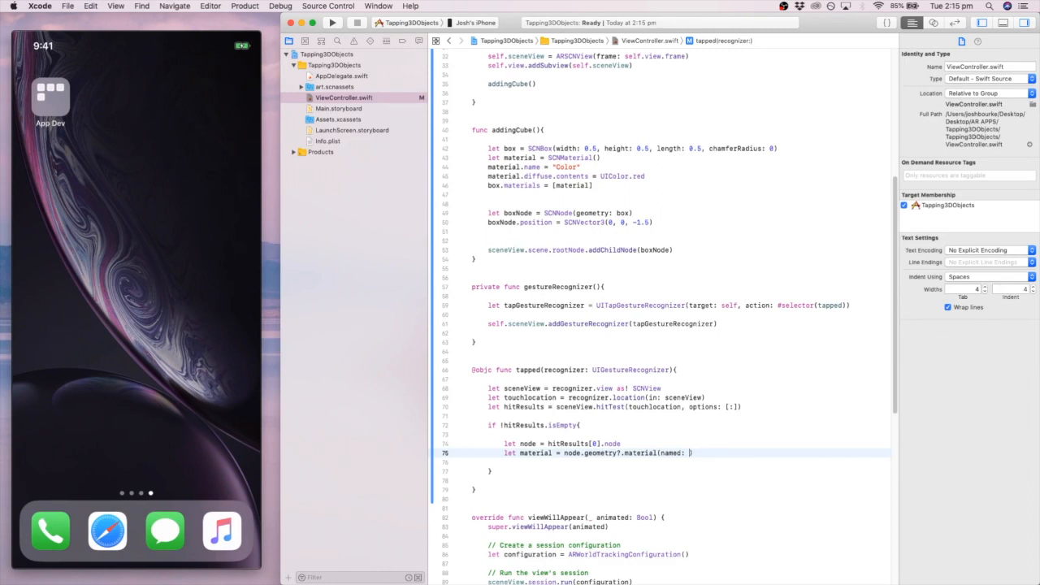
{"action": "type", "text": "\"Color\""}
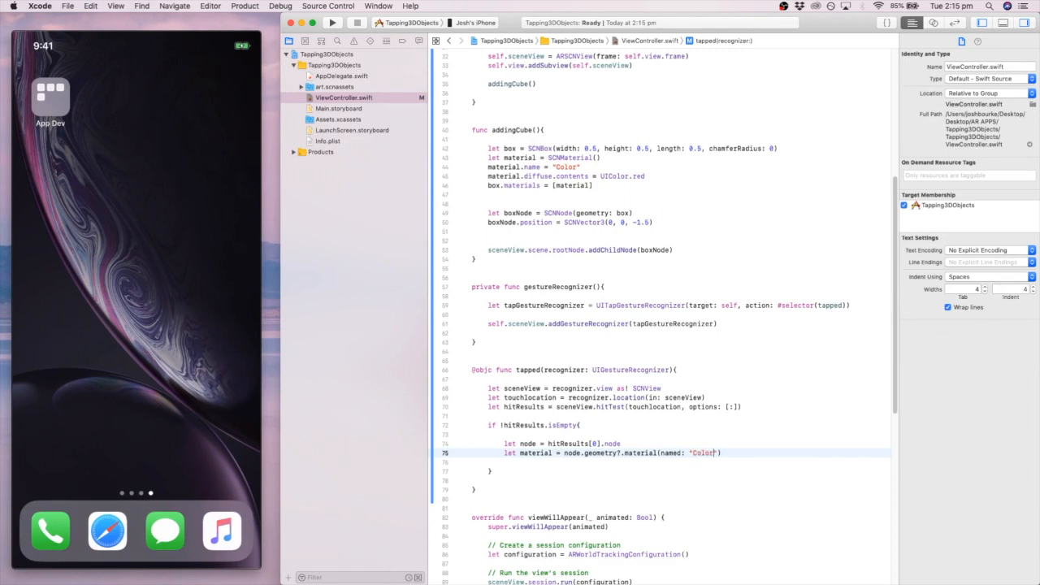
Step: Set material?.diffuse.contents to UIColor.green so the tapped cube turns green
{"action": "type", "text": "me"}
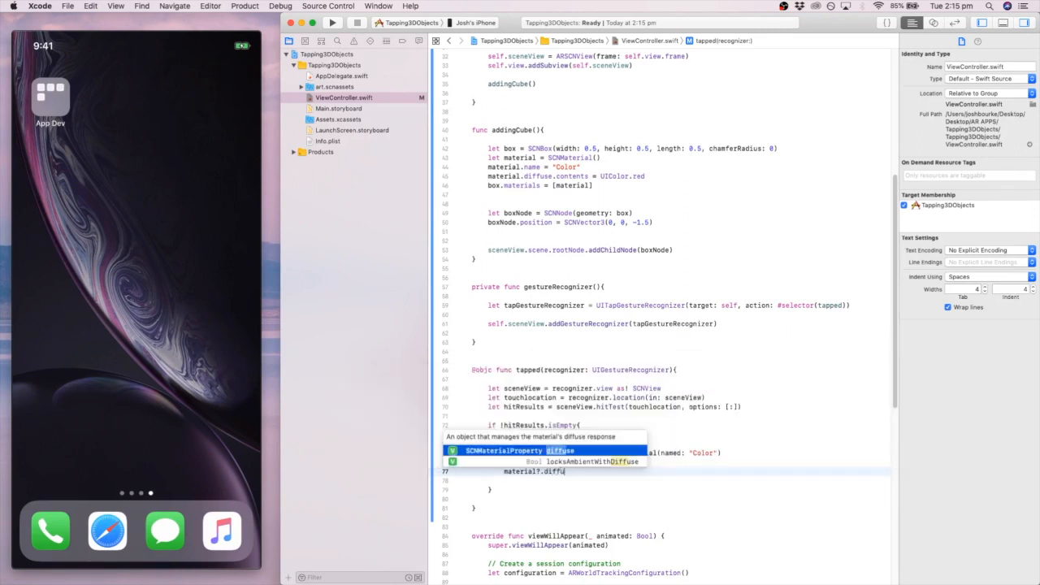
{"action": "type", "text": "co"}
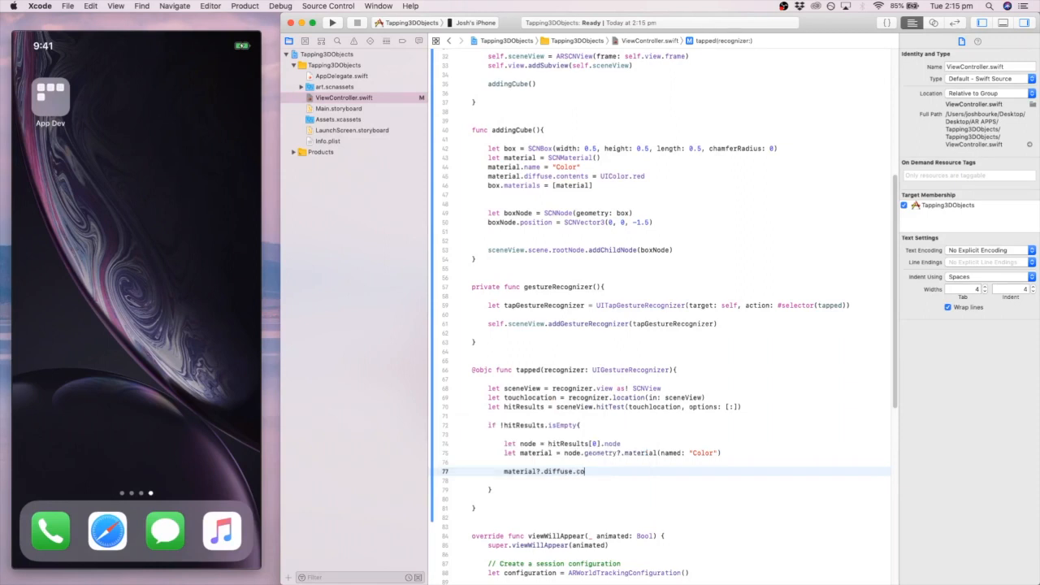
{"action": "type", "text": "ntents ="}
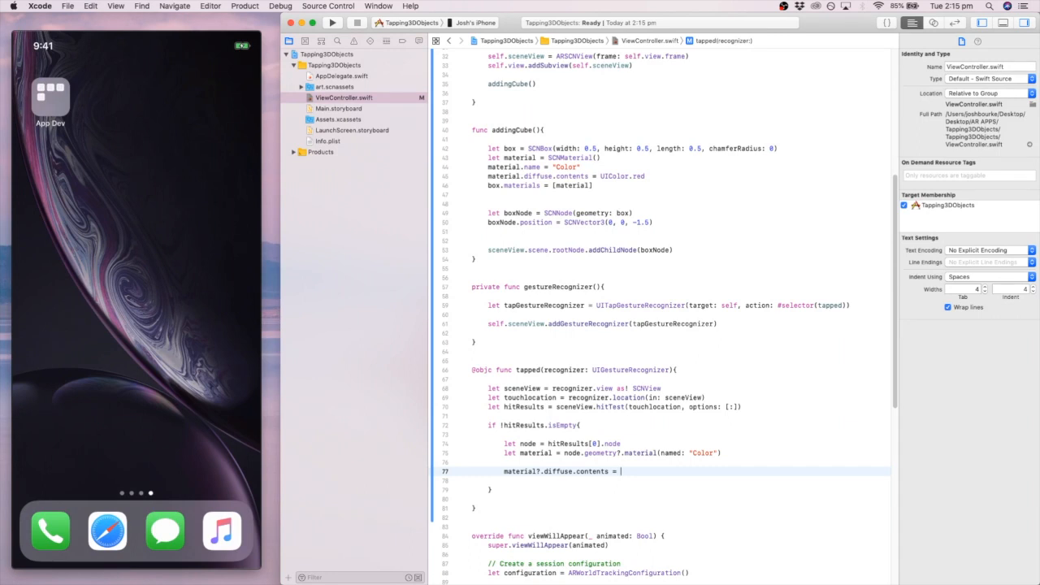
{"action": "type", "text": "UIColor"}
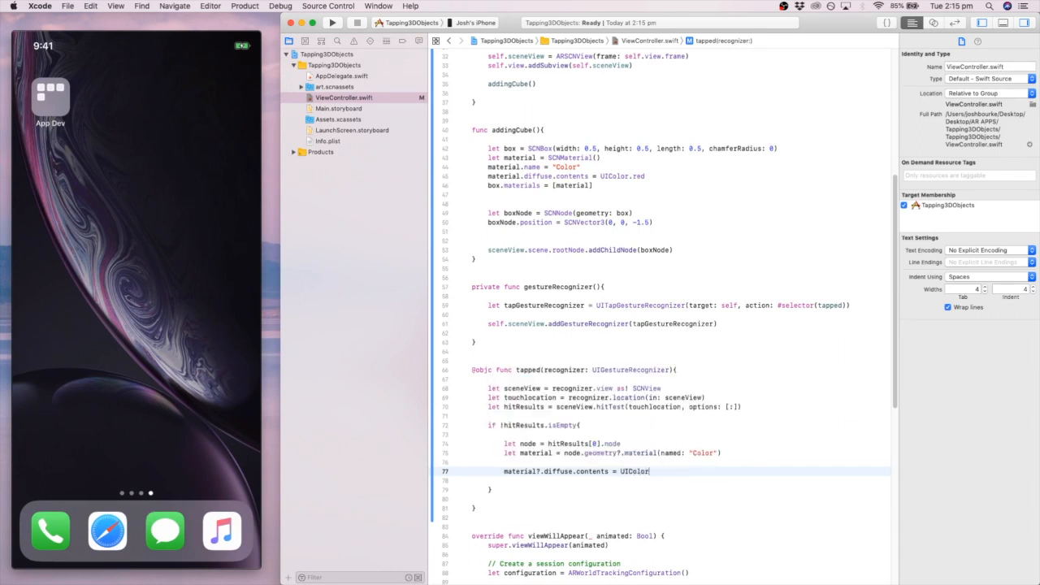
{"action": "type", "text": ".green"}
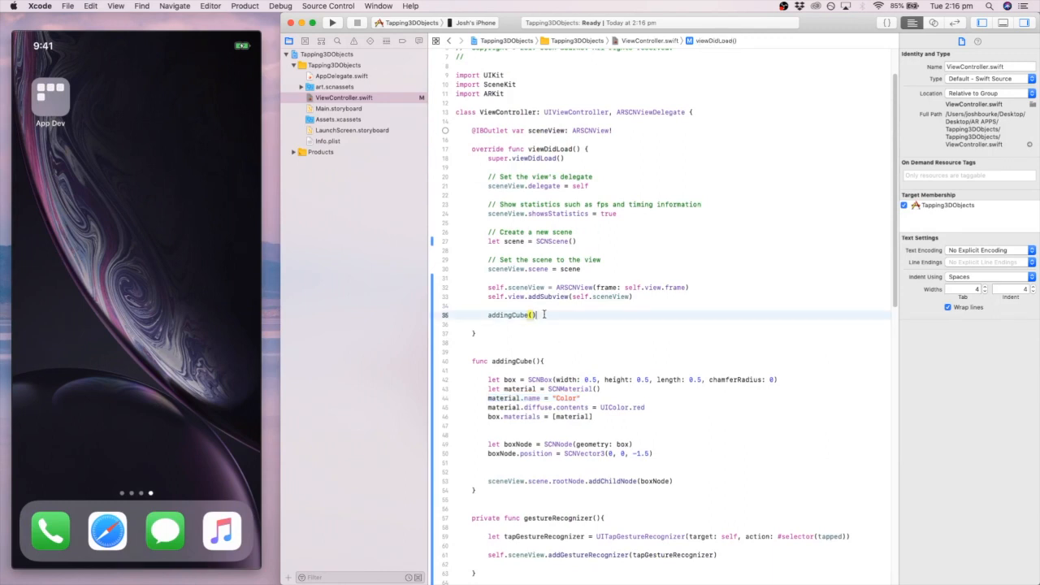
Step: Call gestureRecognizer() after addingCube() in viewDidLoad and run the app
{"action": "type", "text": "gestureRecognizer("}
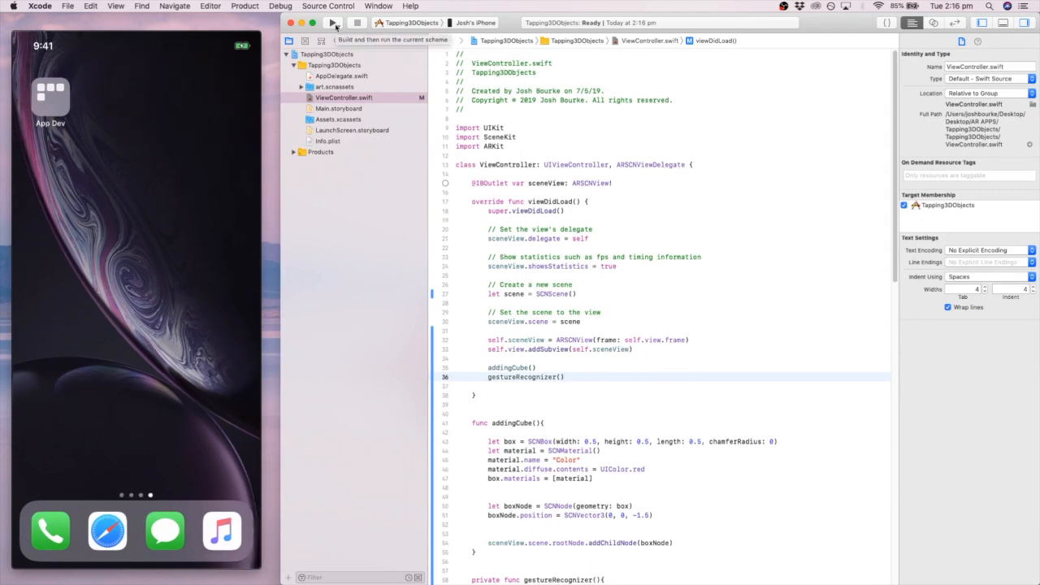
{"action": "left_click", "coordinate": [331, 23]}
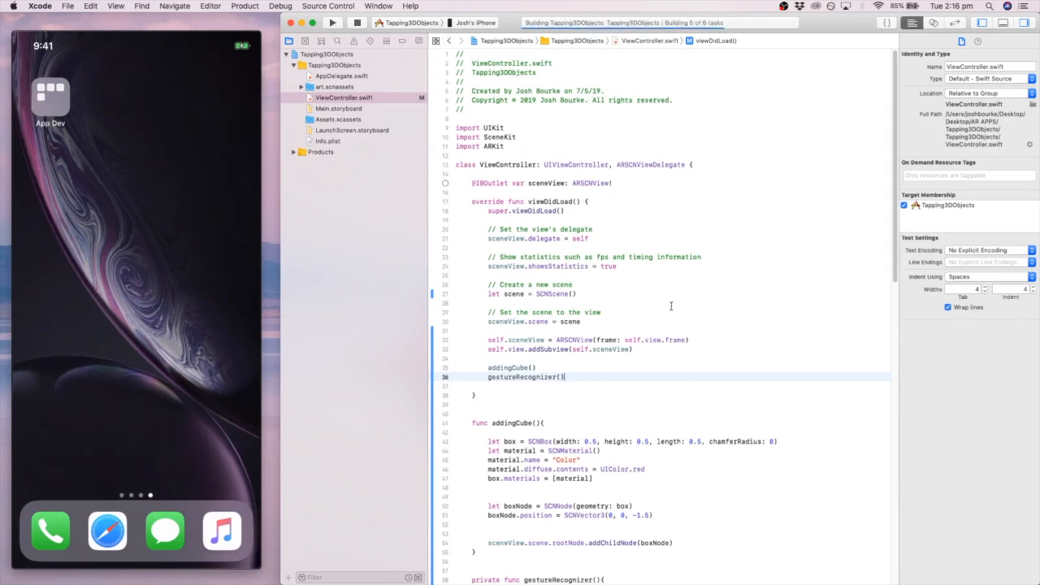